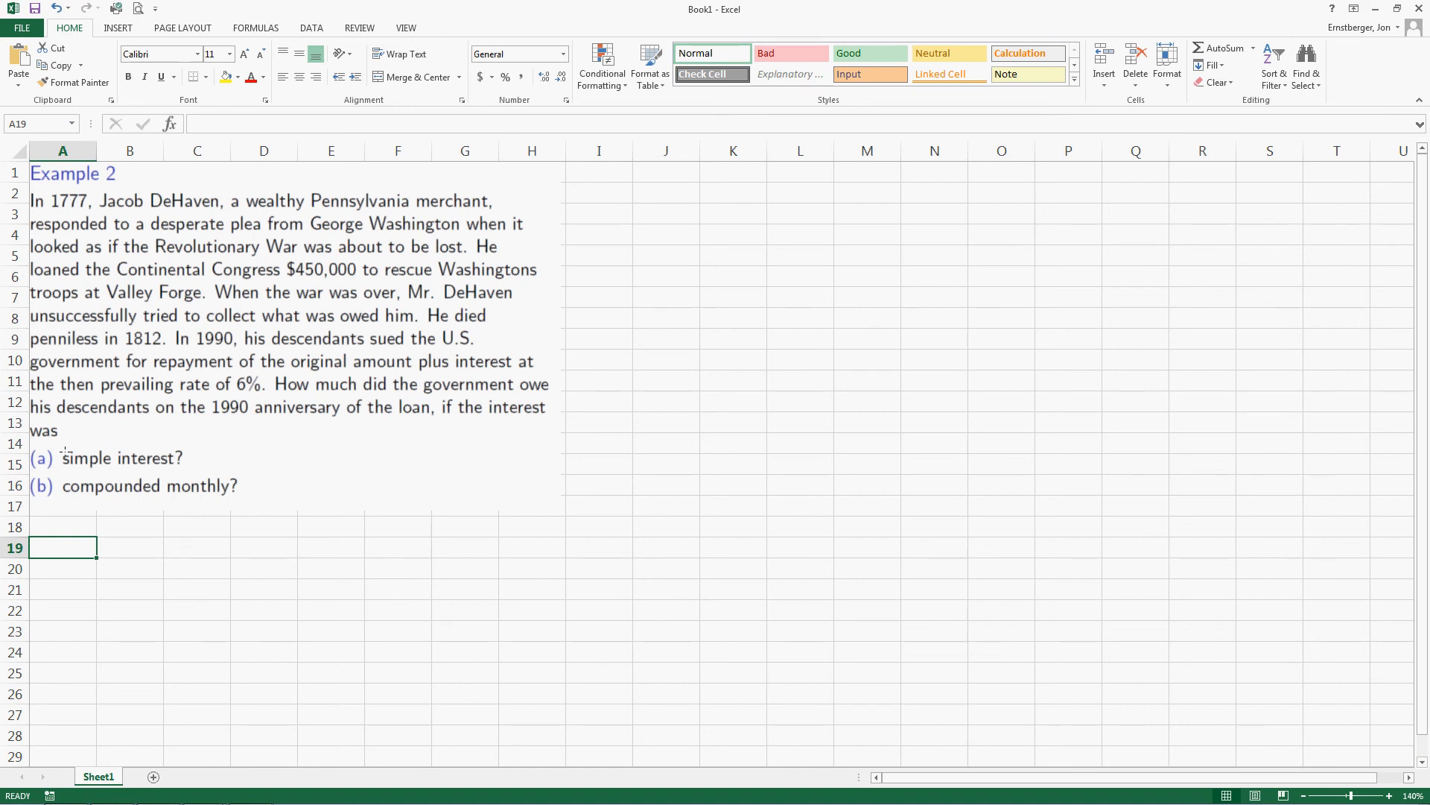
Step: Enter the PV label and $450,000 amount, widening column C so it displays
text(PV)
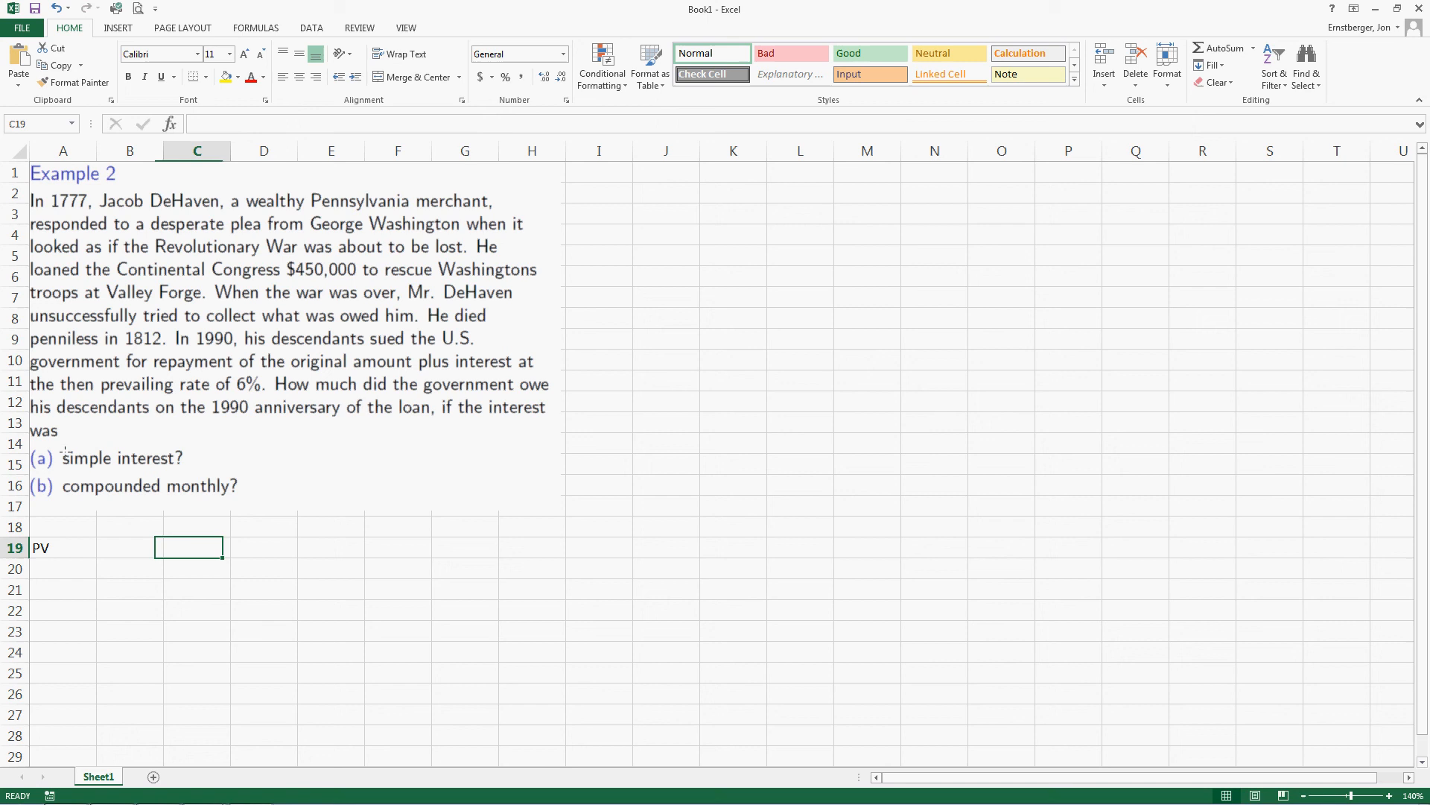
text($450)
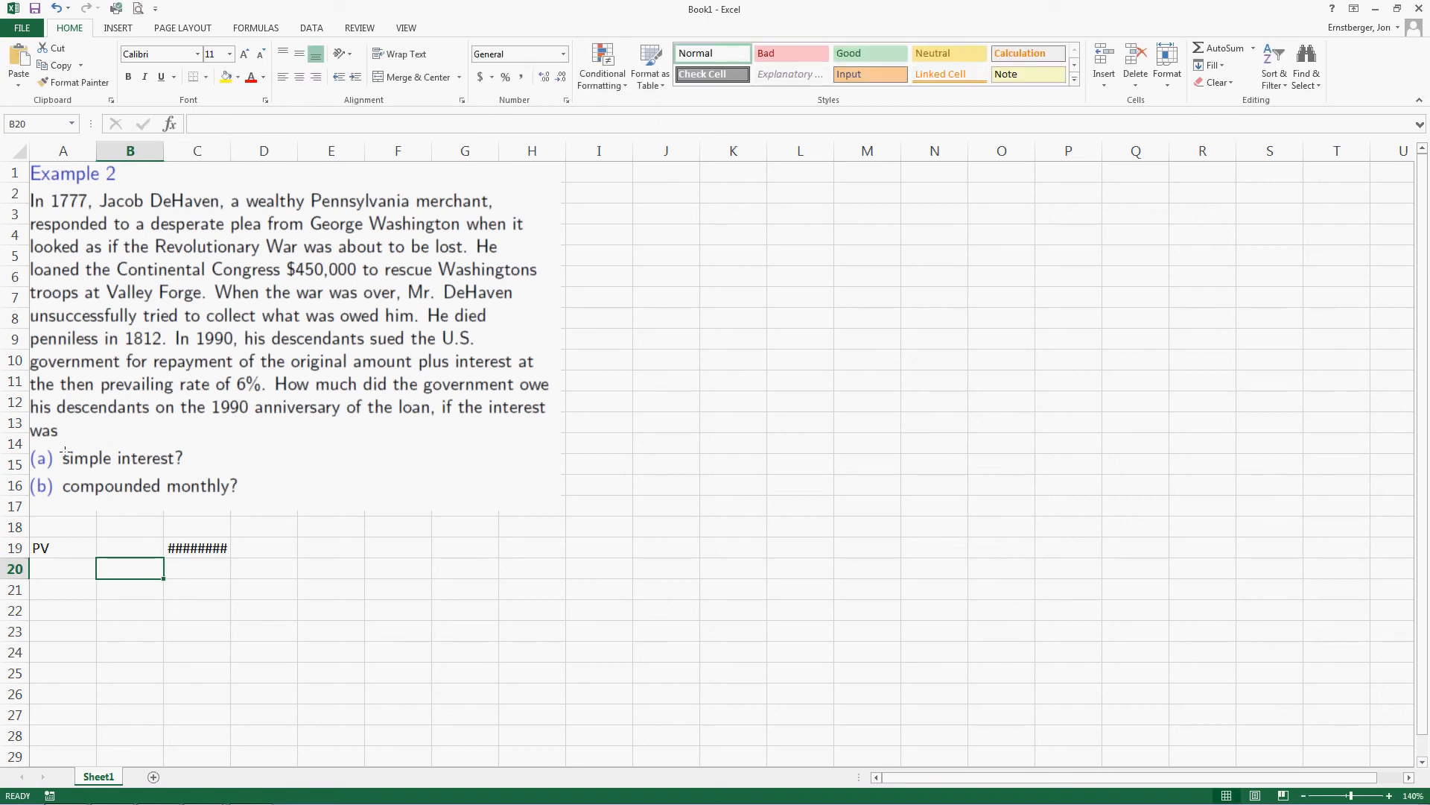
click(197, 568)
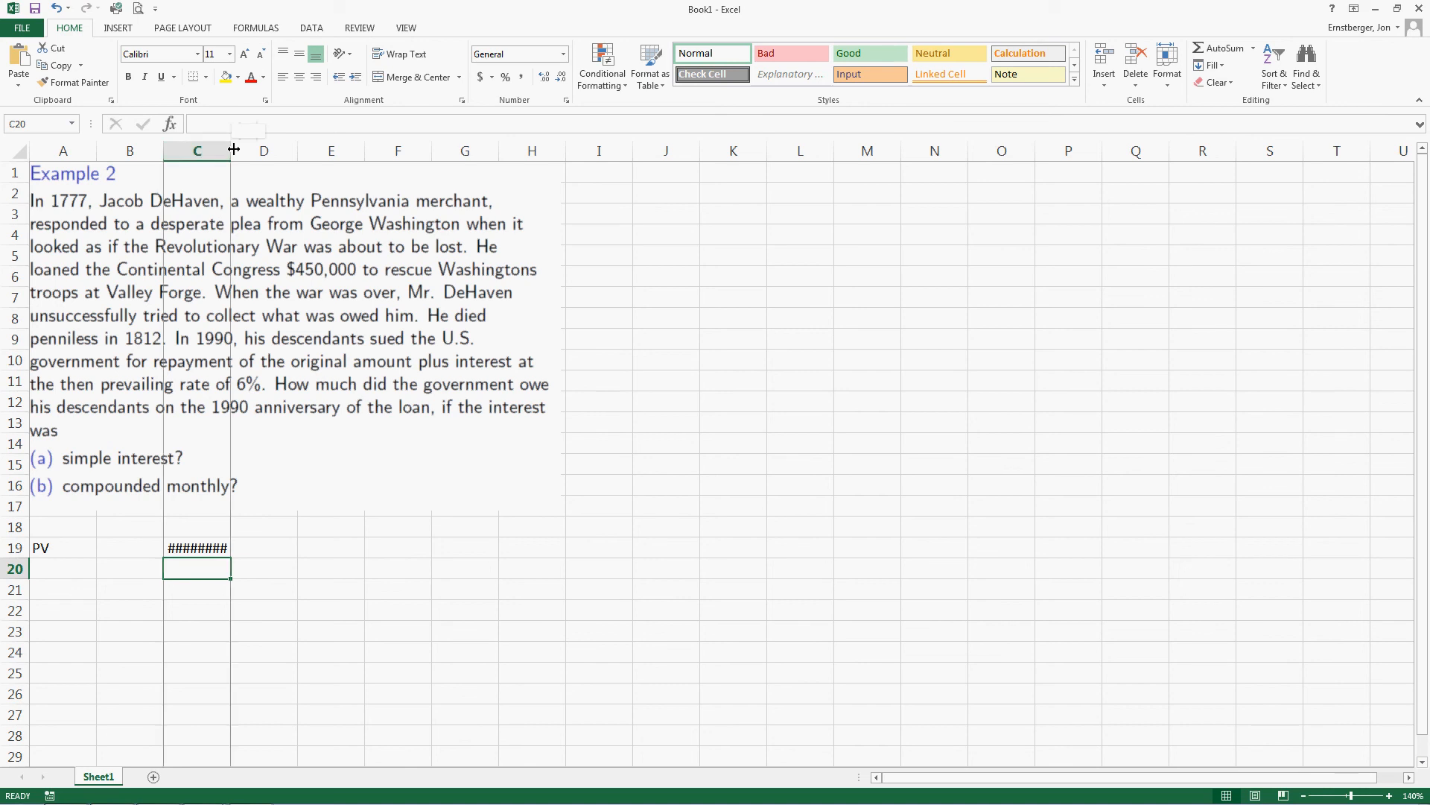
drag(231, 150, 258, 150)
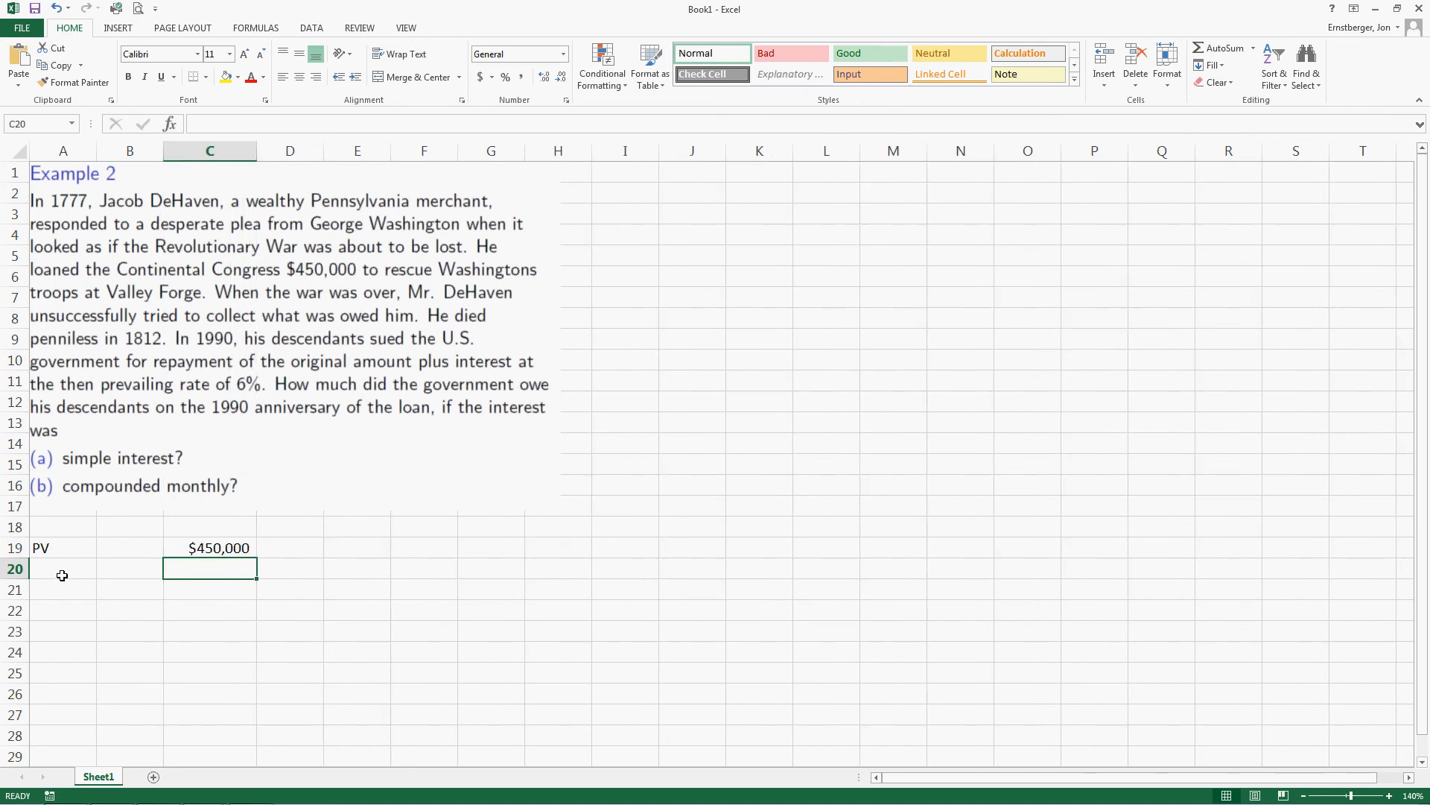
click(62, 568)
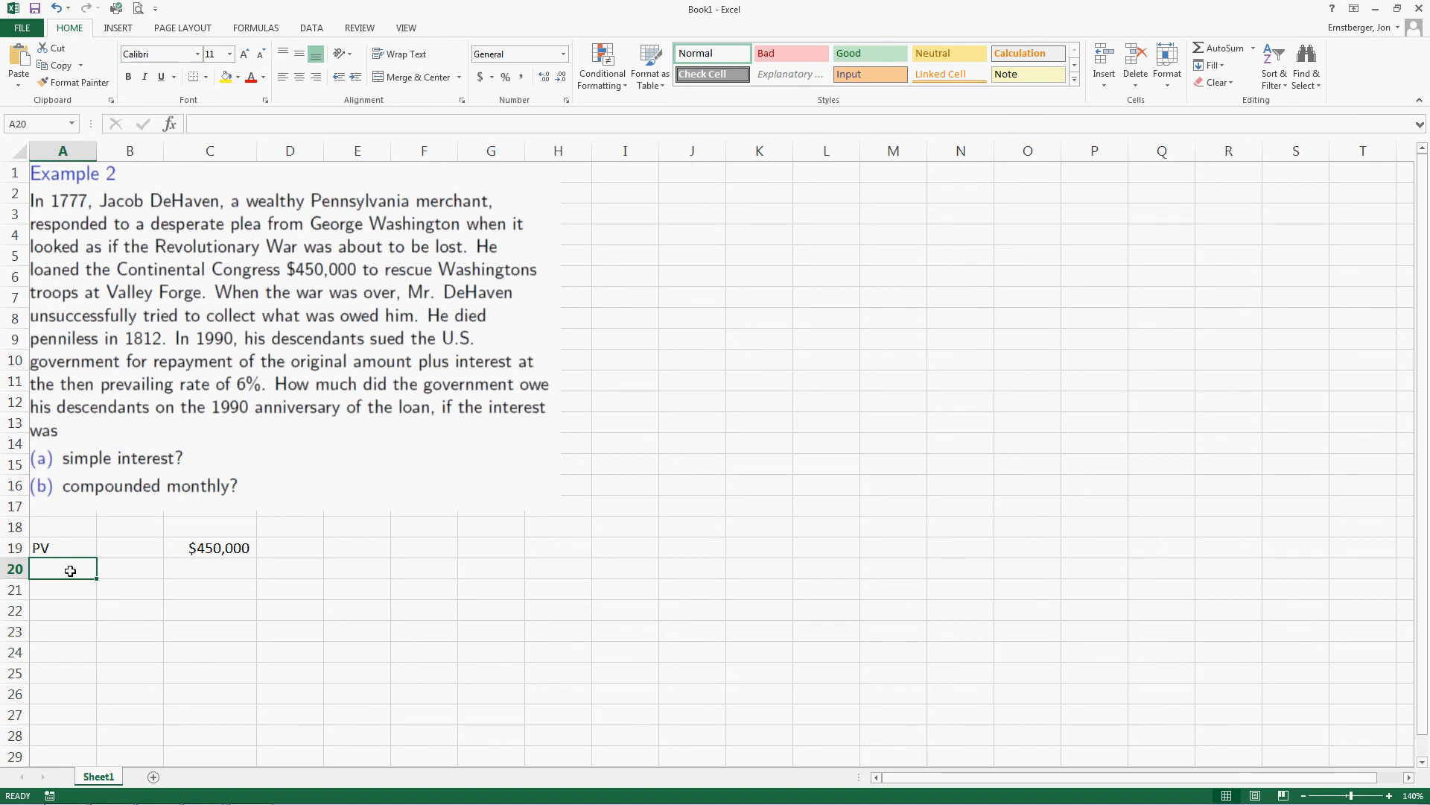
text(Time)
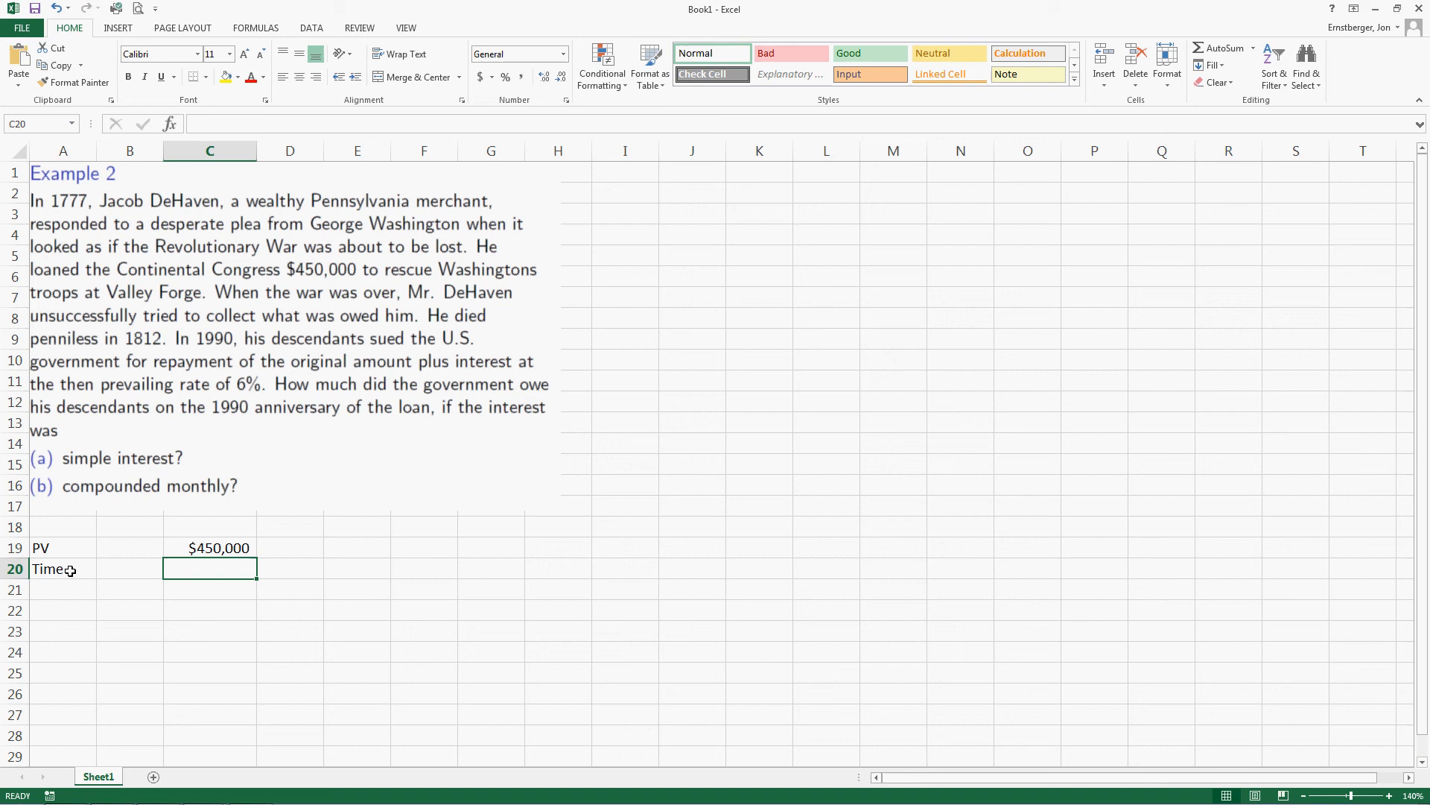
text(=)
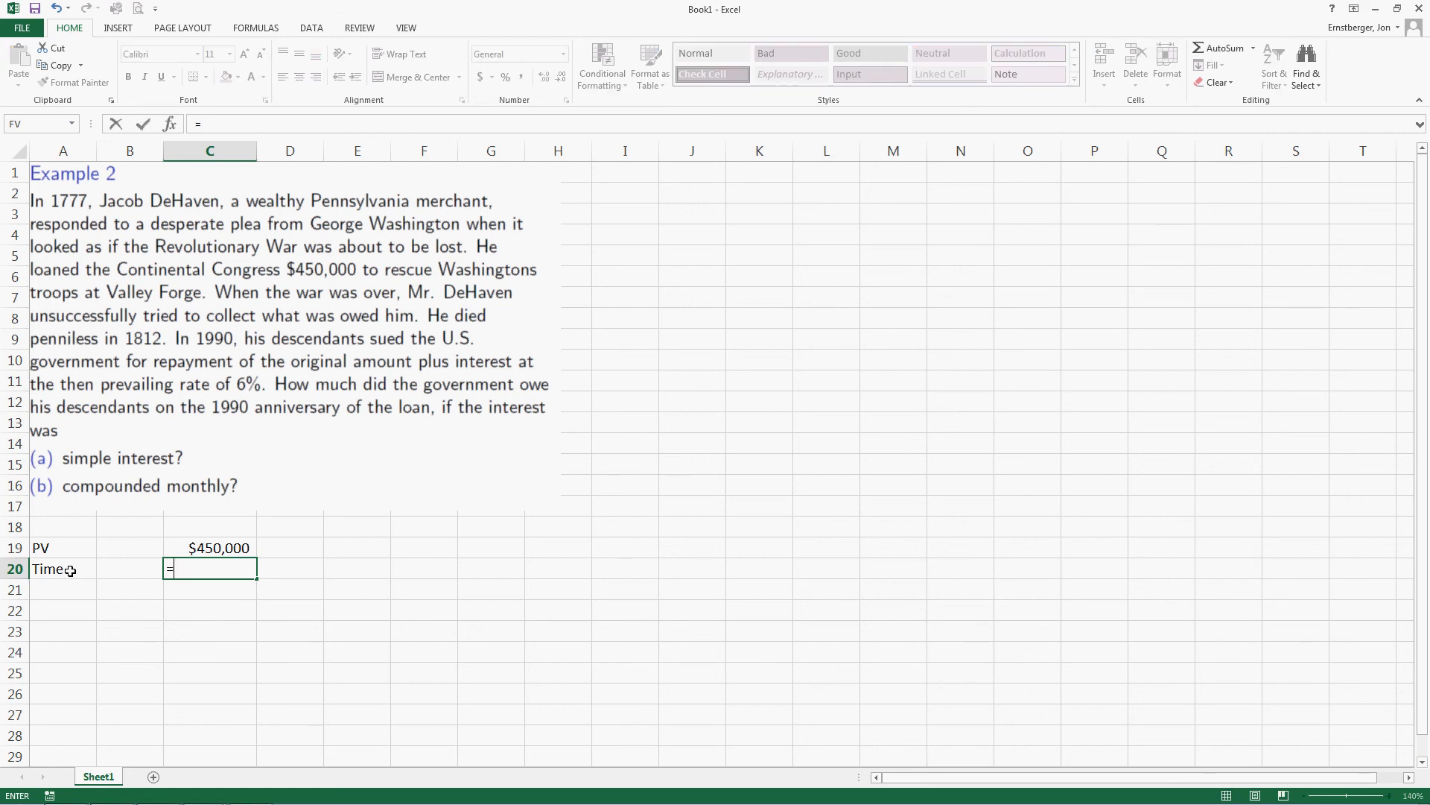
text(199)
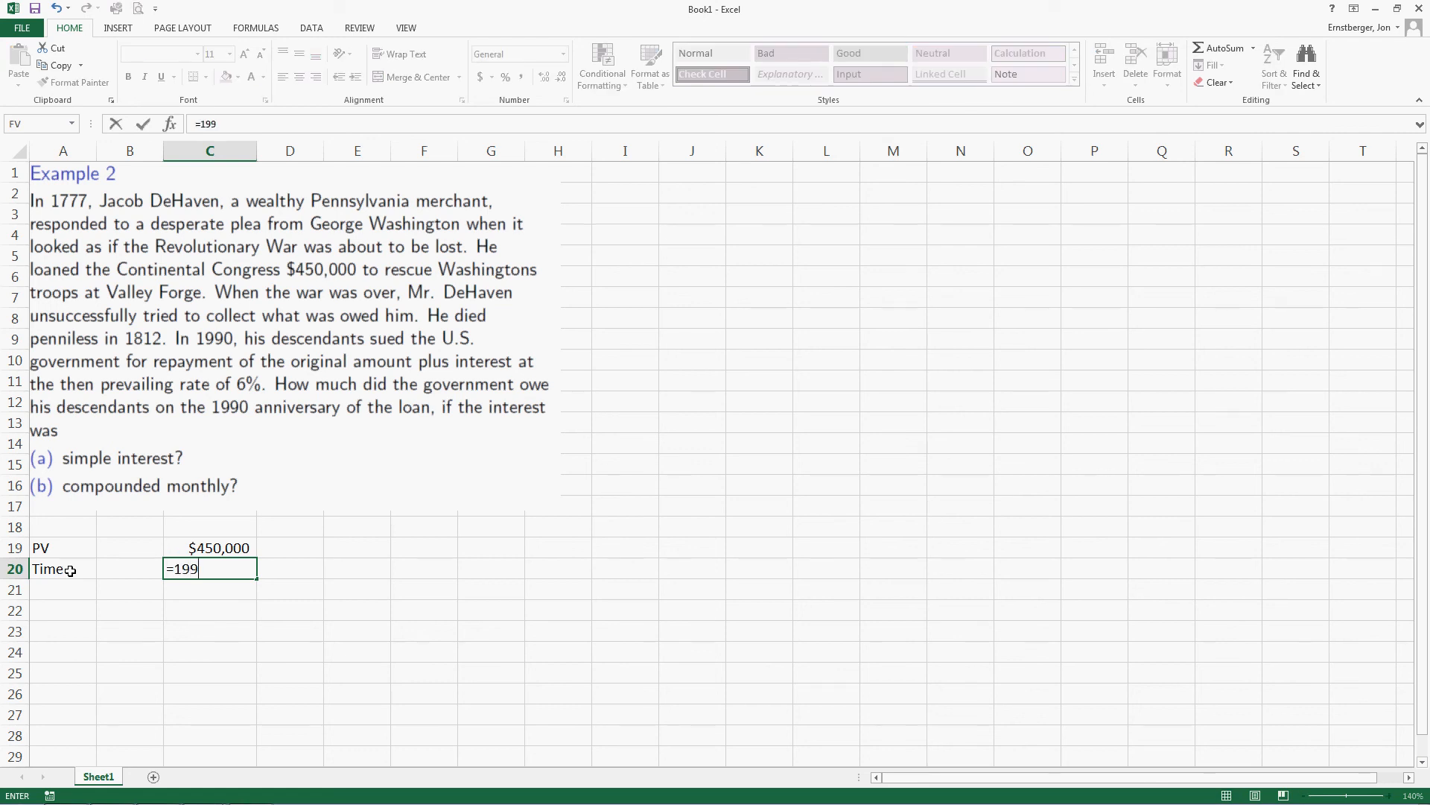
text(0-177)
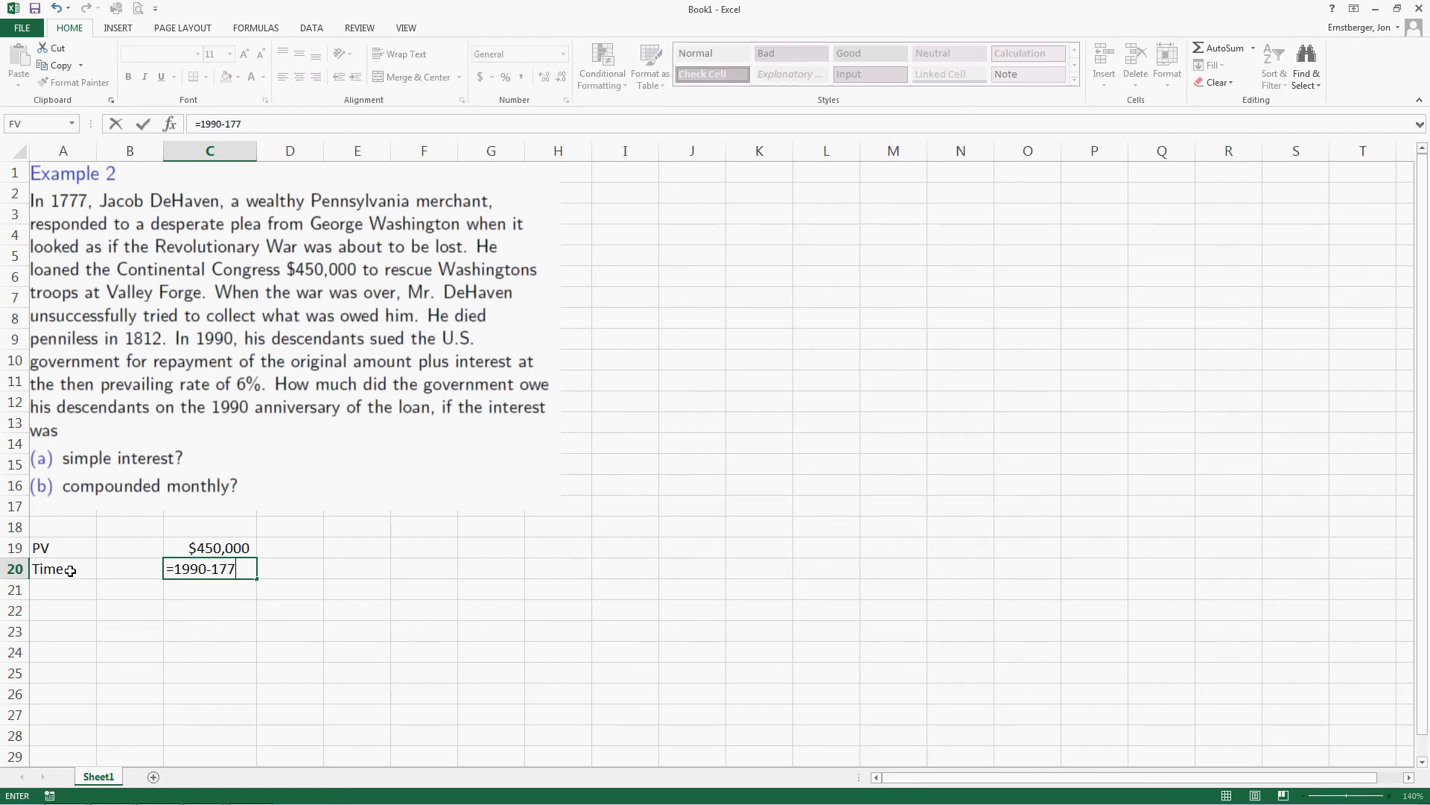
key(Return)
text(6)
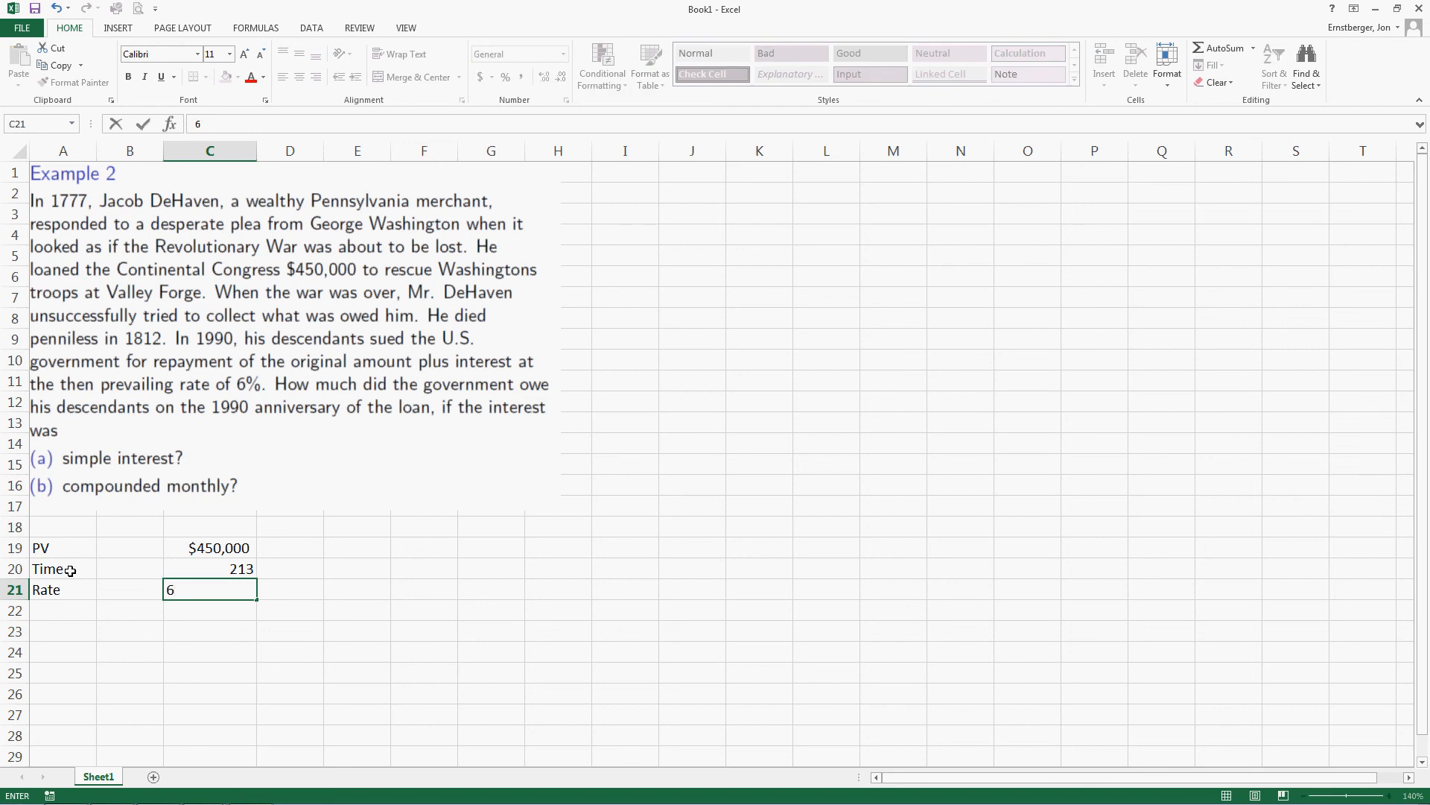
text(%)
key(Return)
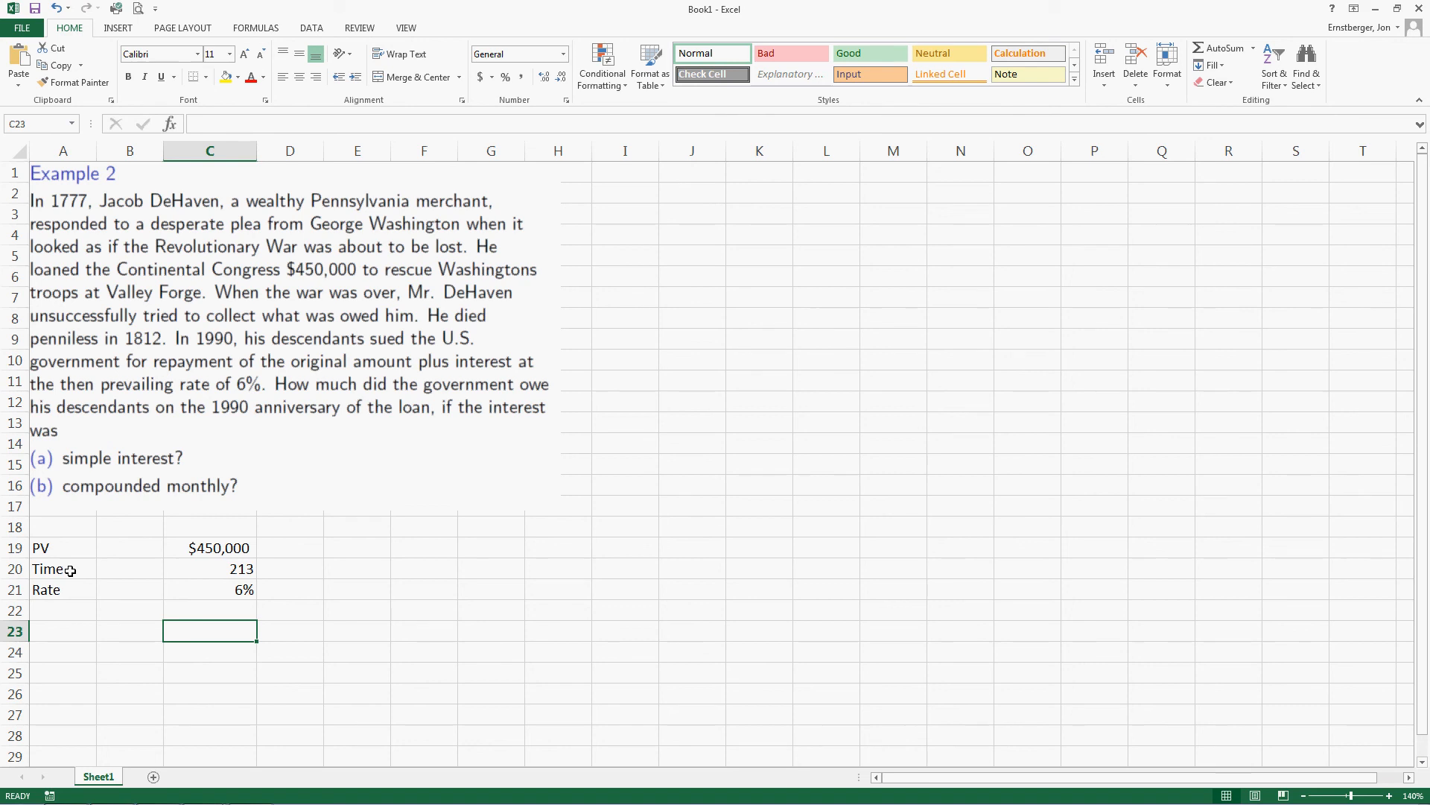
Step: Label the row '(a) Simple Interest' with a 'P+Prt' note in E23
click(62, 630)
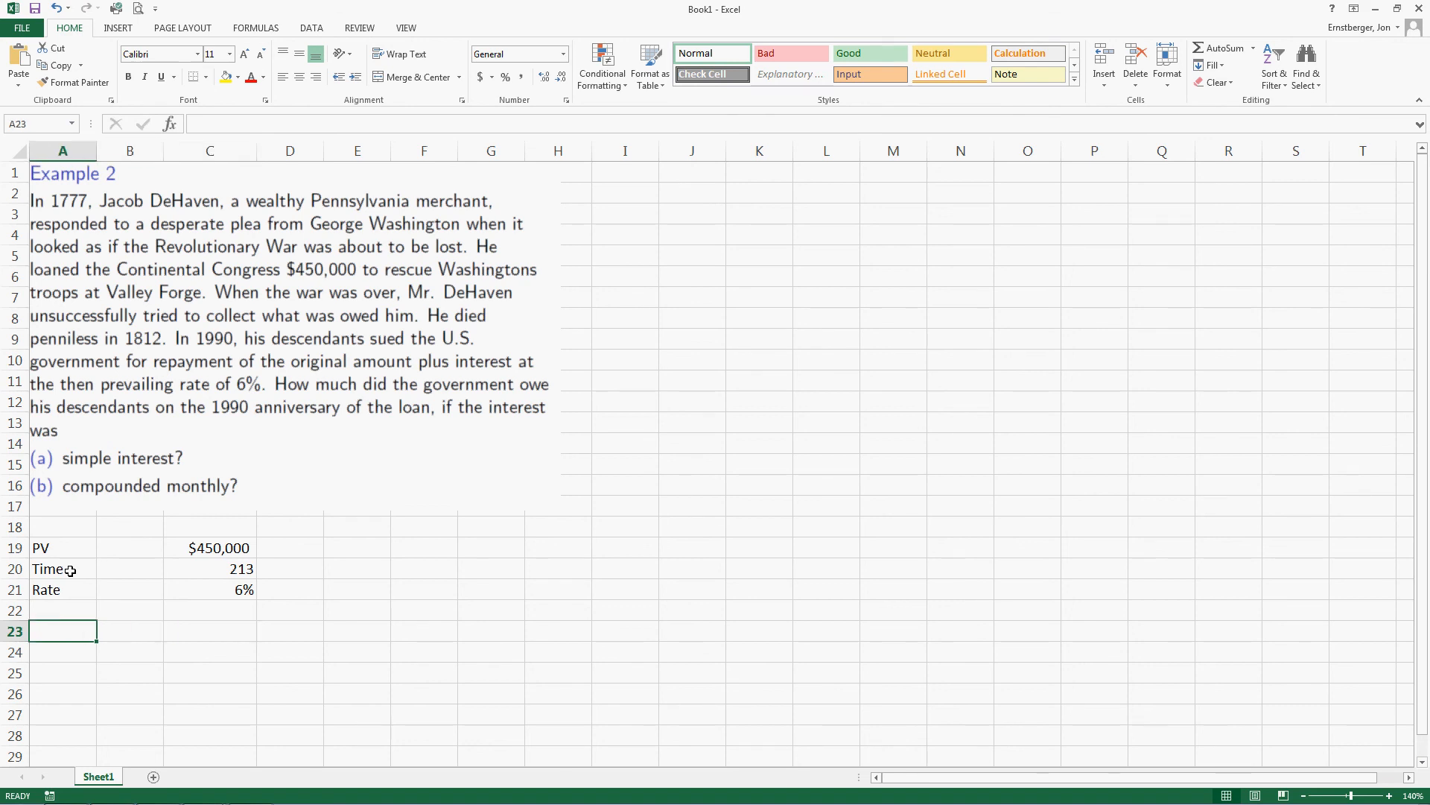
text((a) Simple Inte)
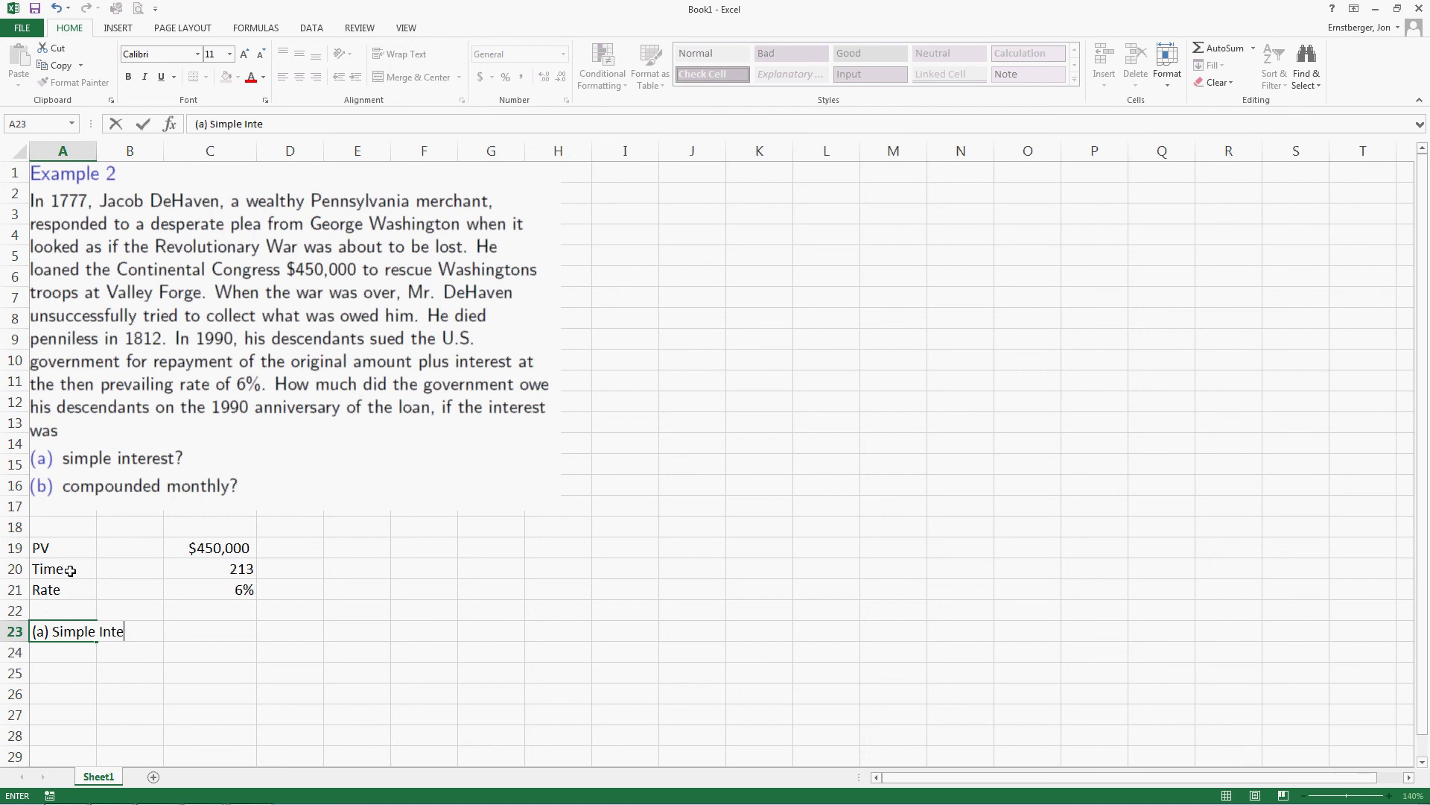
key(Tab)
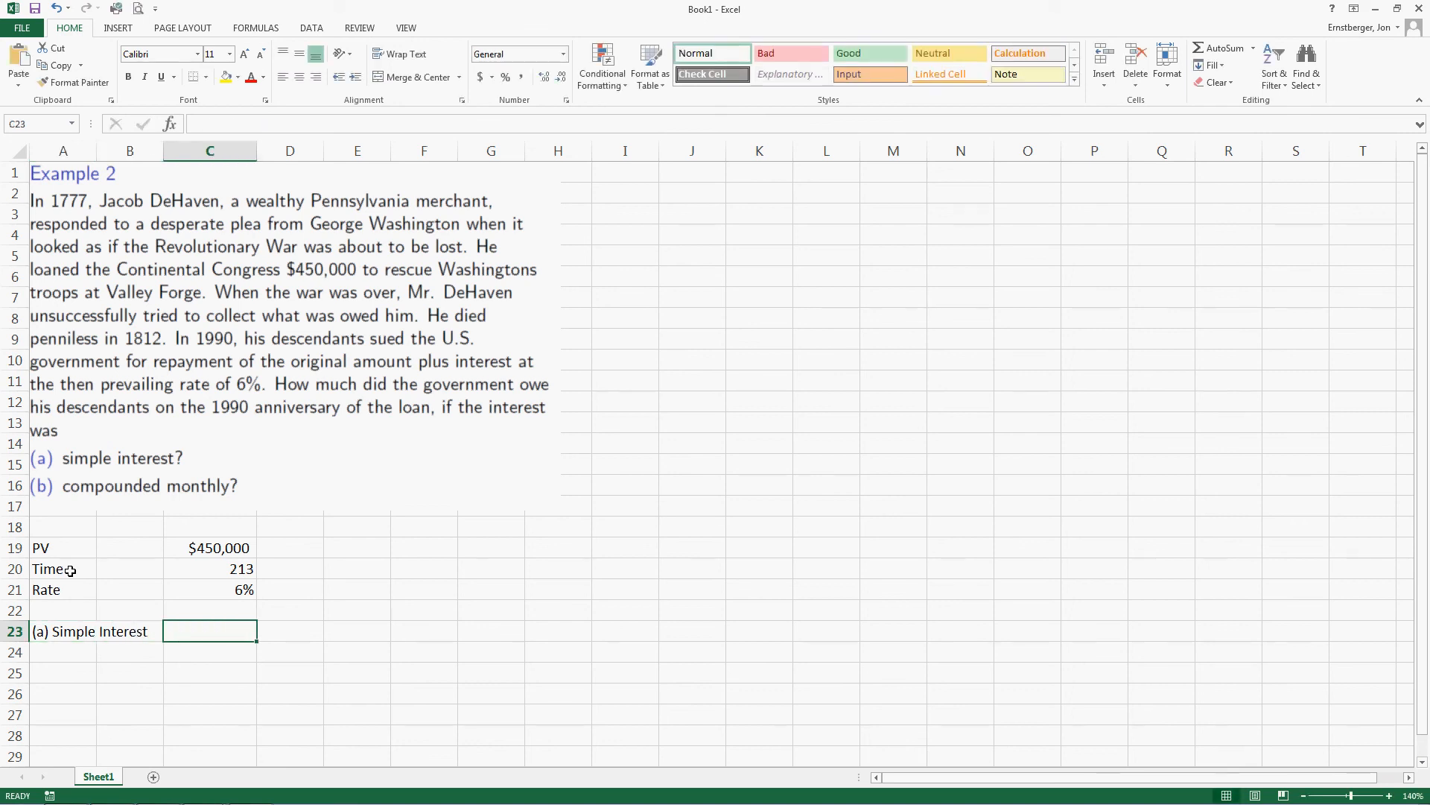
click(357, 630)
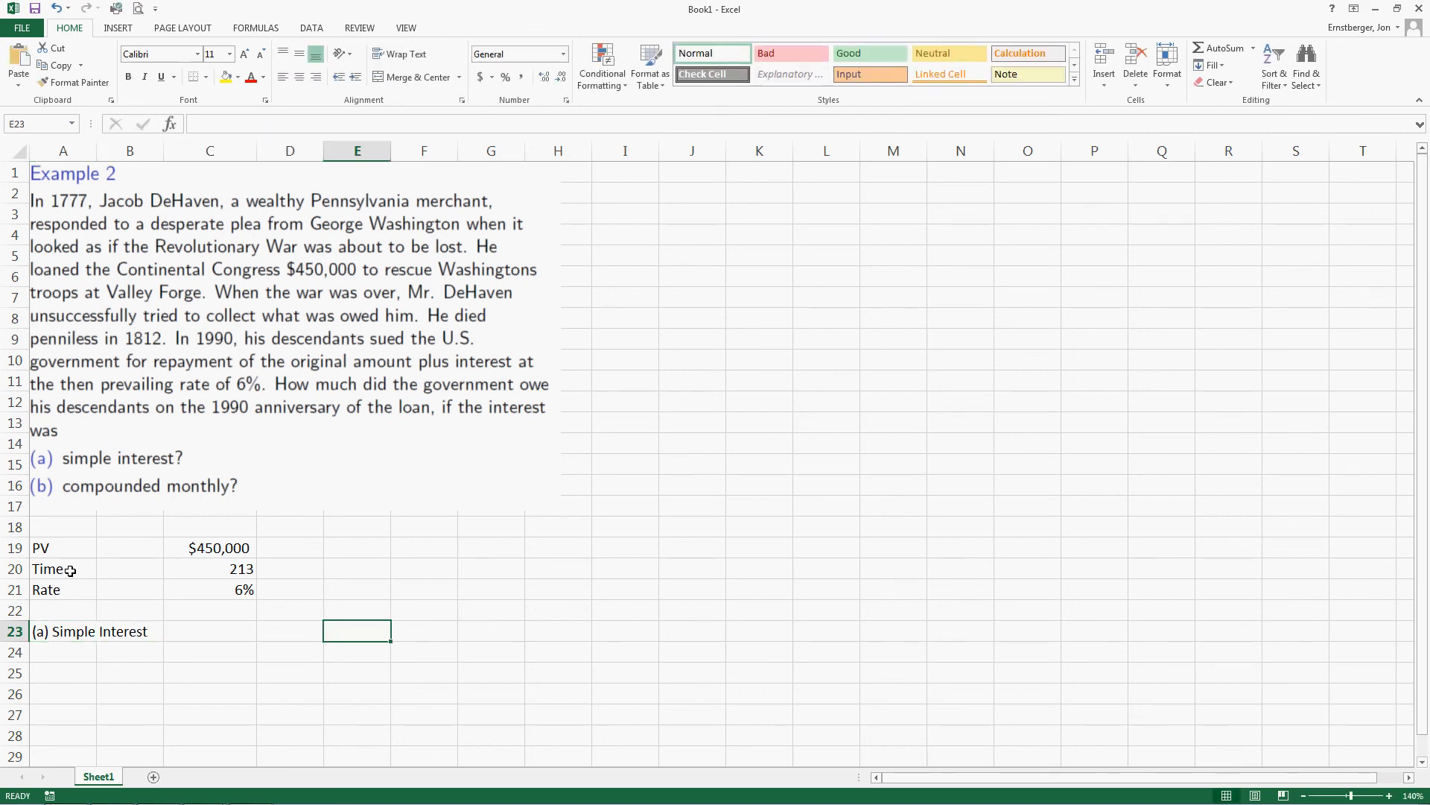
text(P+Prt)
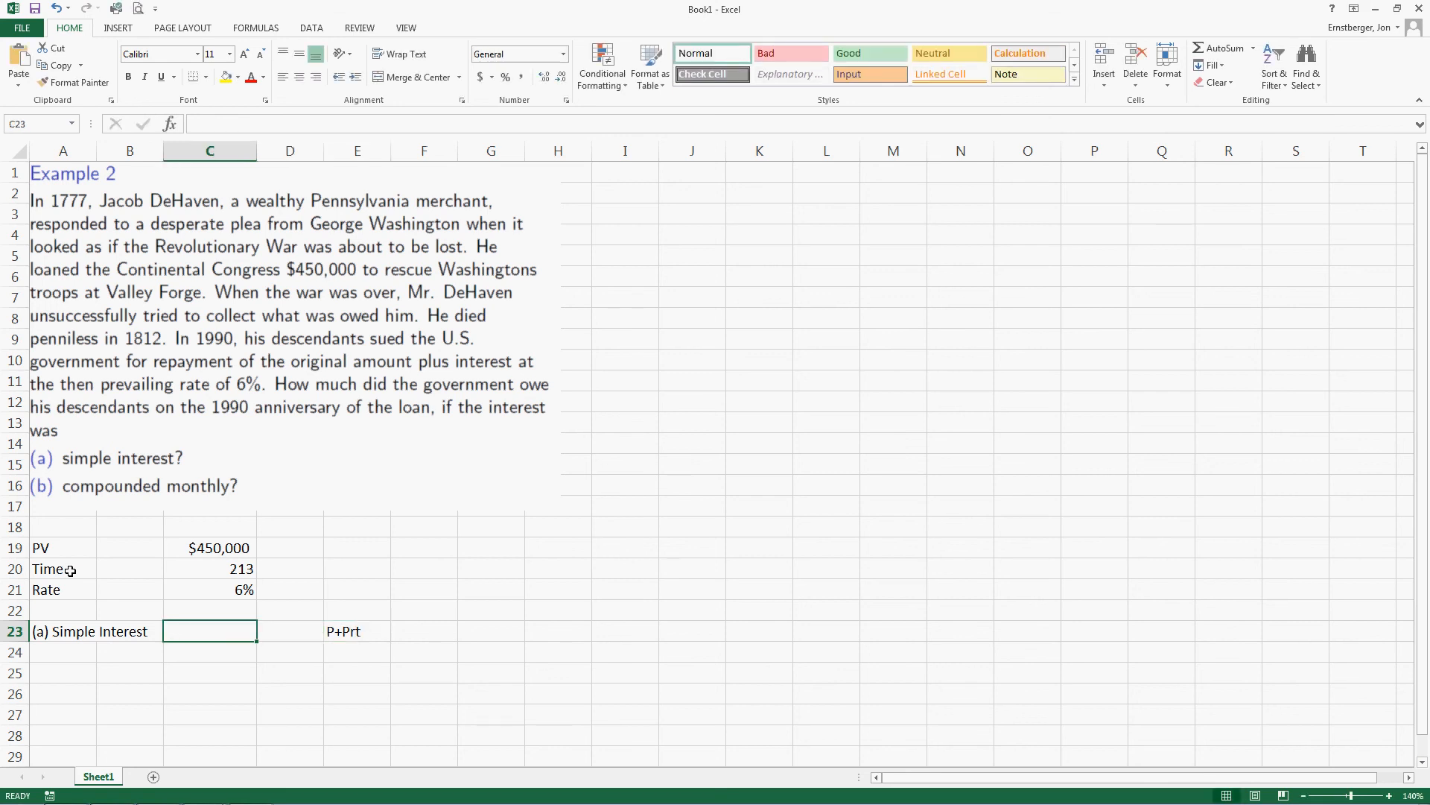
Step: Enter =C19+C19*C21*C20 in C23, giving $6,201,000
text(=)
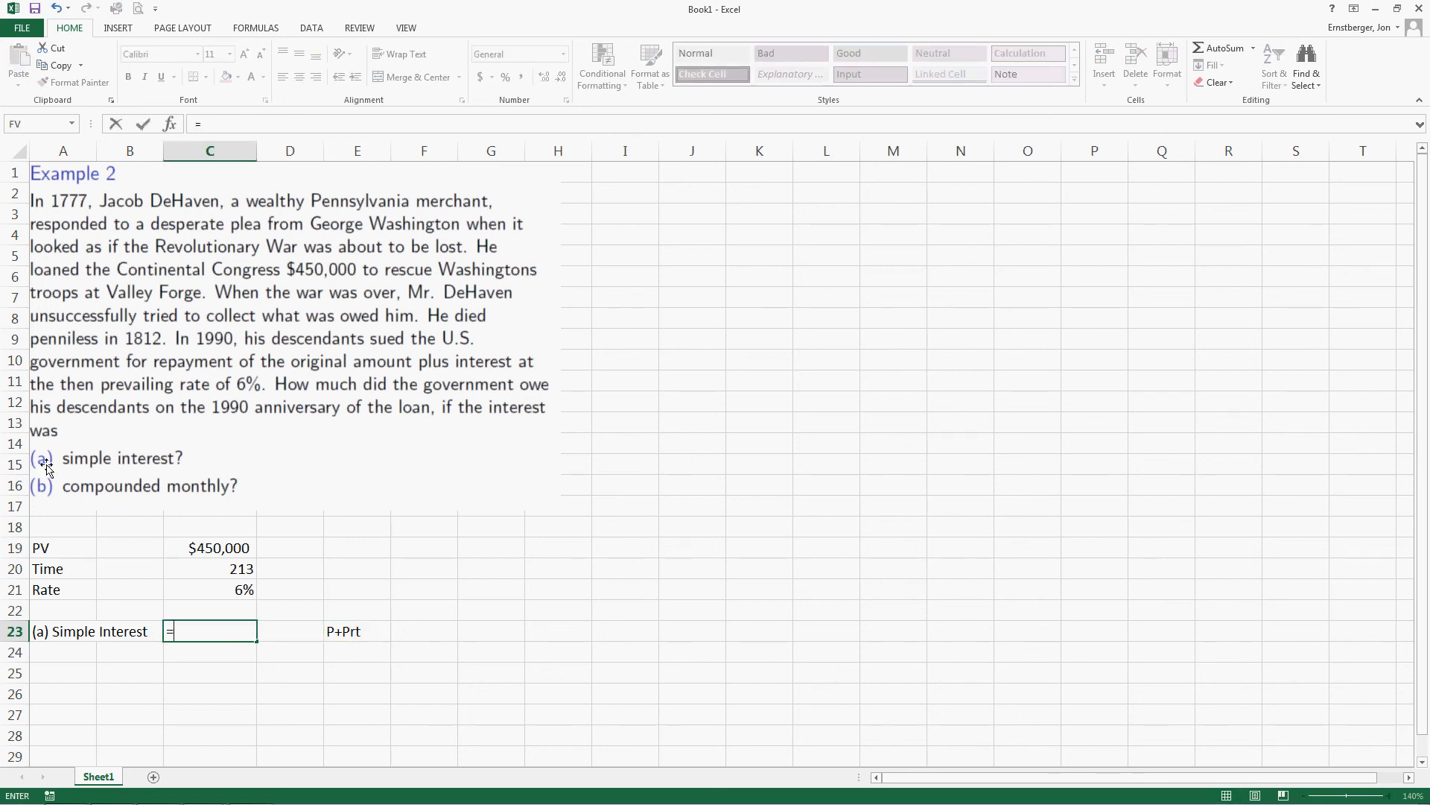
click(210, 547)
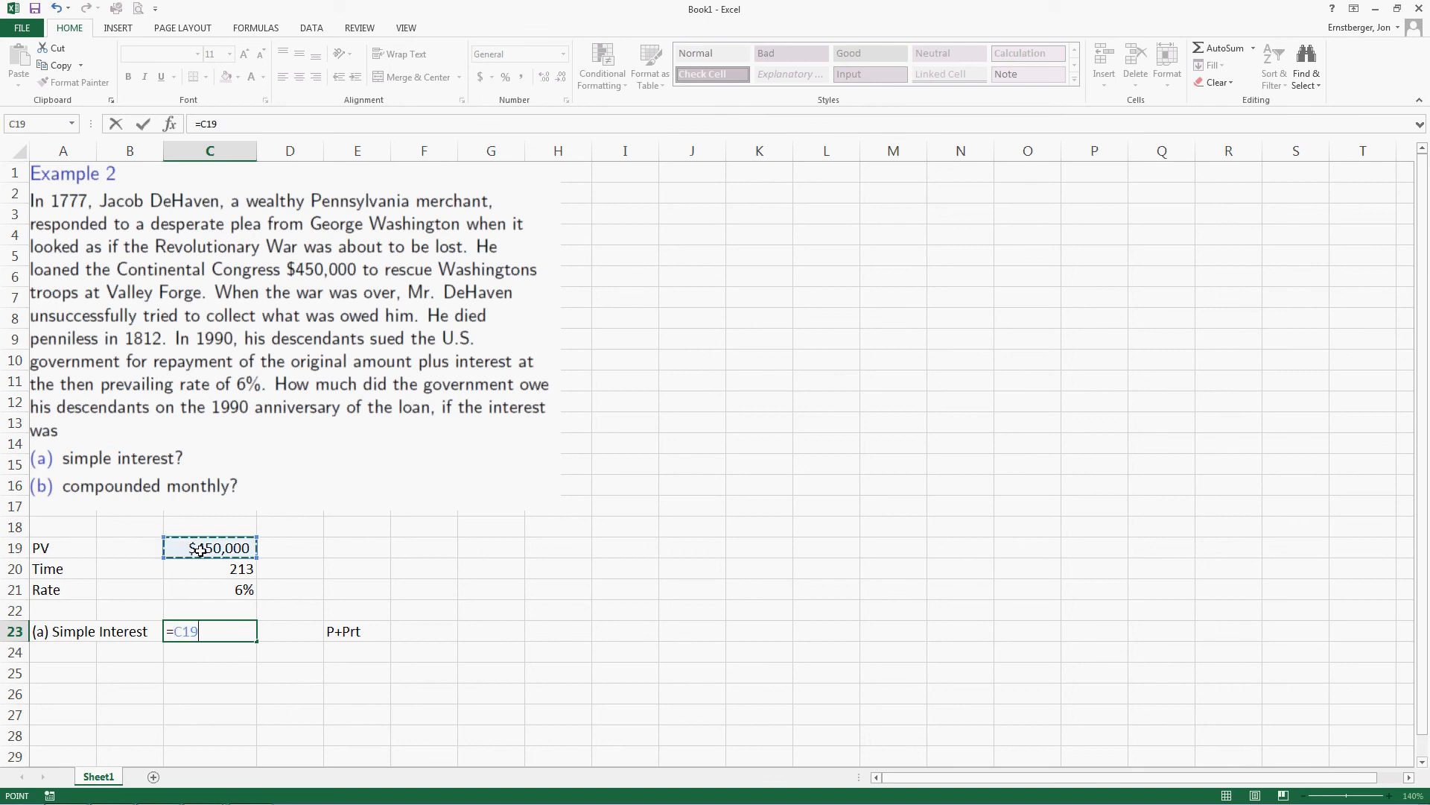
text(+C19*C21)
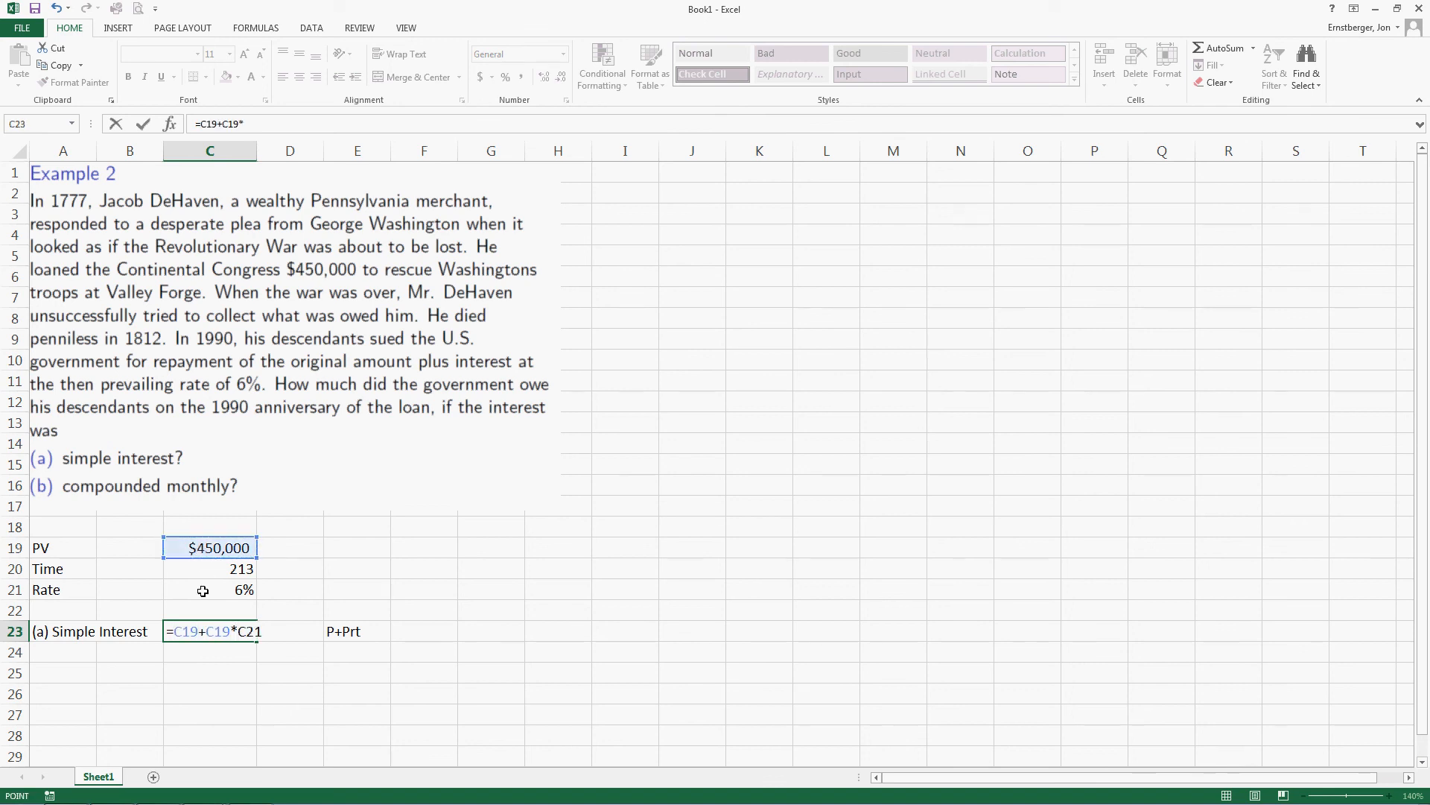
click(210, 568)
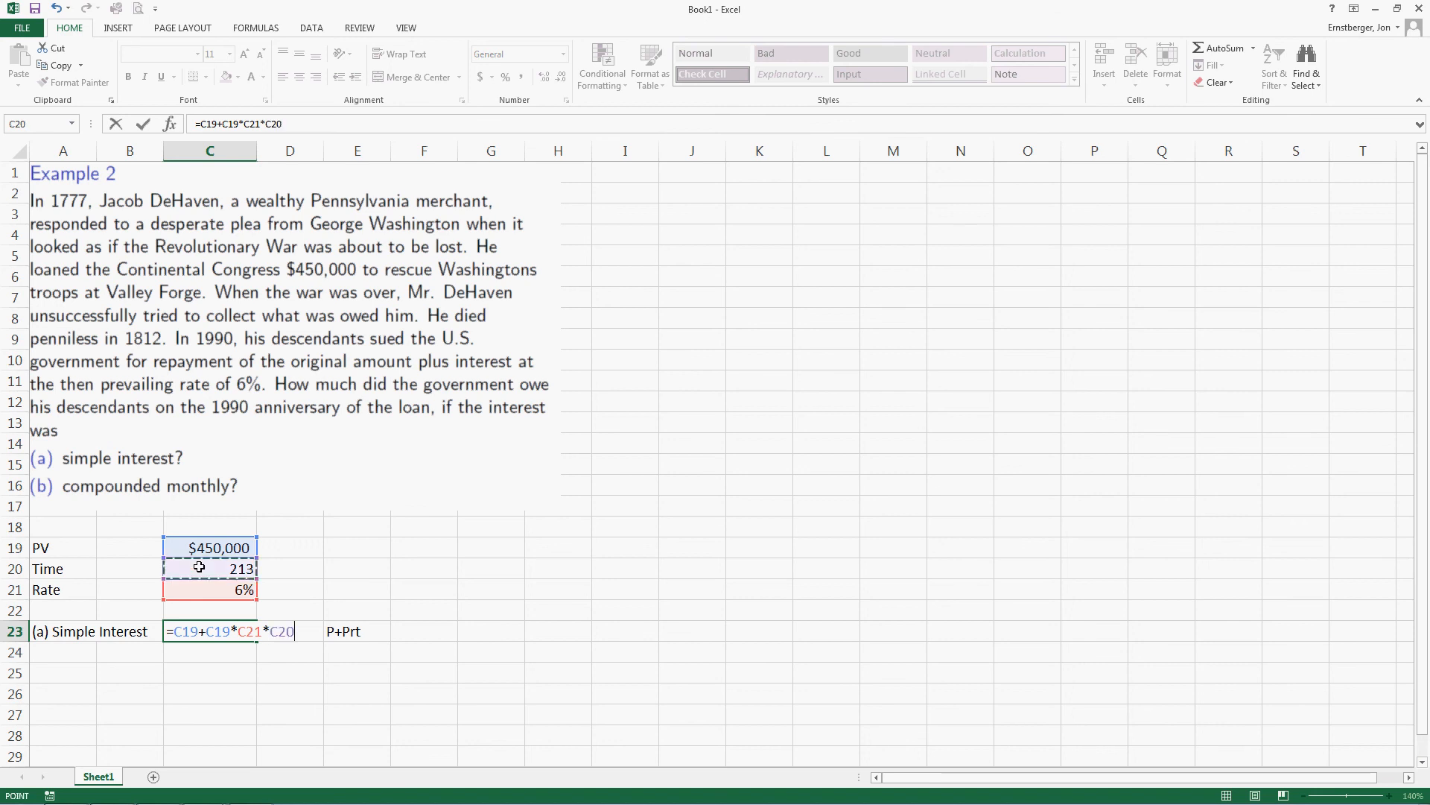
key(Return)
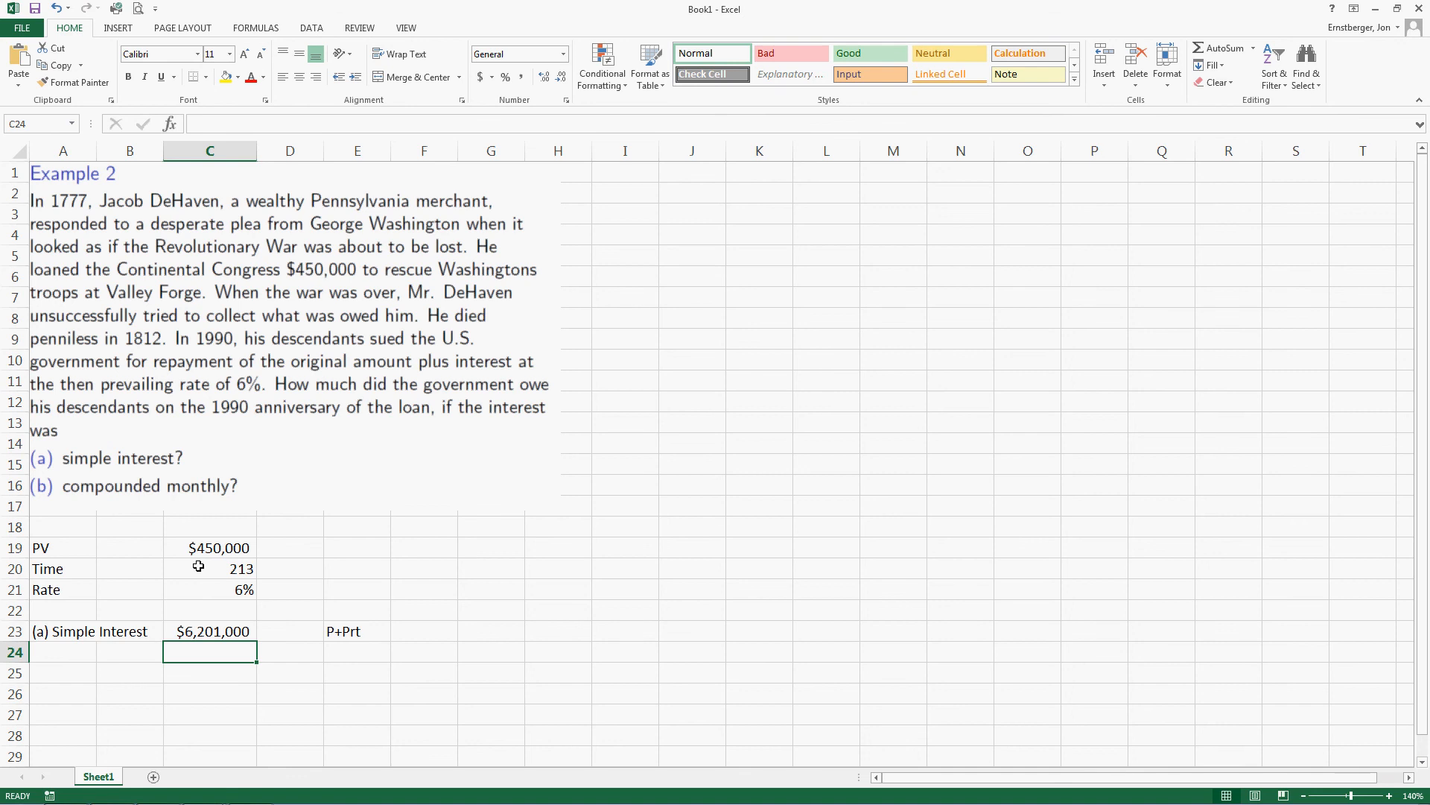
click(129, 673)
text(()
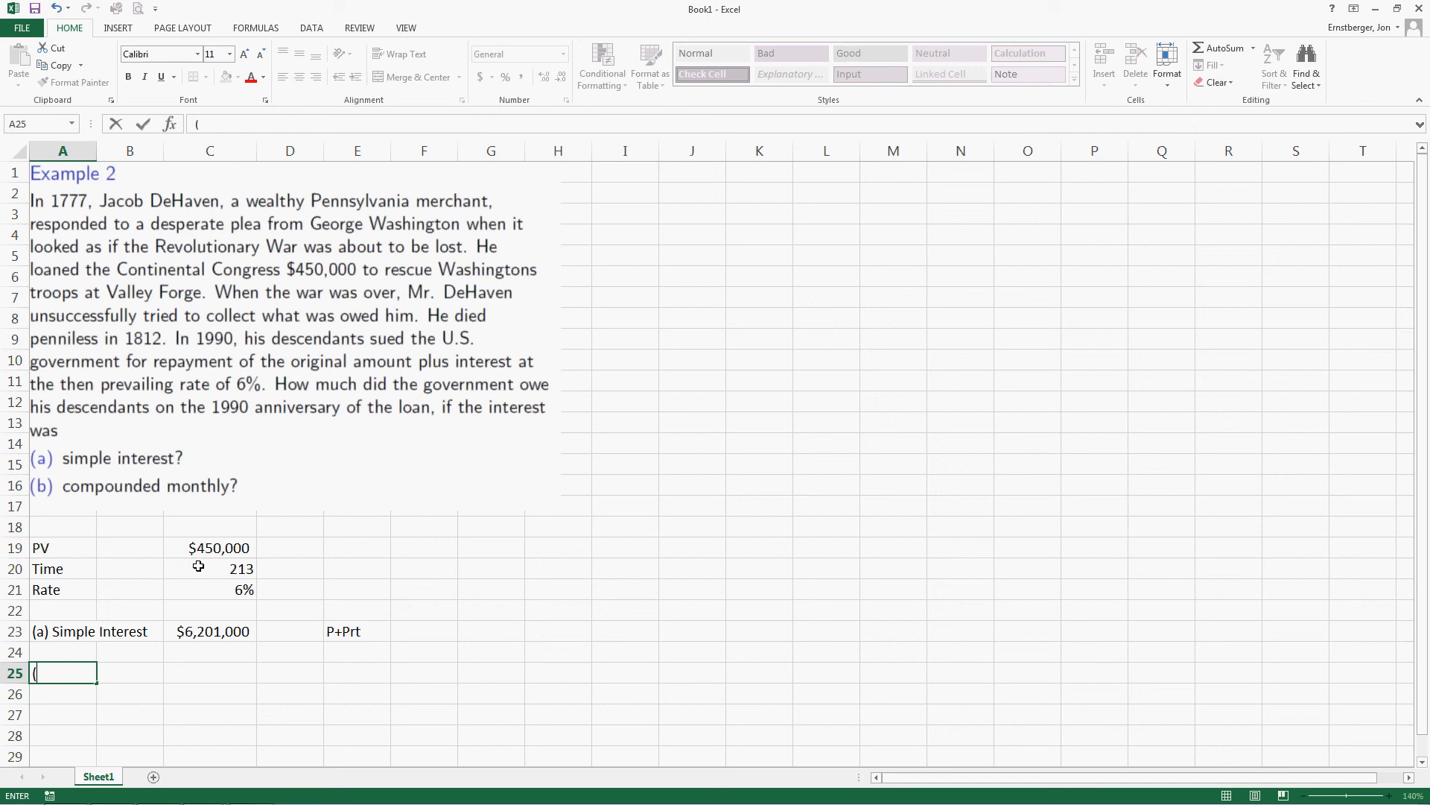
Step: Label '(b) Compound Interest', add Comp. Freq. 12 in row 26, and an FV row
text(b) Compound)
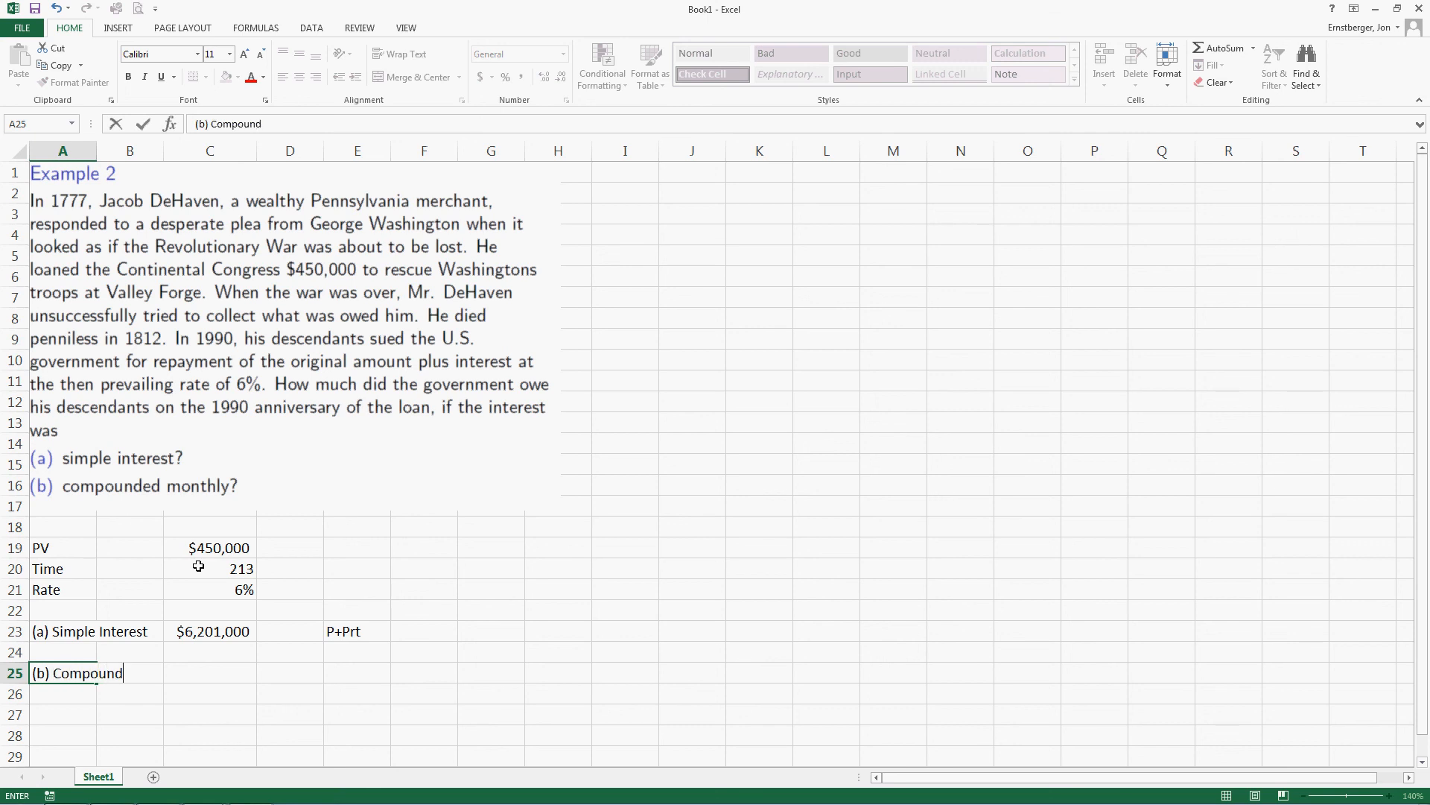
text(Interest)
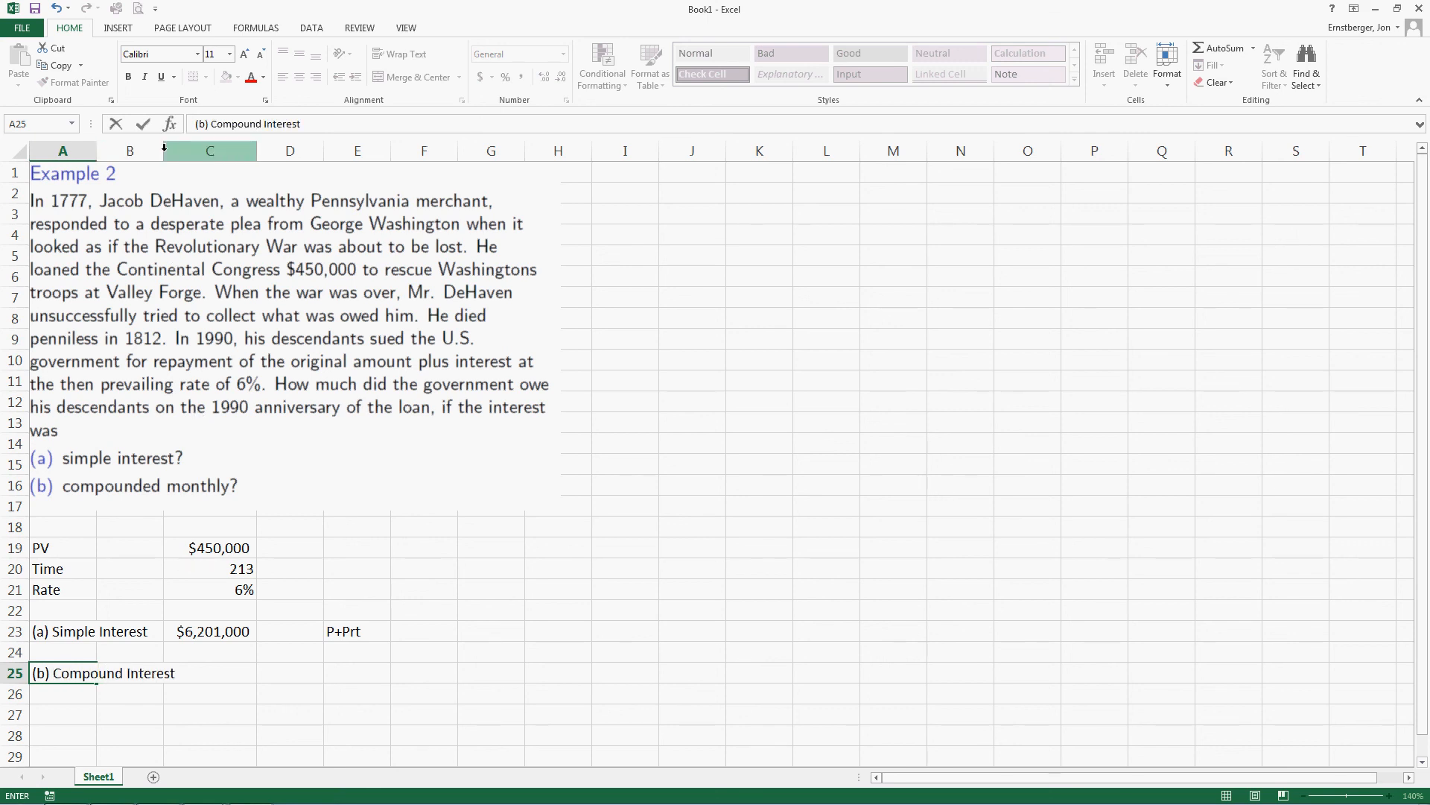
click(209, 151)
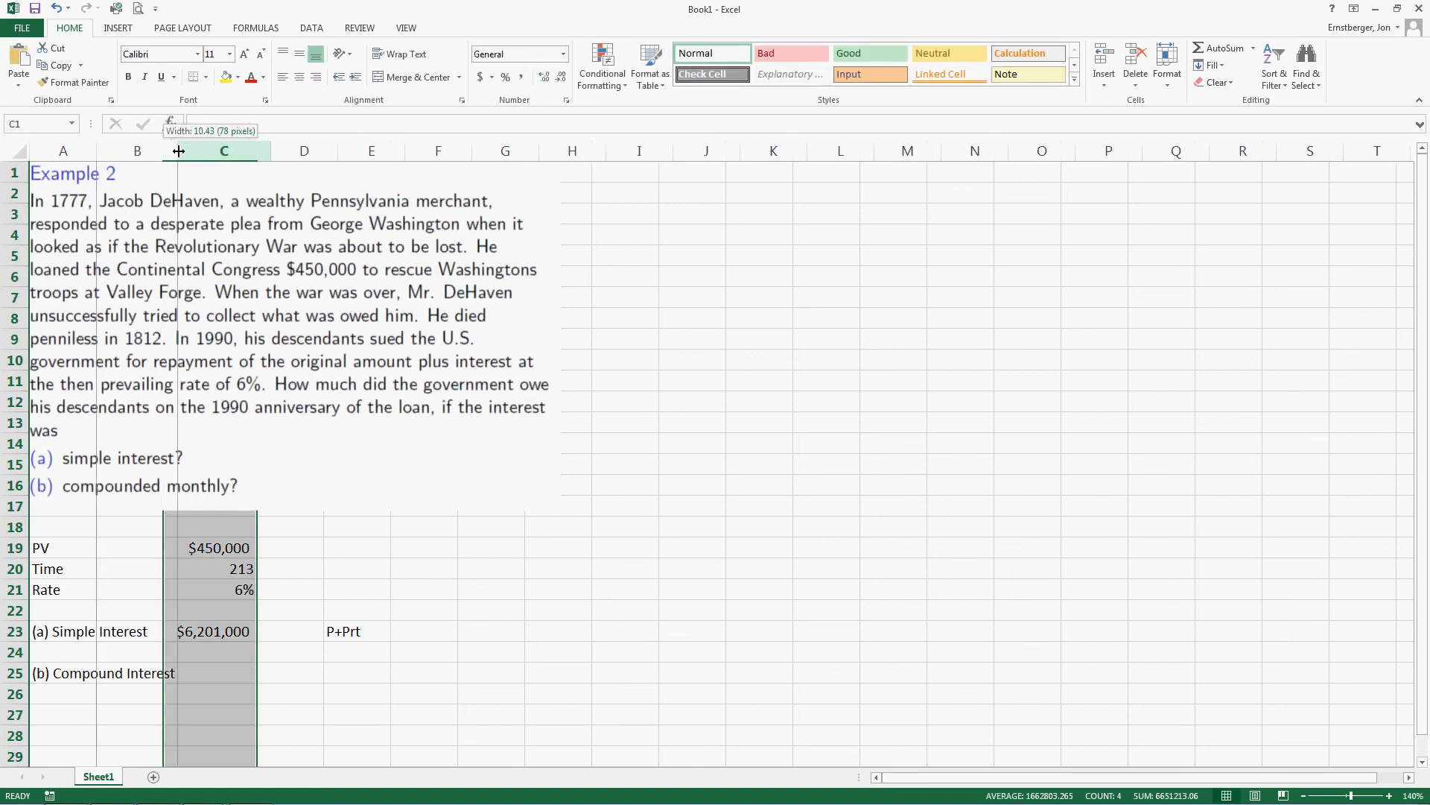
click(229, 672)
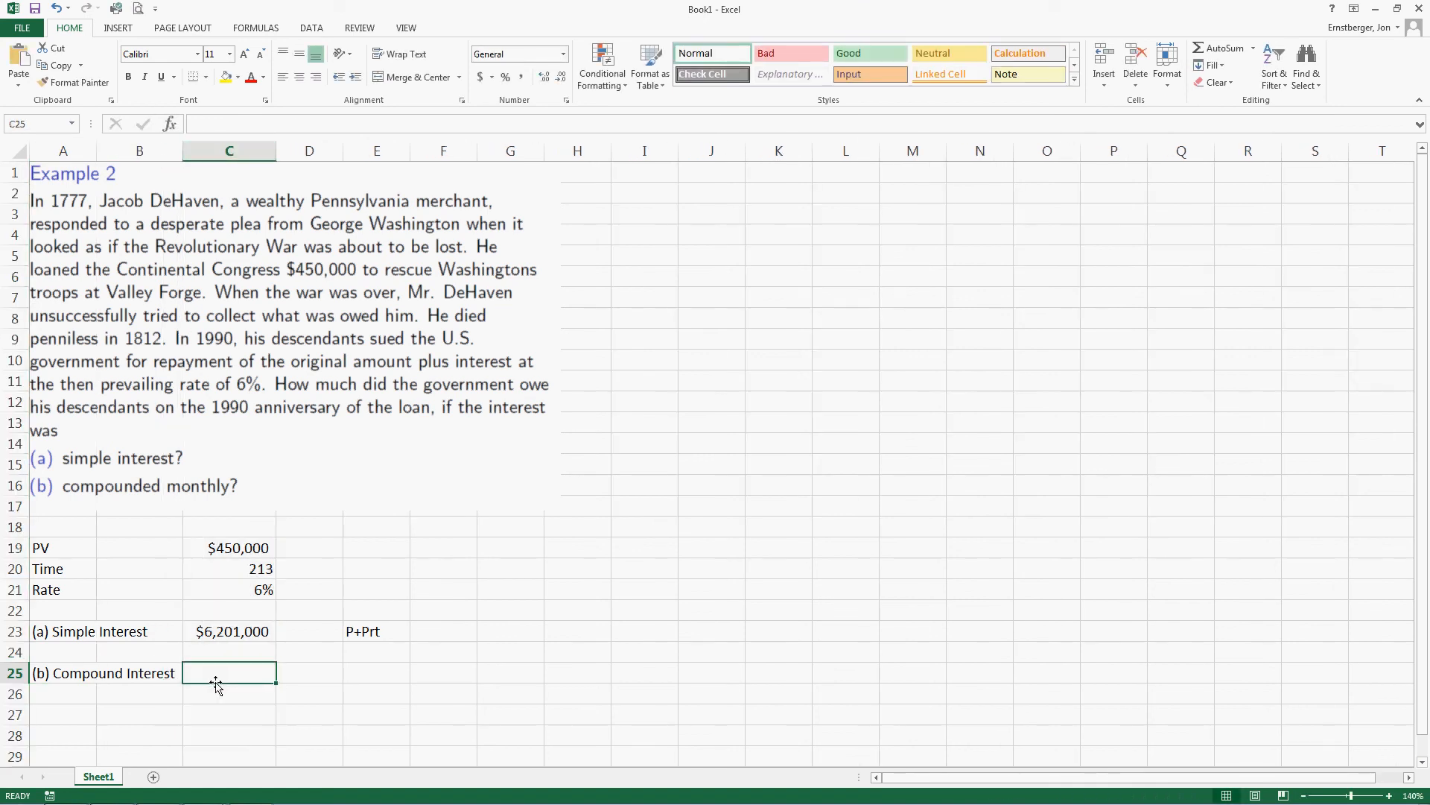
click(139, 694)
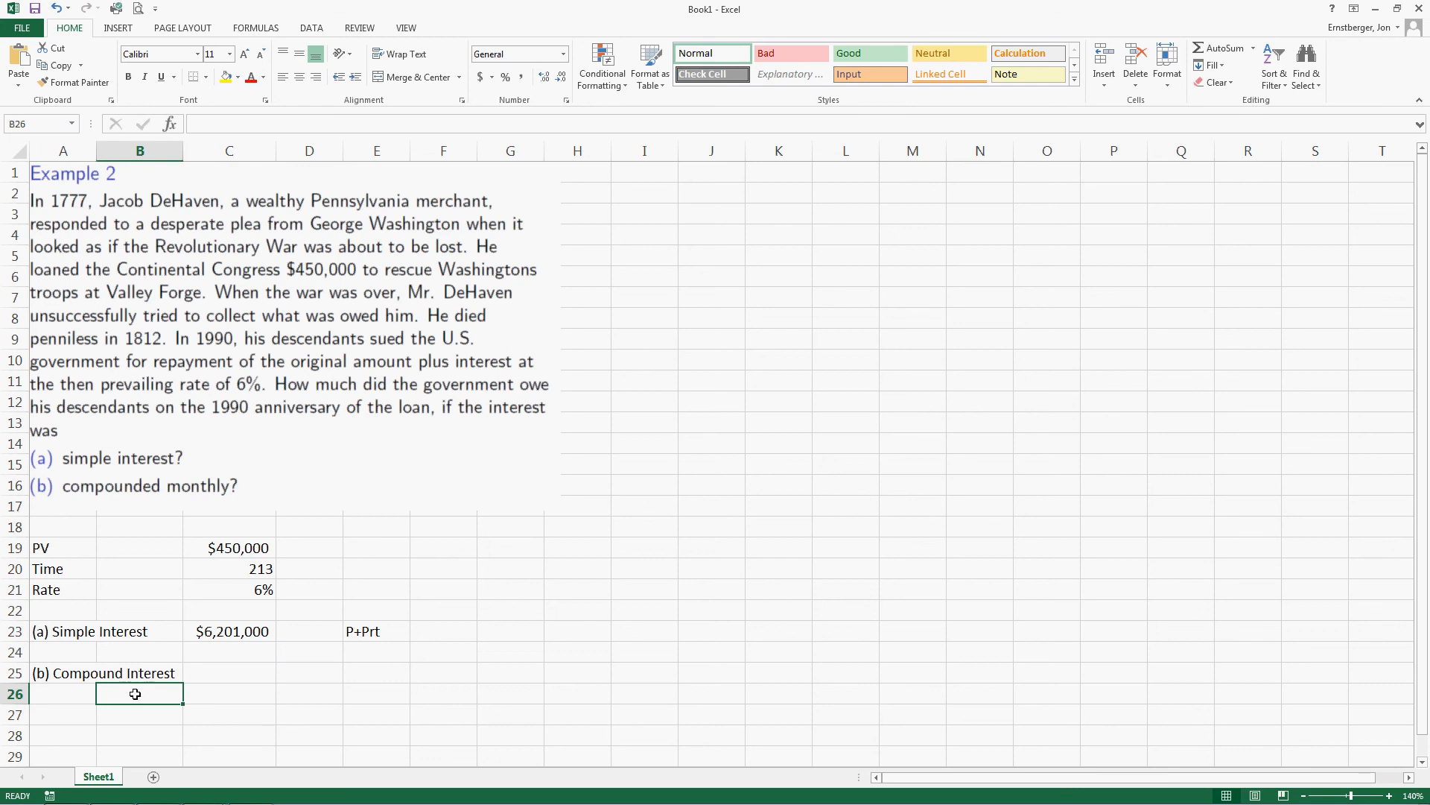
text(Comp.)
click(229, 694)
text(12)
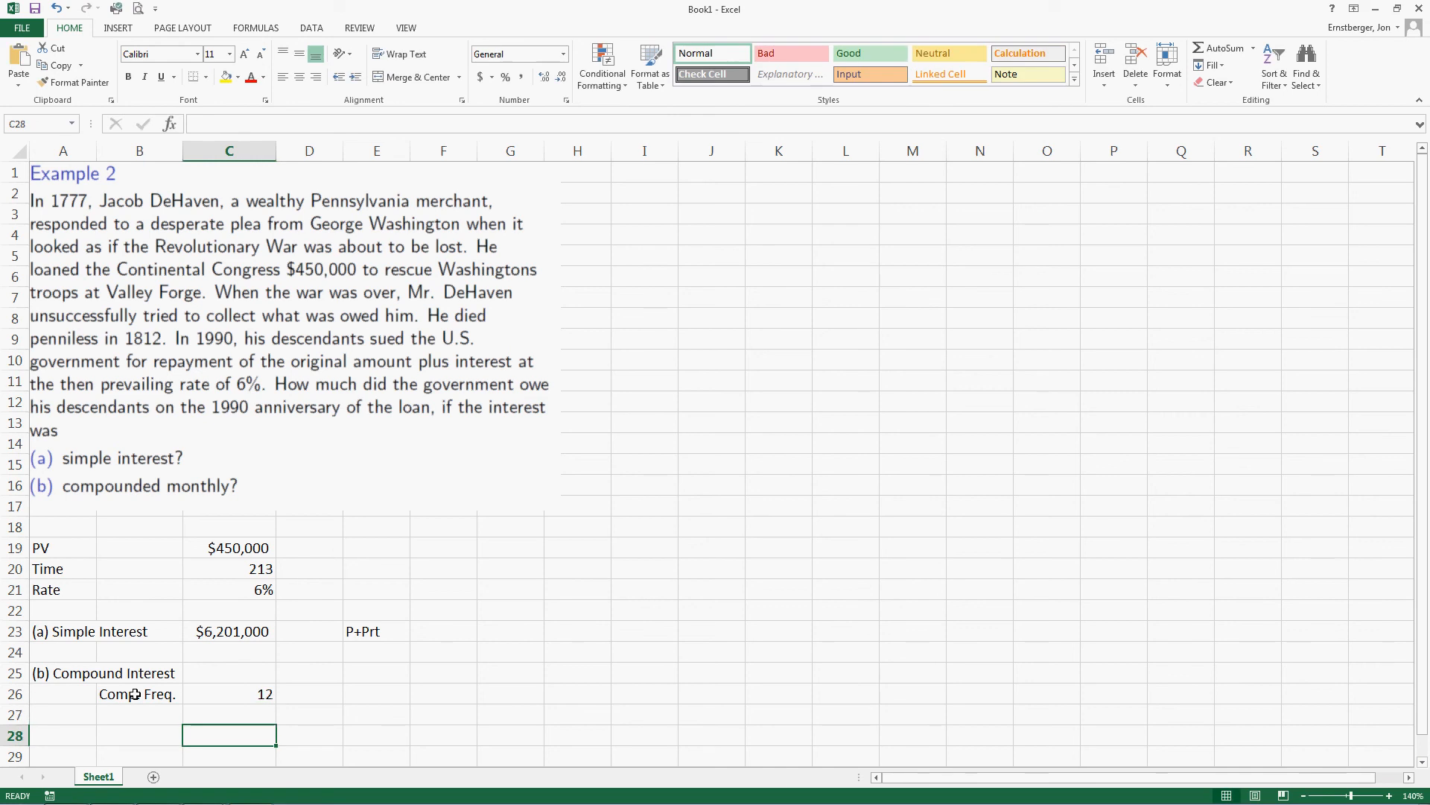
click(139, 735)
text(FV)
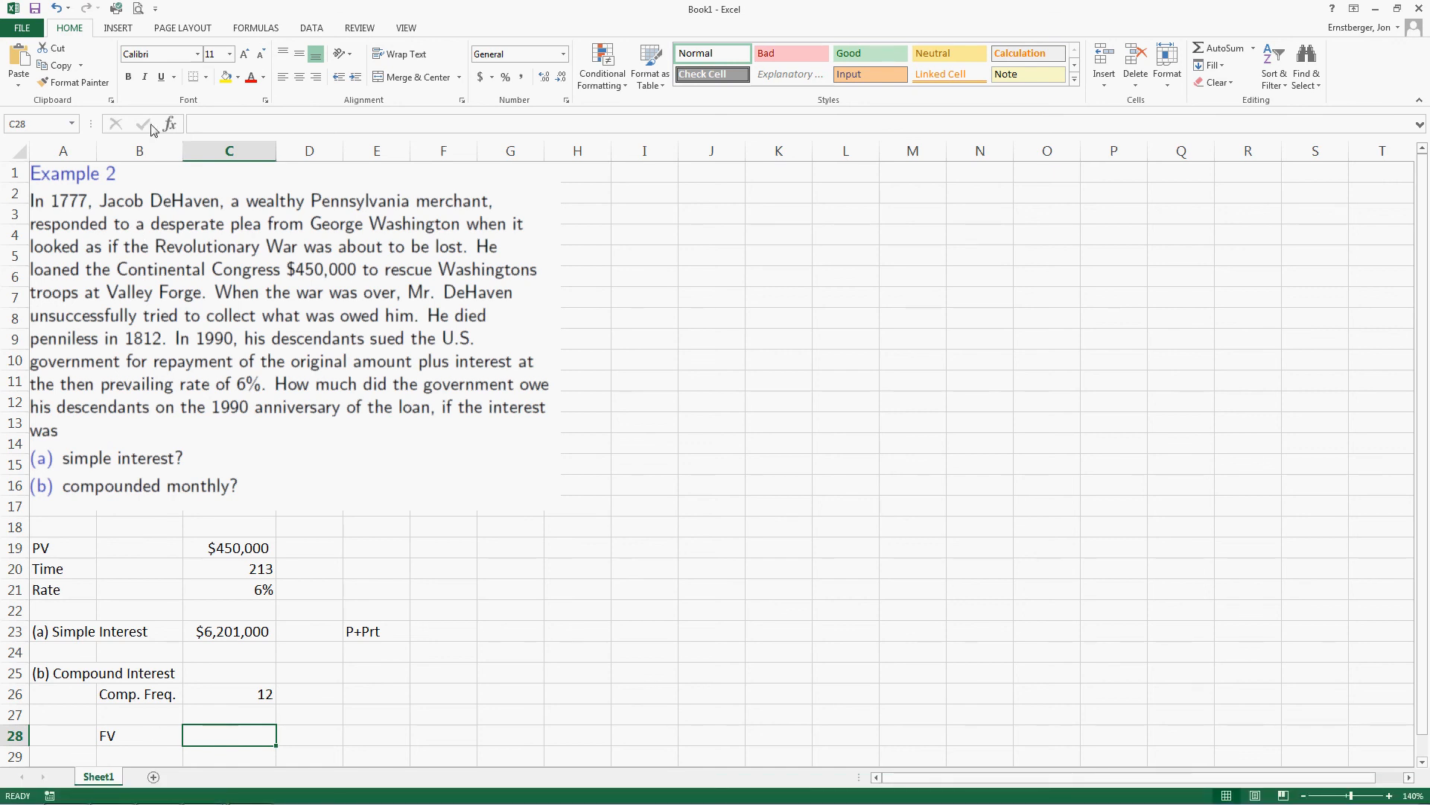
Step: Insert the FV function in C28 and set Rate to C21/C26
click(170, 123)
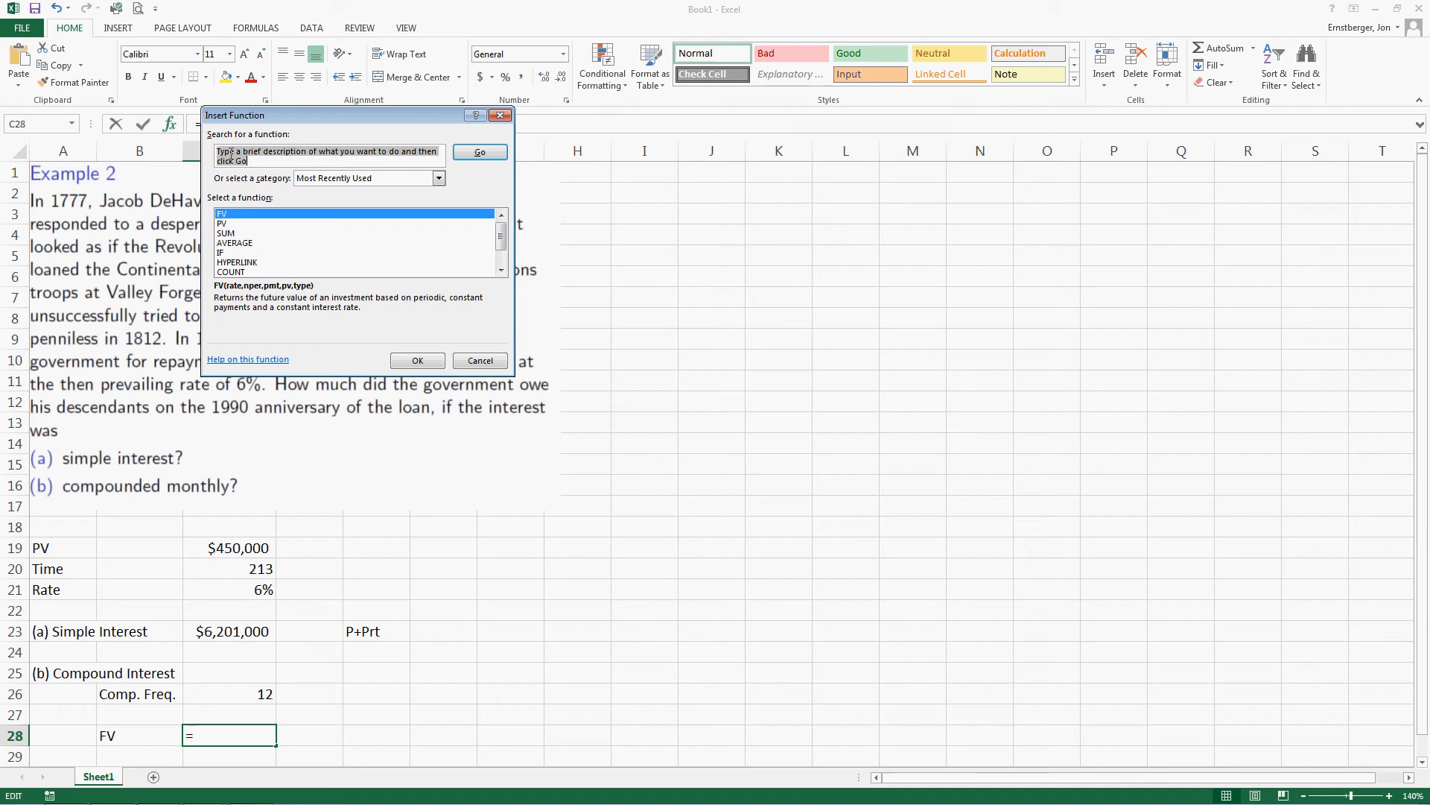
drag(301, 115, 410, 235)
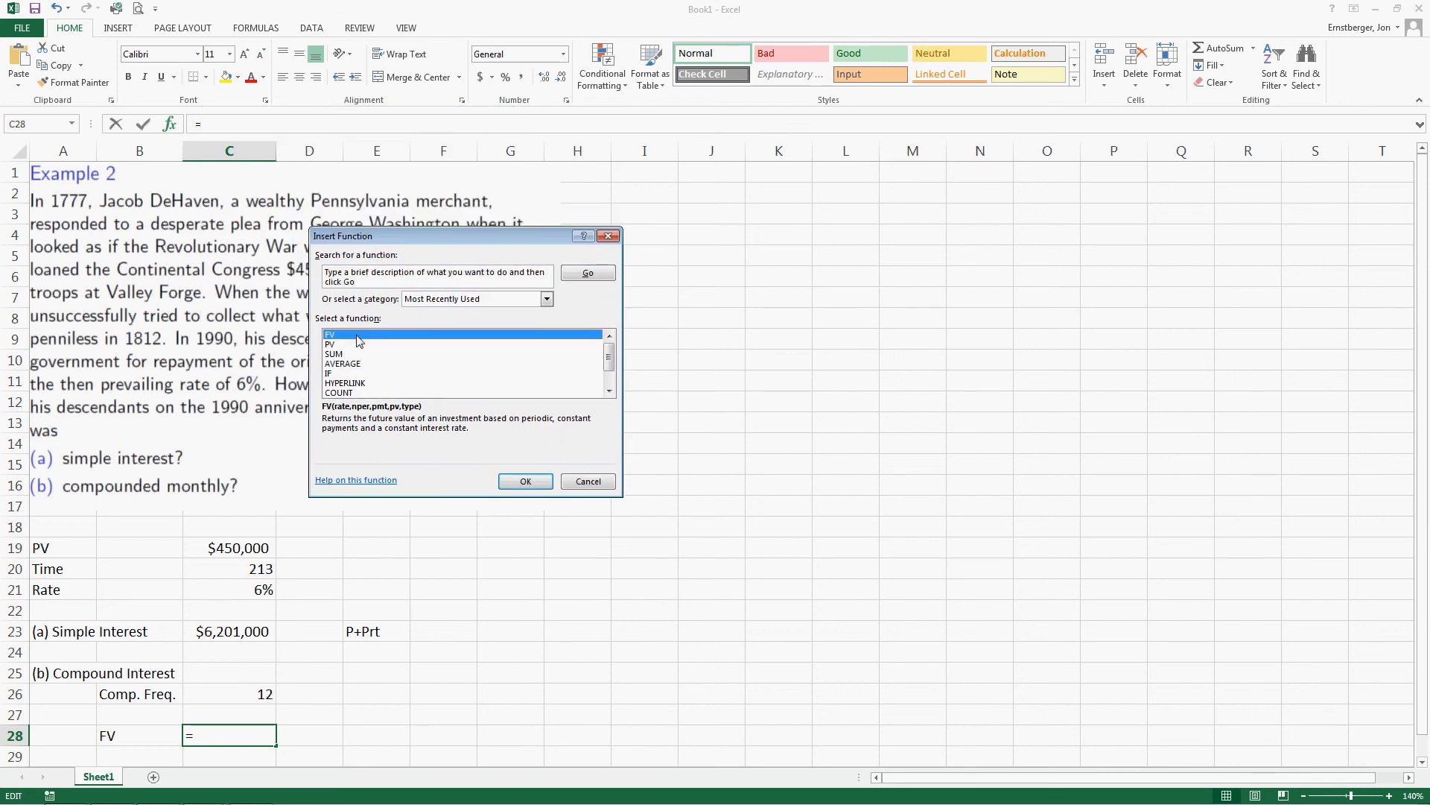
click(524, 480)
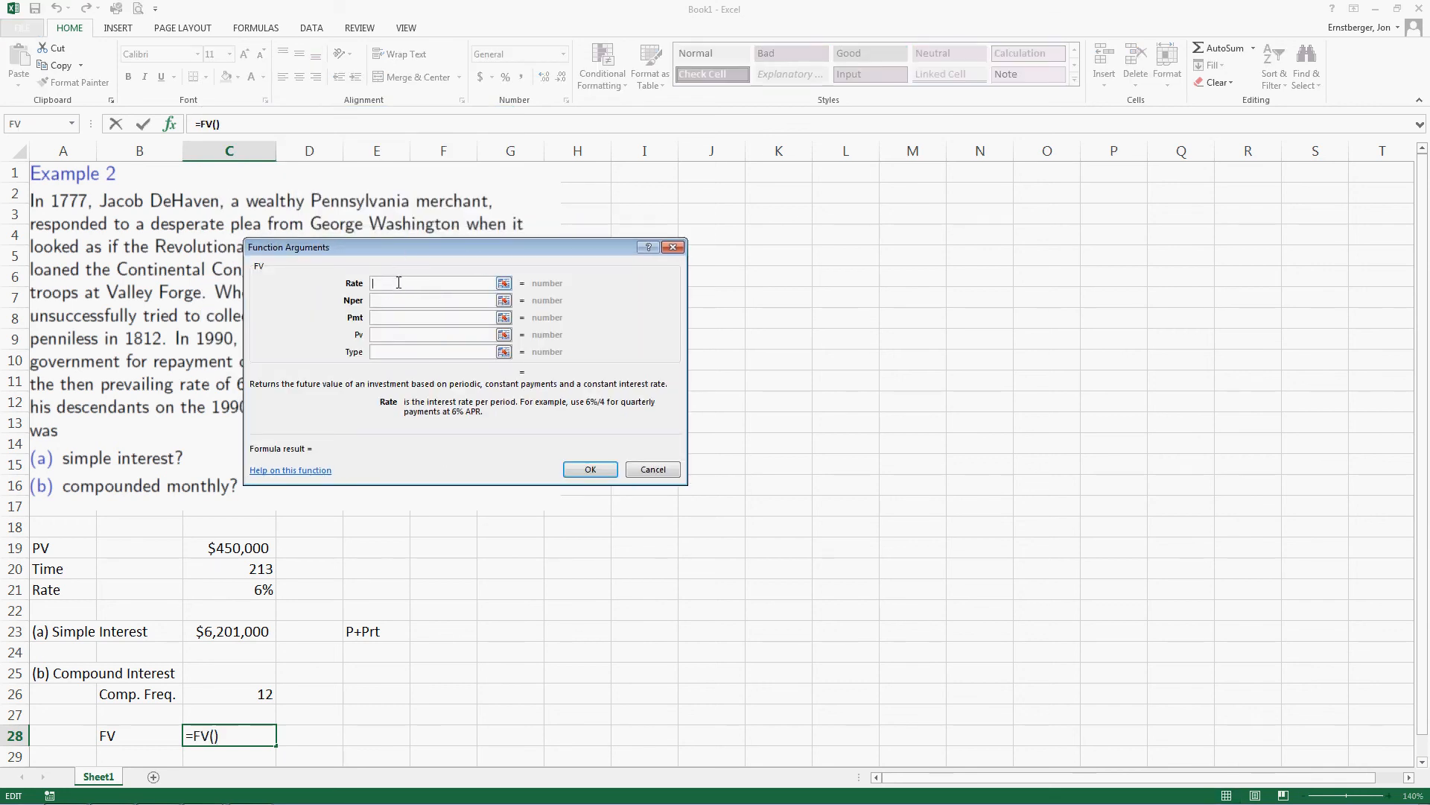
mouse_move(398, 420)
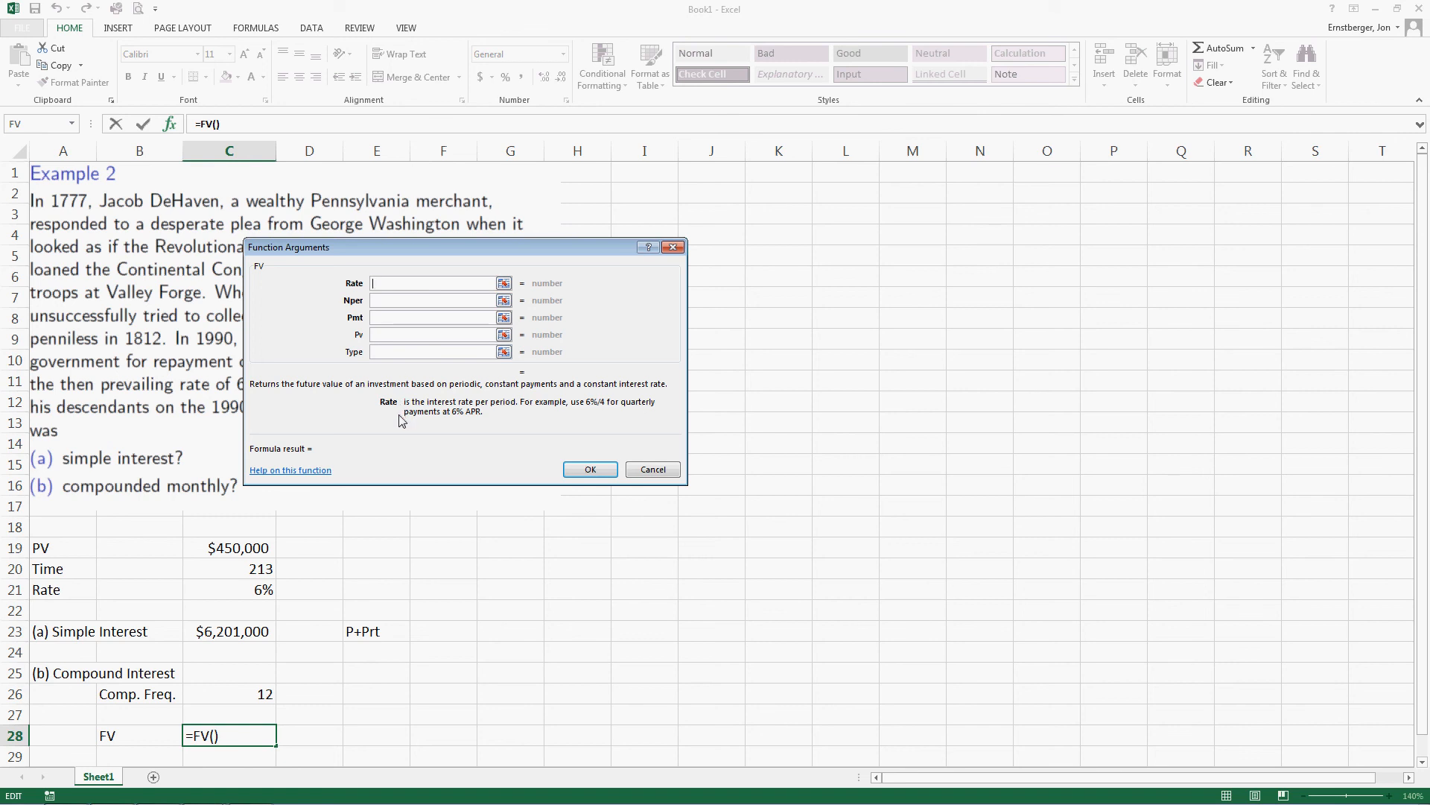
mouse_move(468, 415)
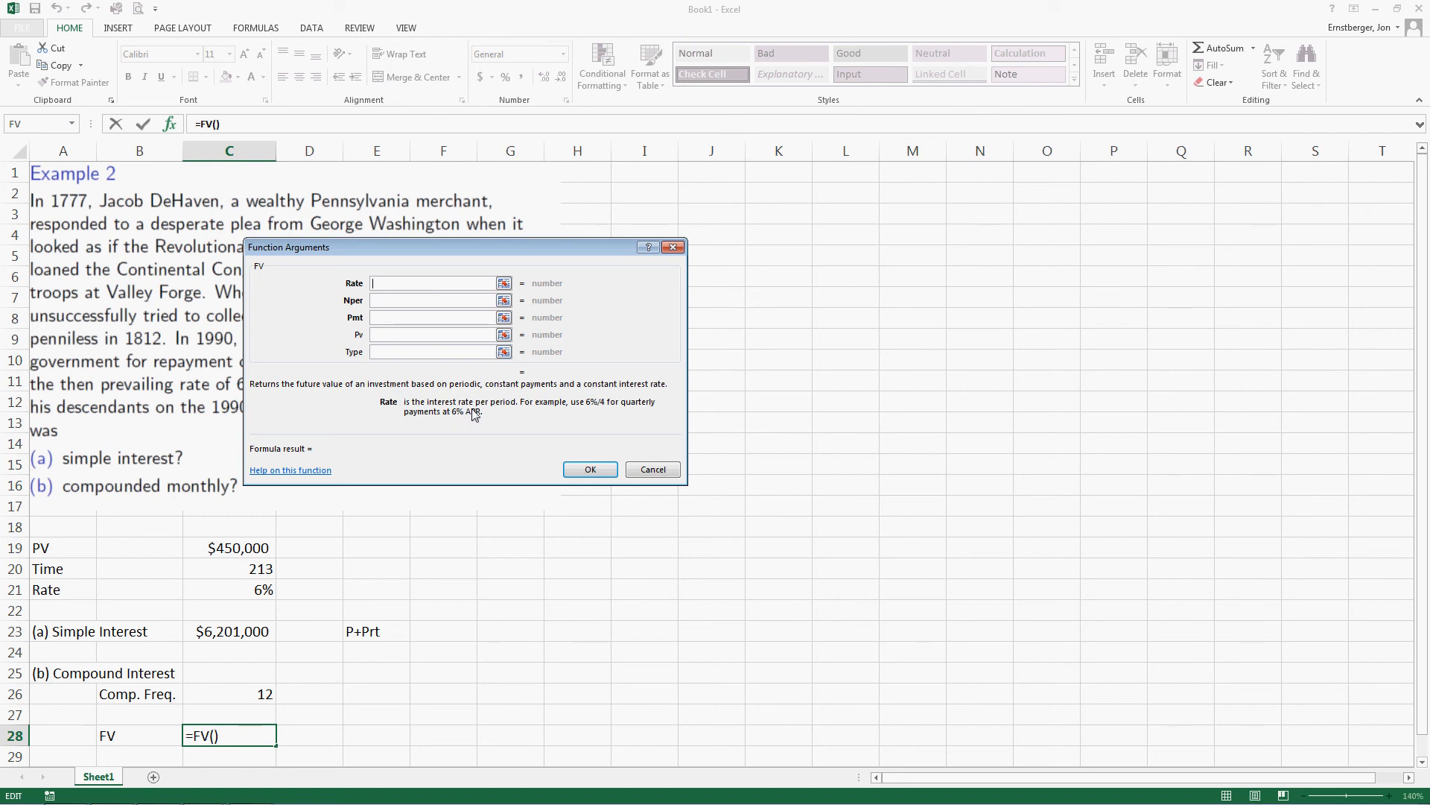
mouse_move(484, 454)
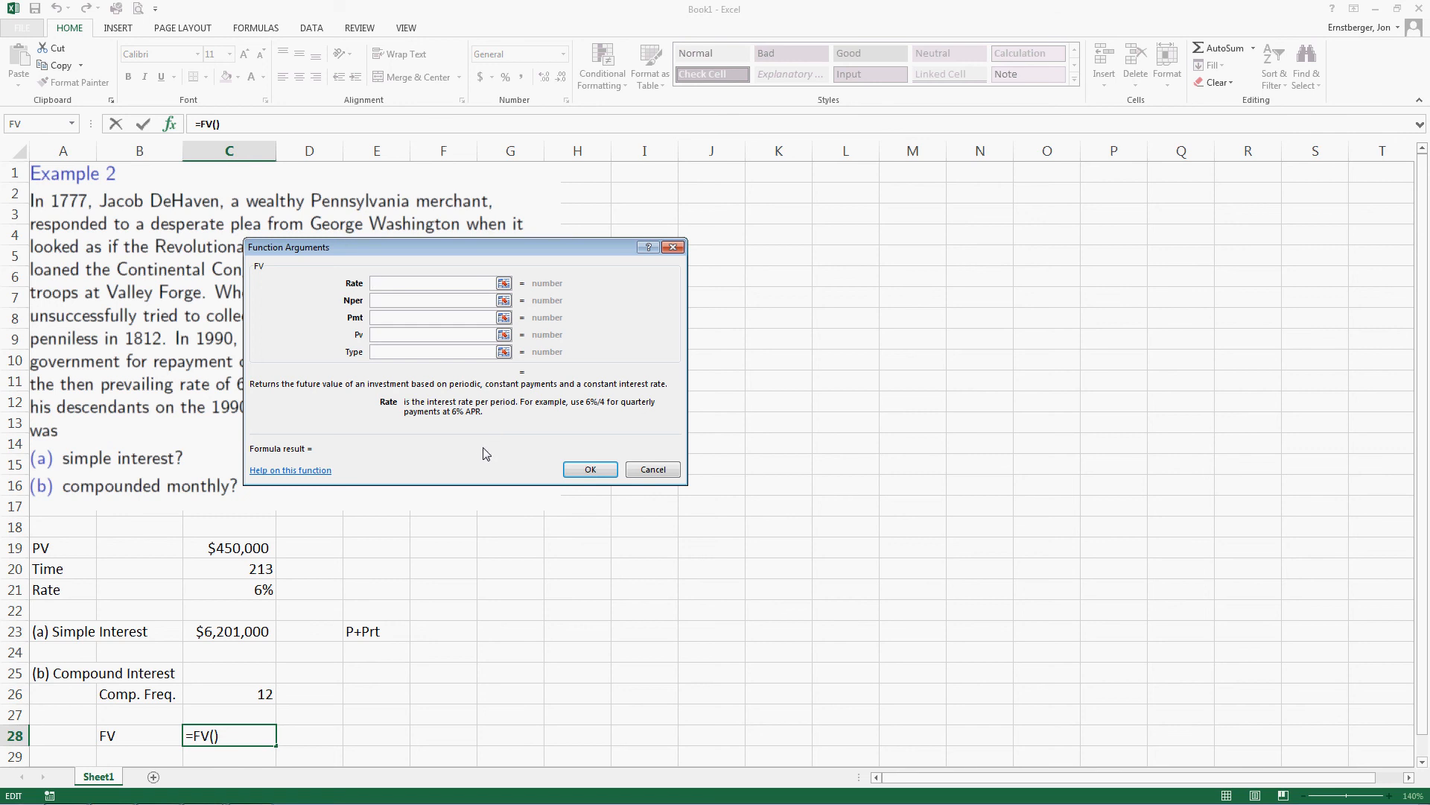
click(229, 589)
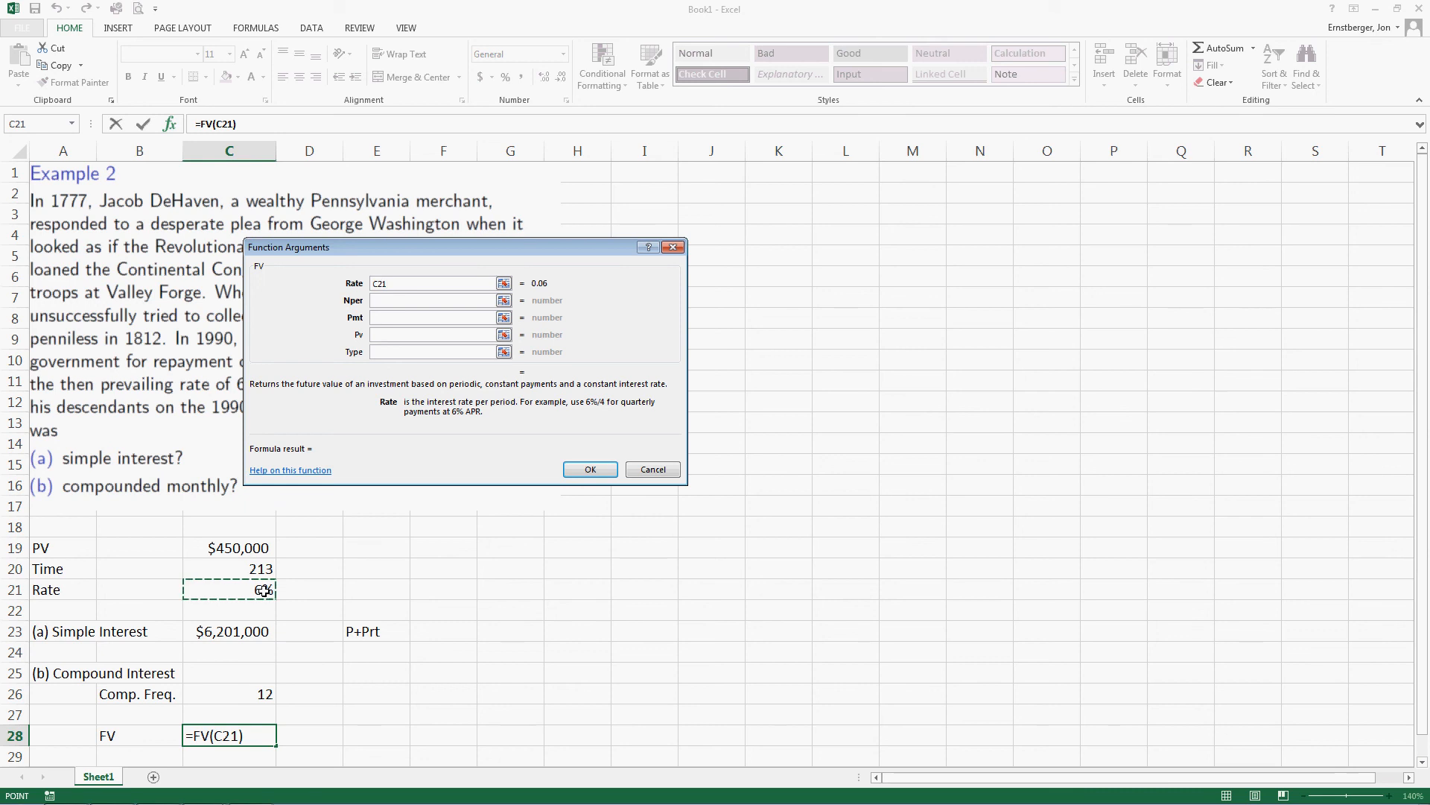
text(/)
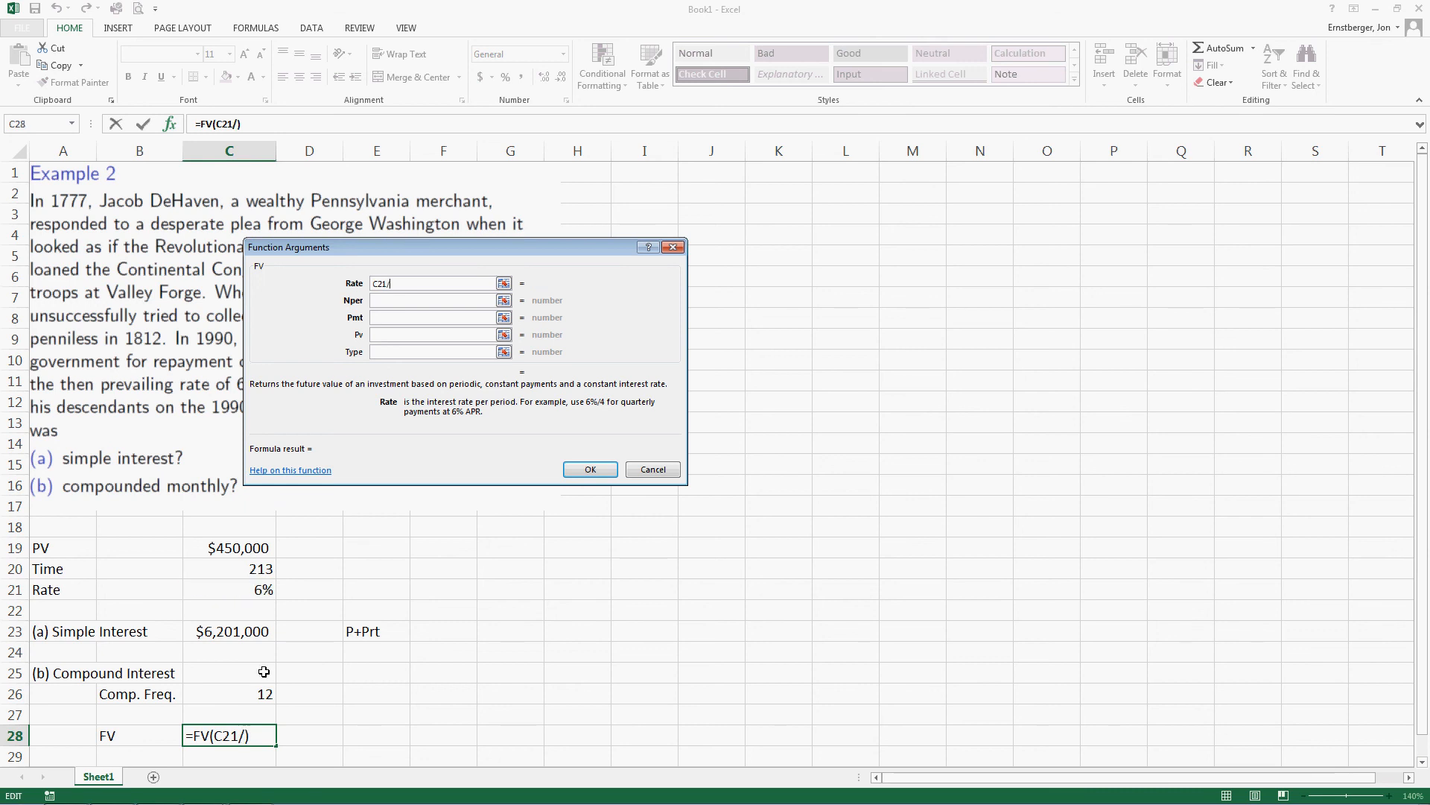
click(229, 693)
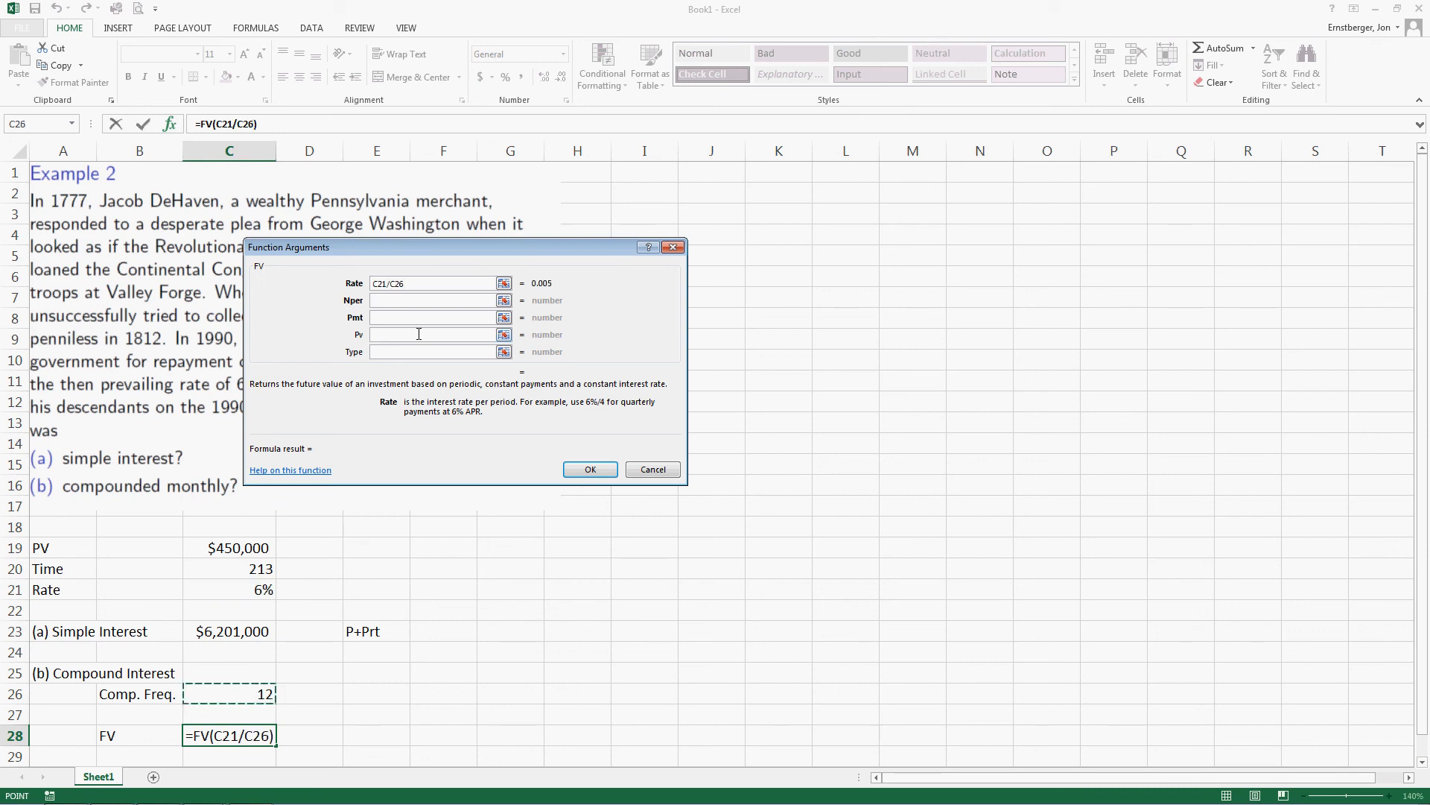
Step: Set the FV Nper to C26*C20 and Pv to -C19
click(433, 300)
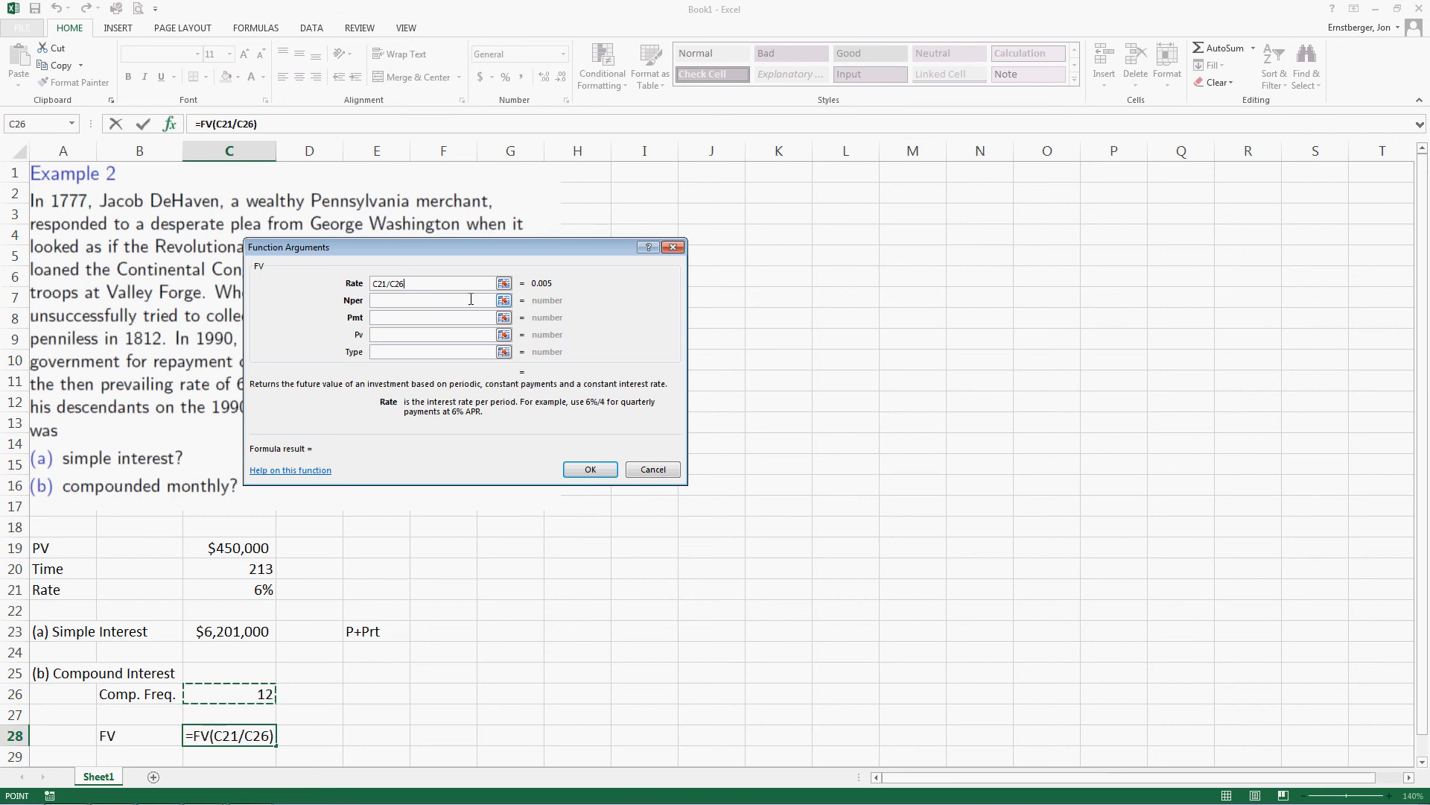
click(431, 301)
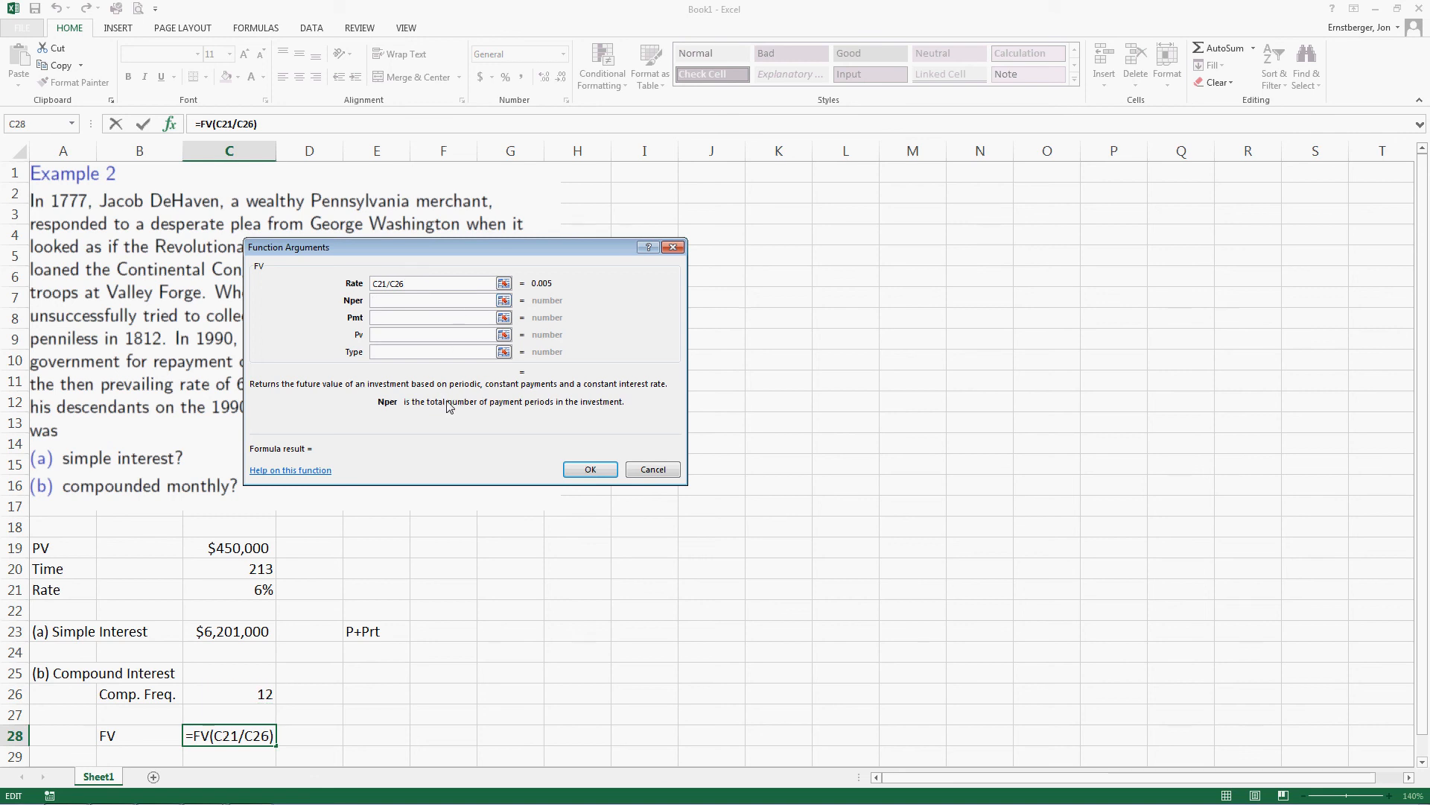
mouse_move(576, 411)
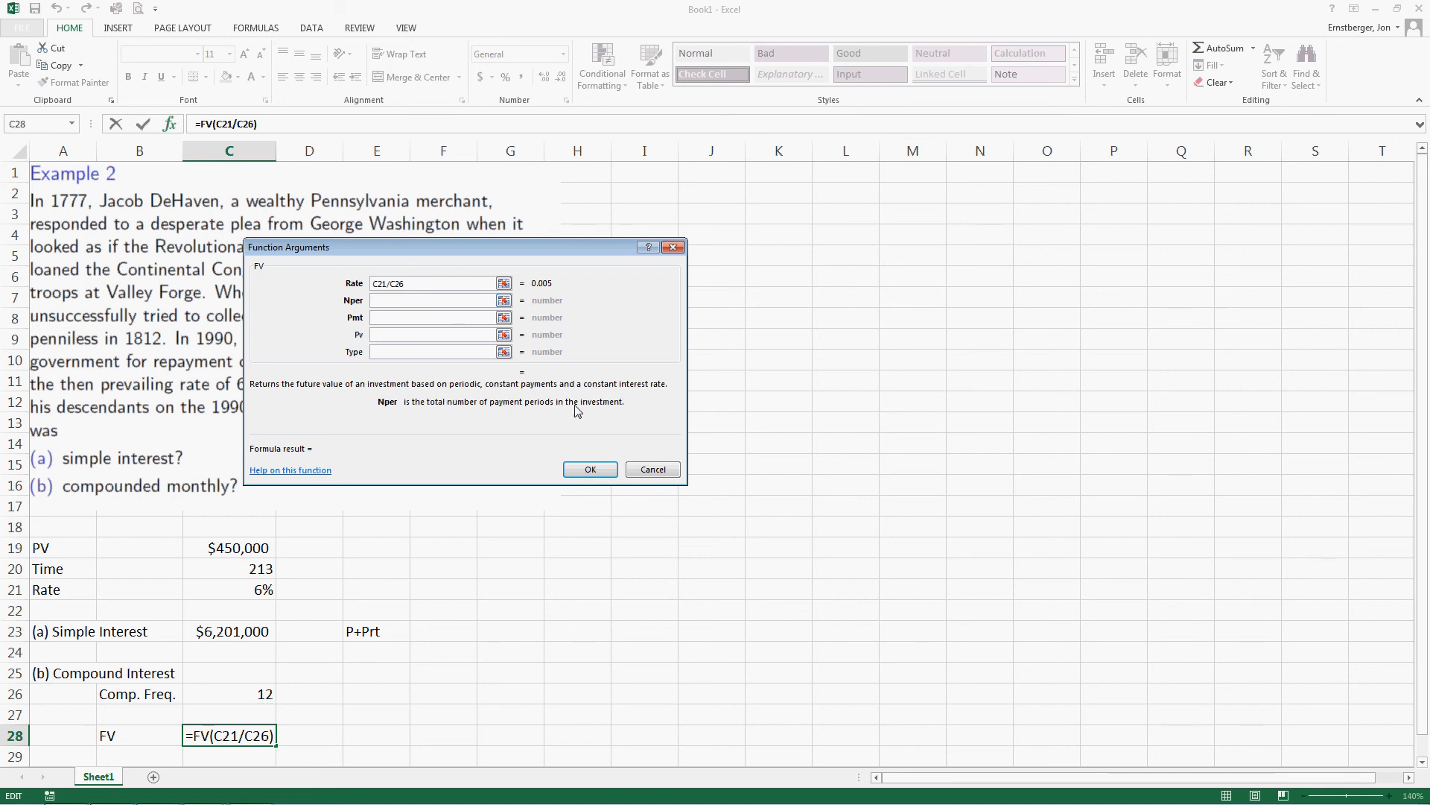
mouse_move(423, 299)
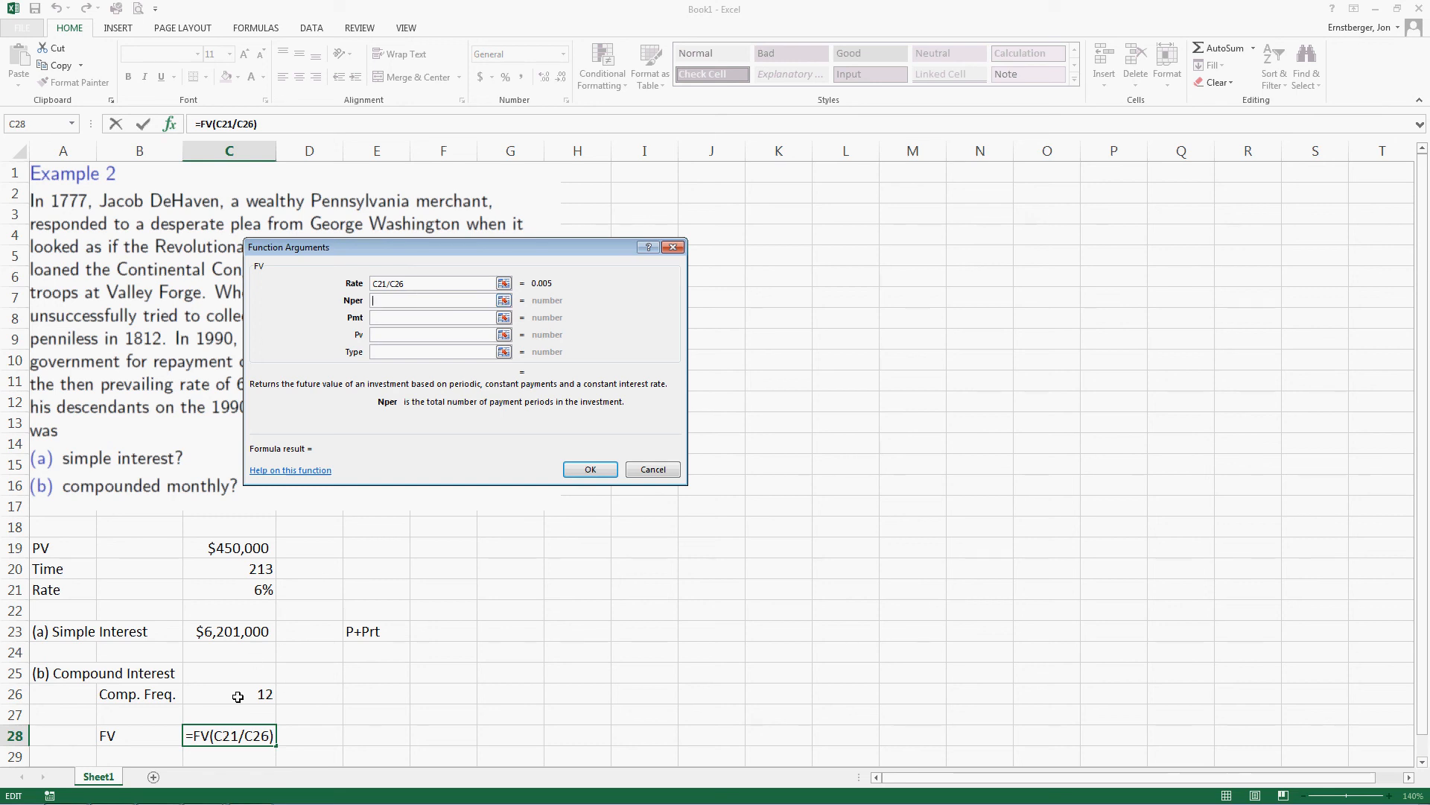
text(C26*)
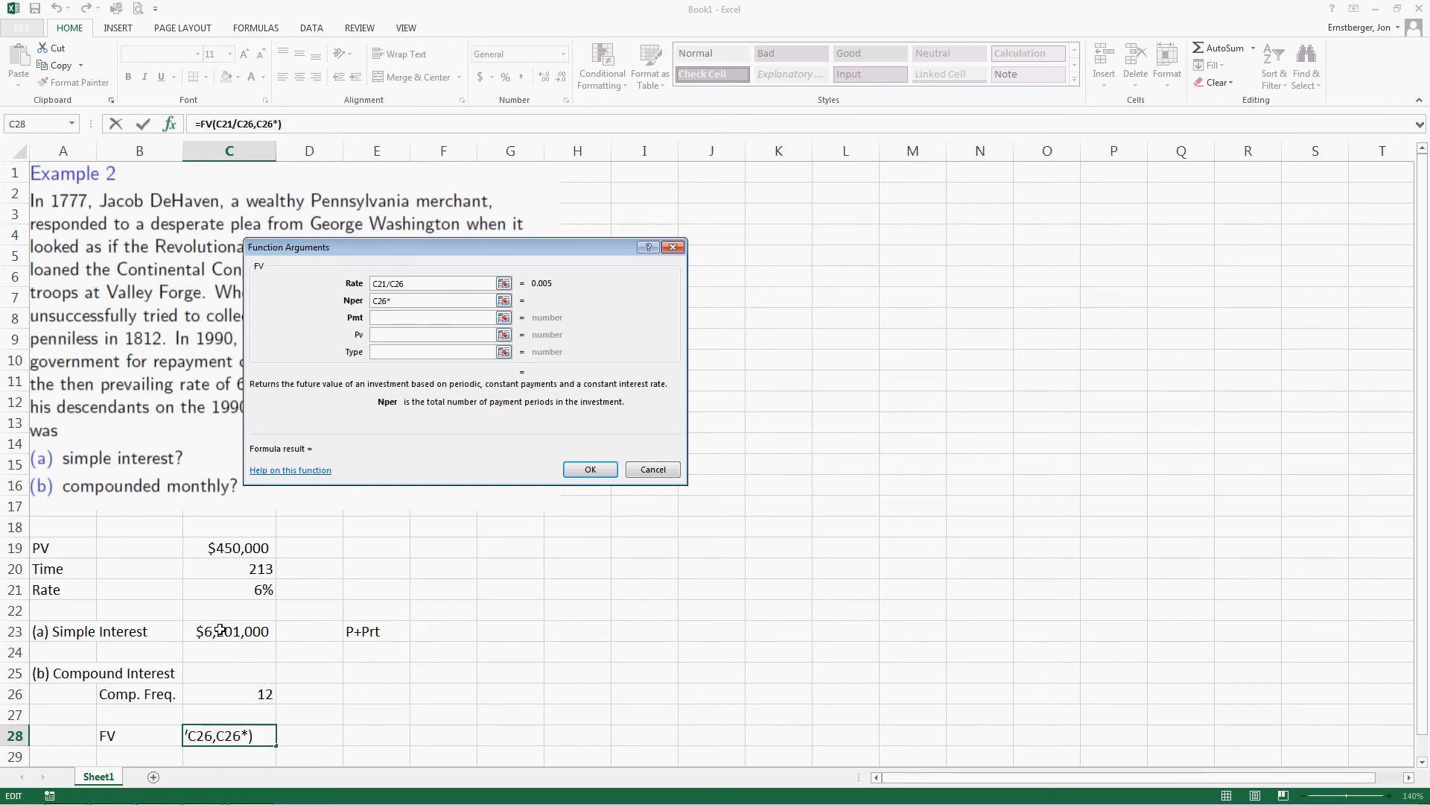
click(236, 568)
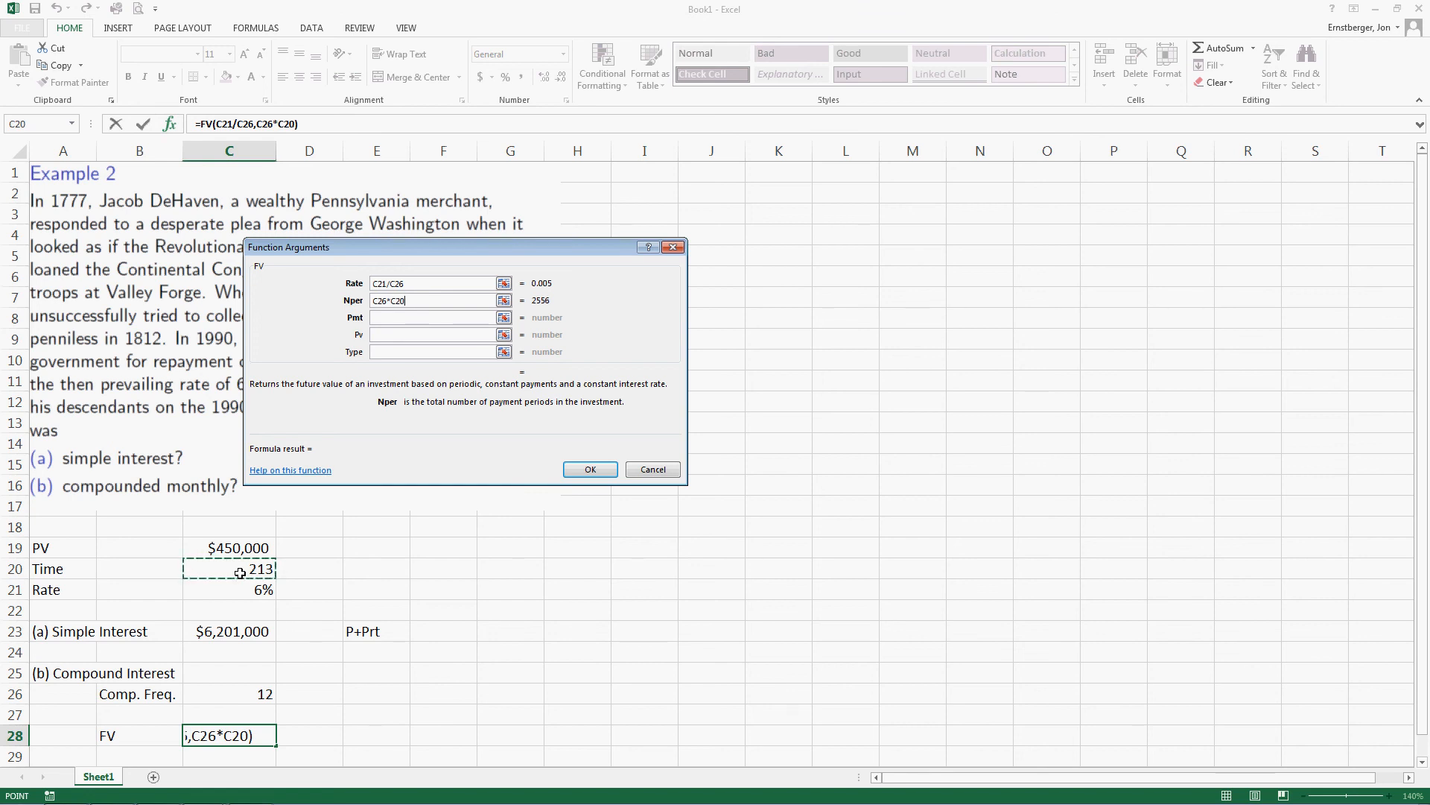
mouse_move(334, 362)
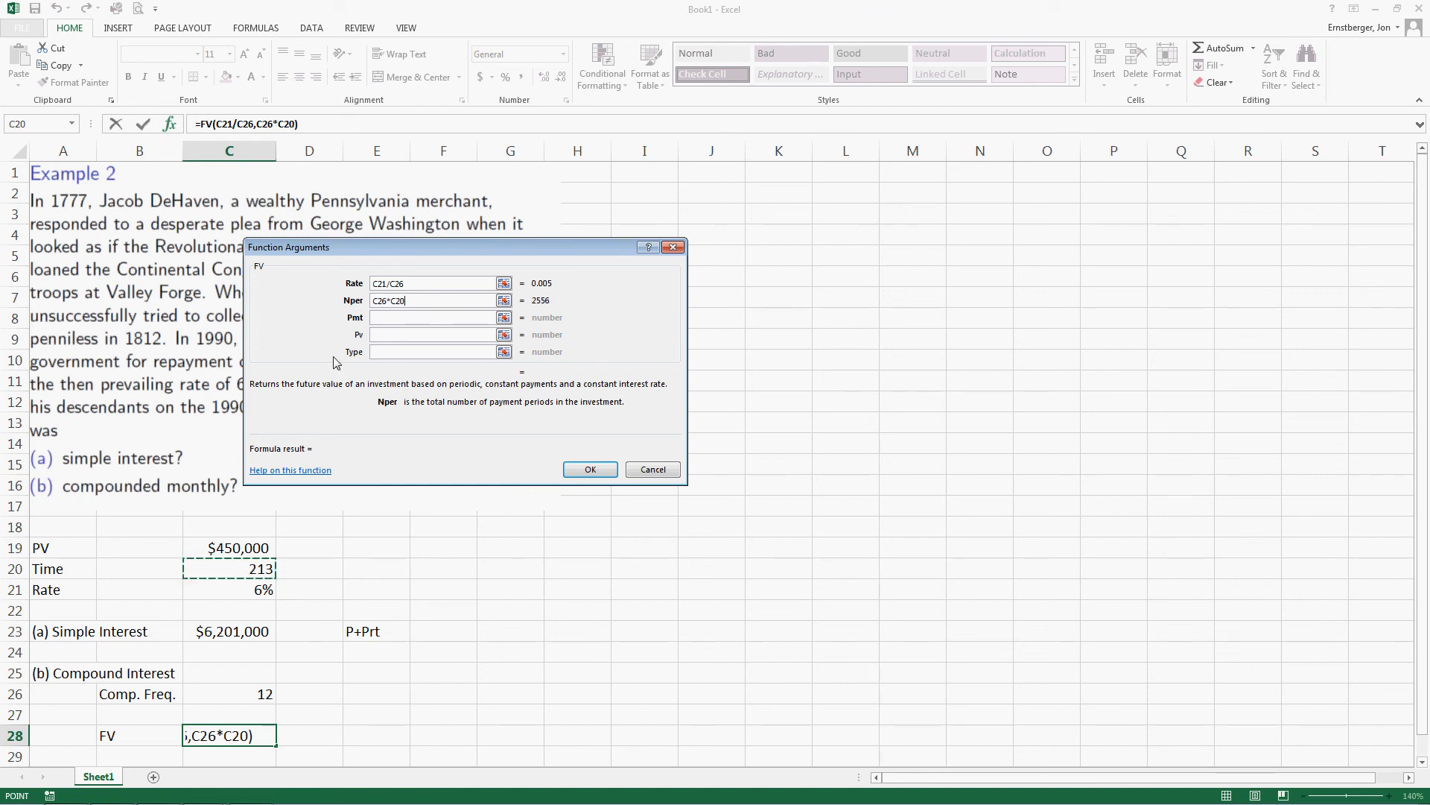
click(434, 316)
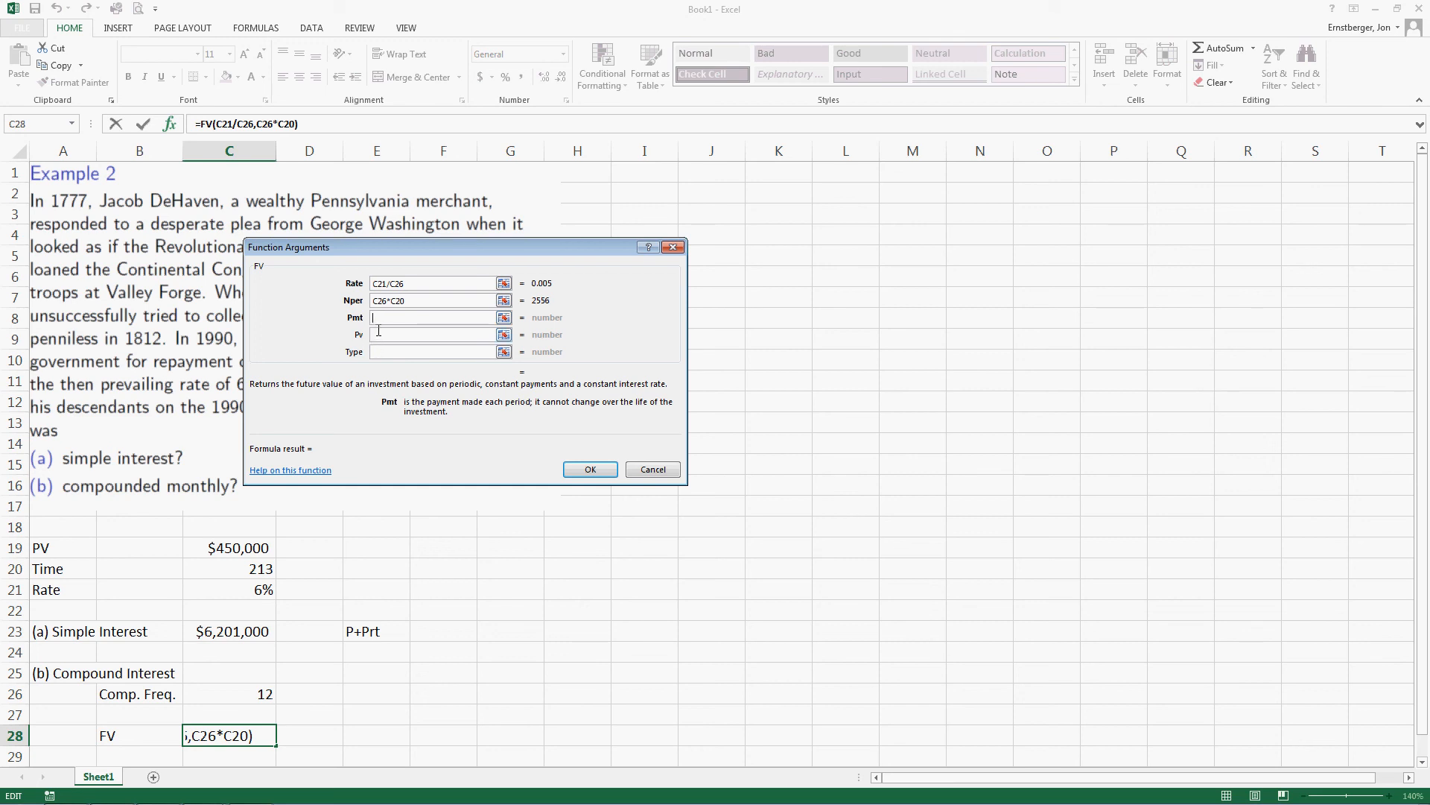
click(435, 334)
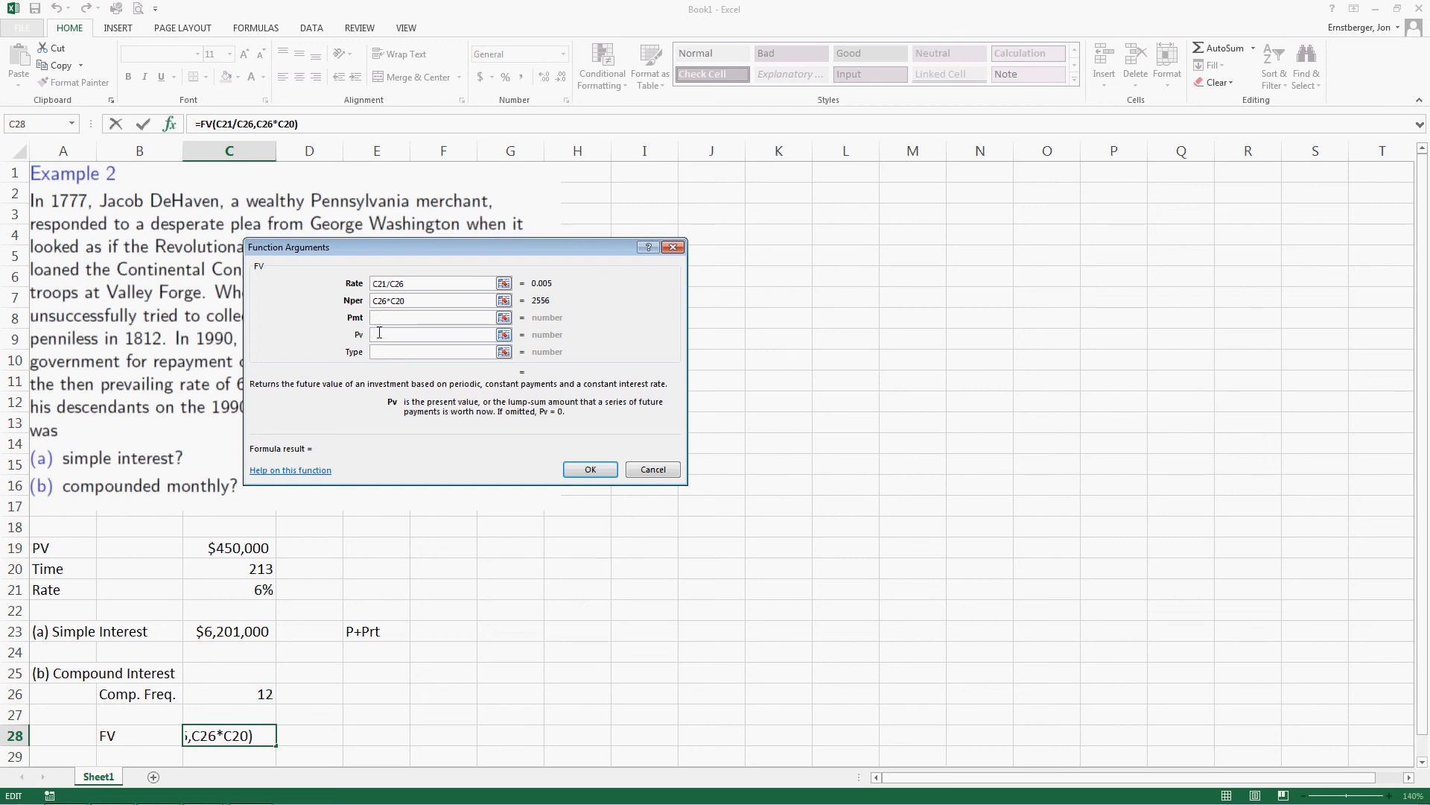
text(-)
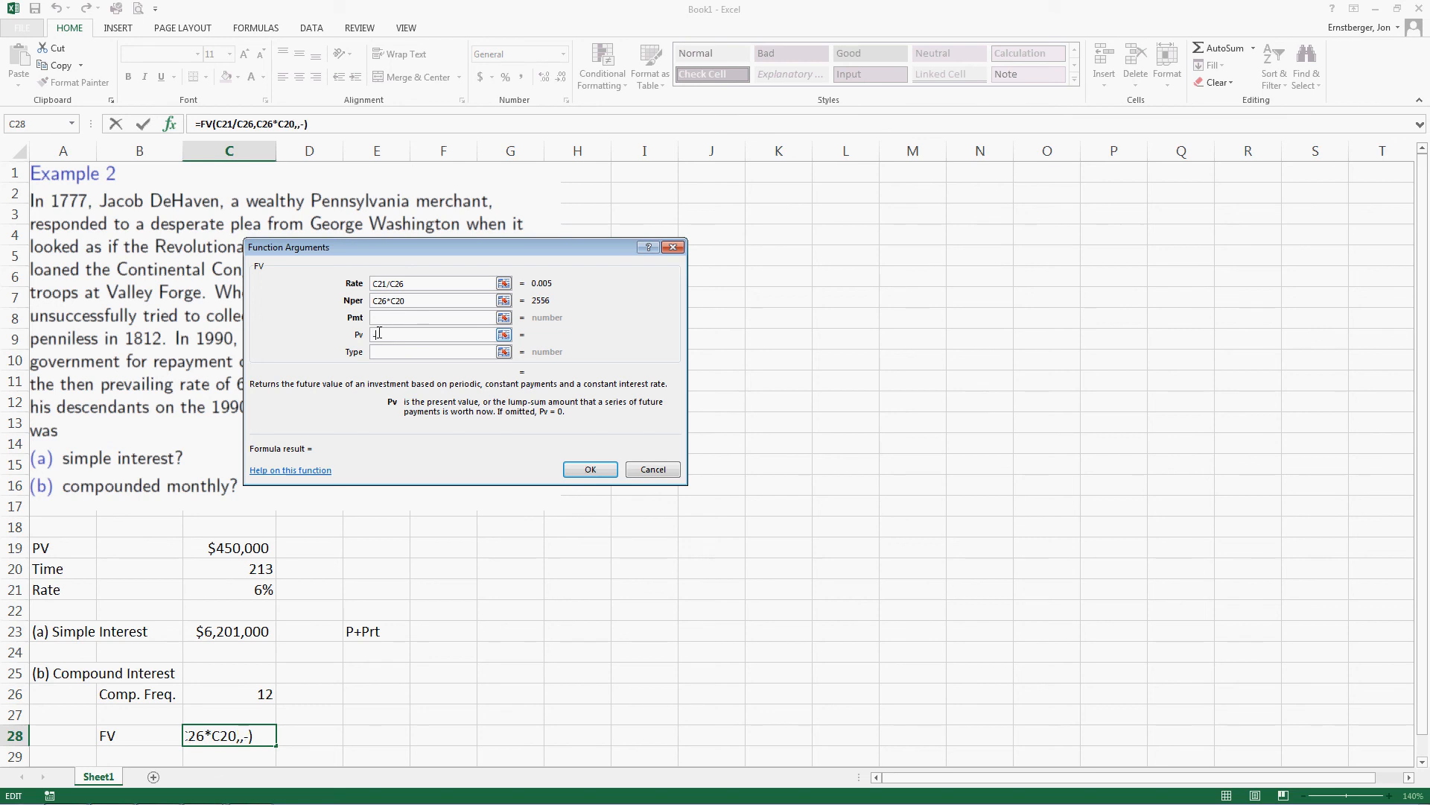
text(-C19)
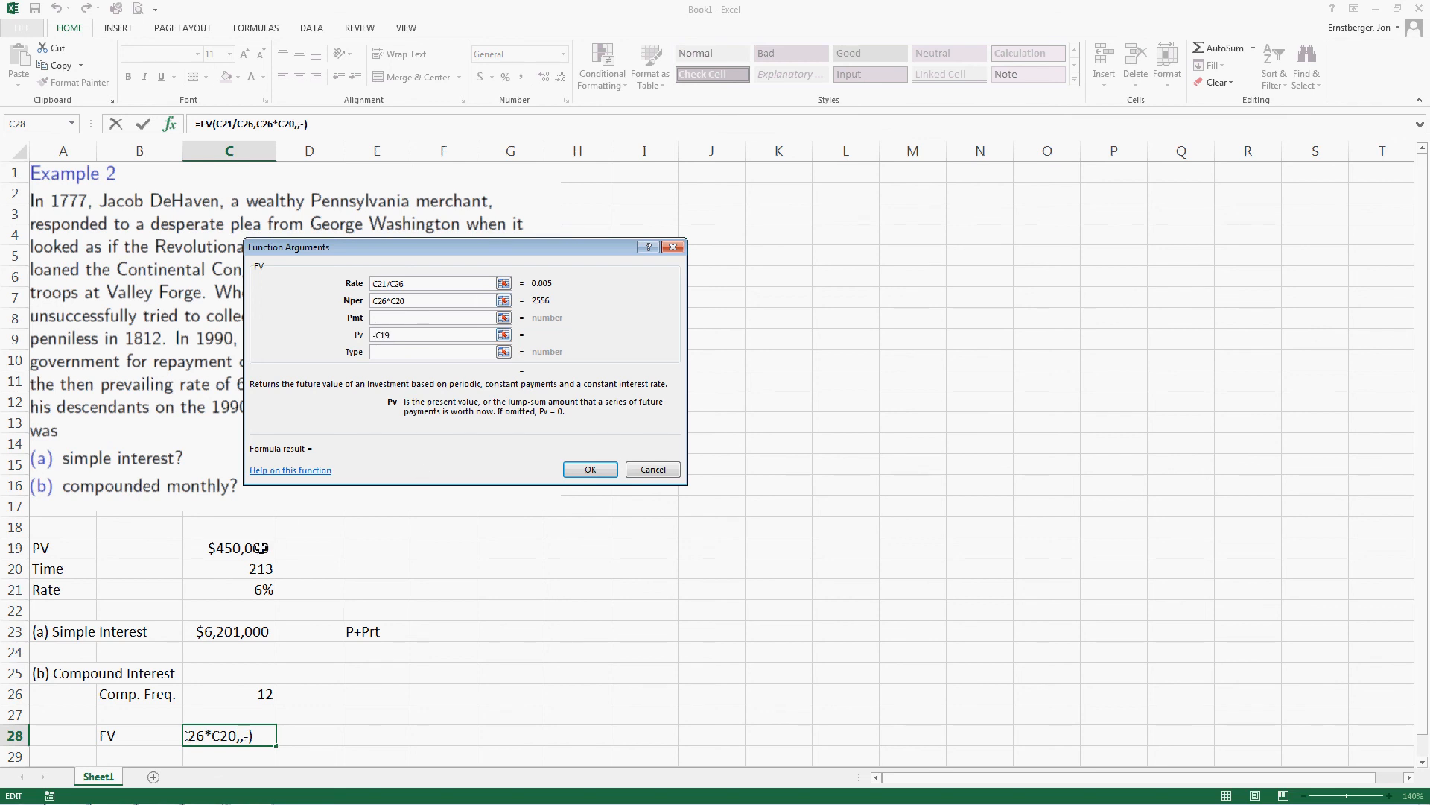
click(432, 334)
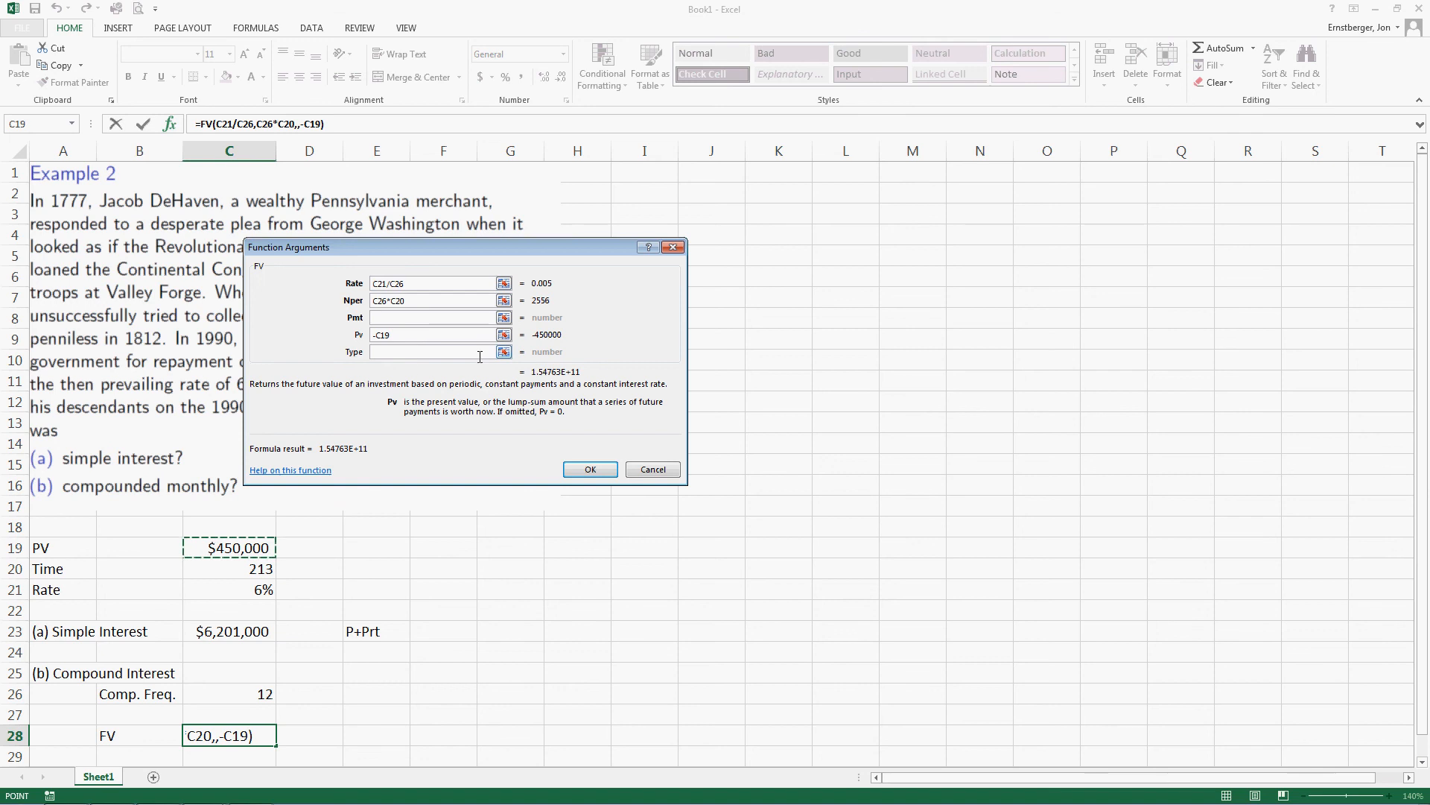
mouse_move(538, 379)
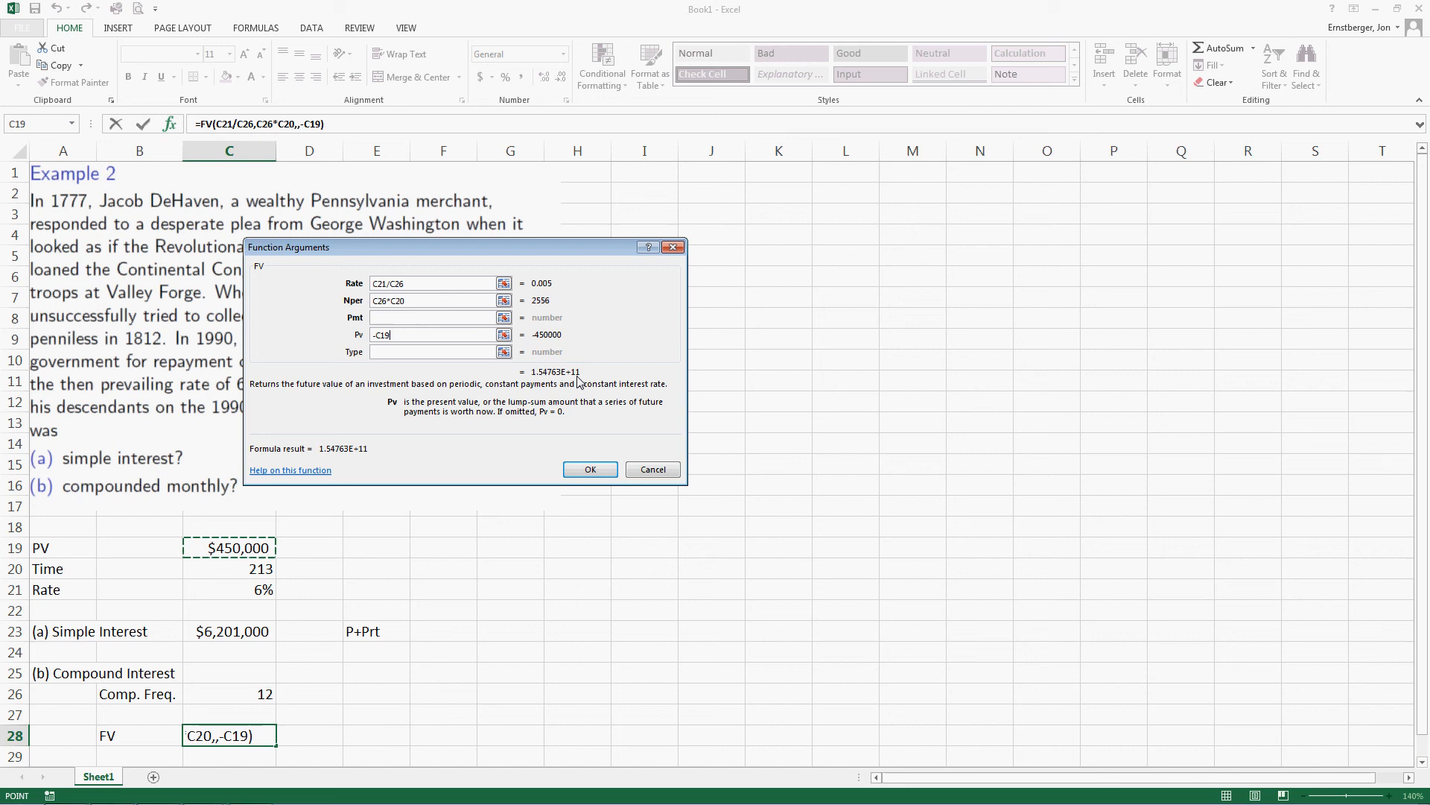
mouse_move(422, 440)
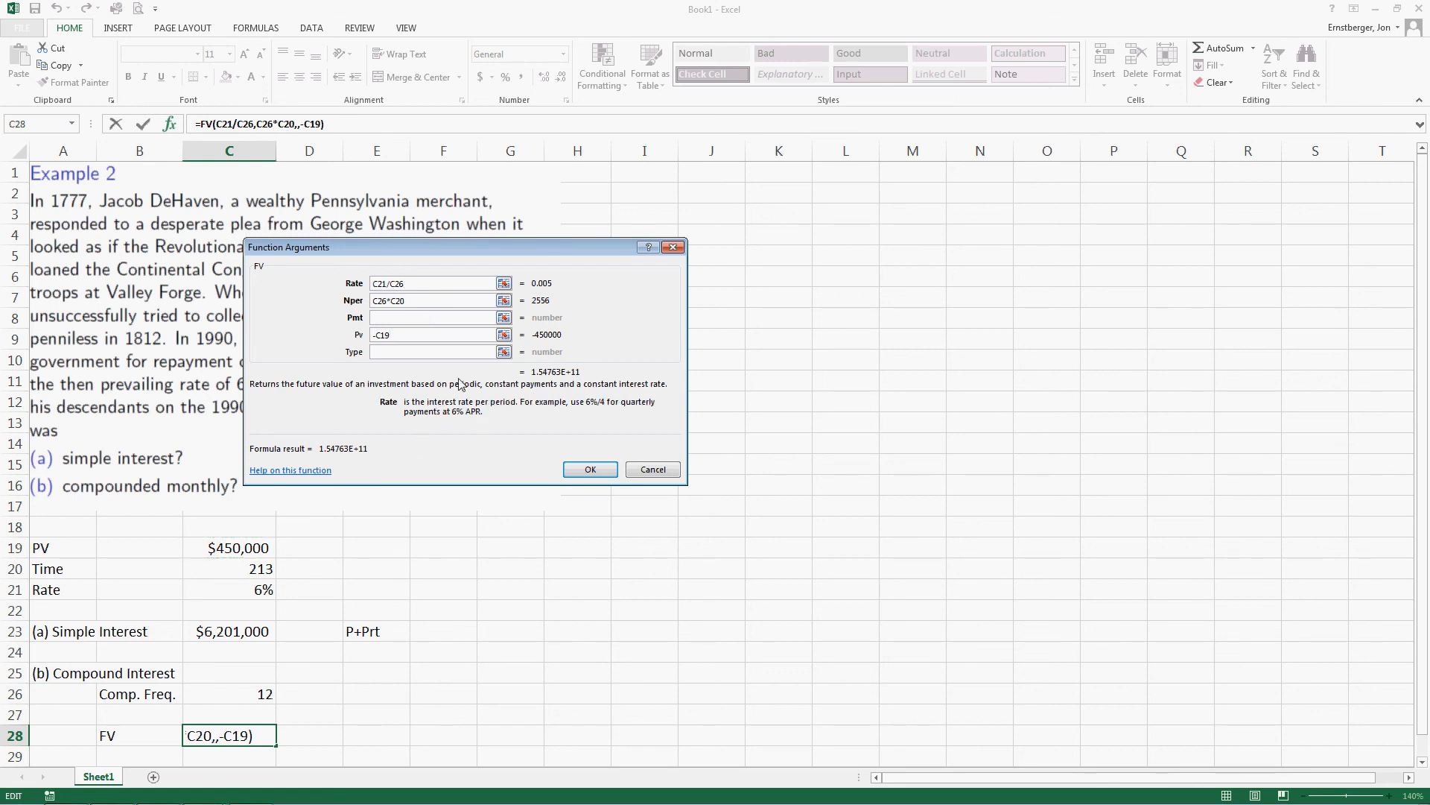
mouse_move(259, 589)
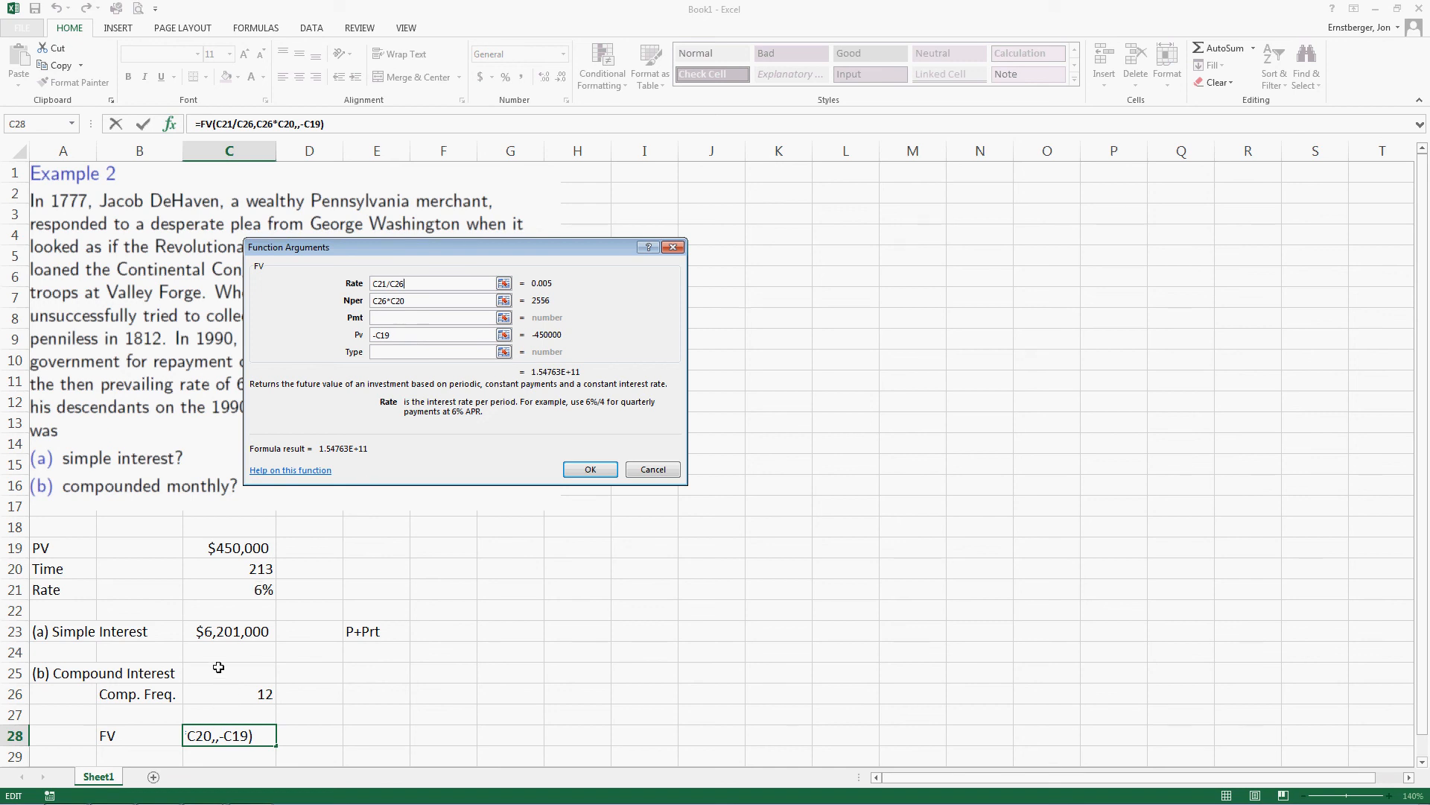
mouse_move(206, 666)
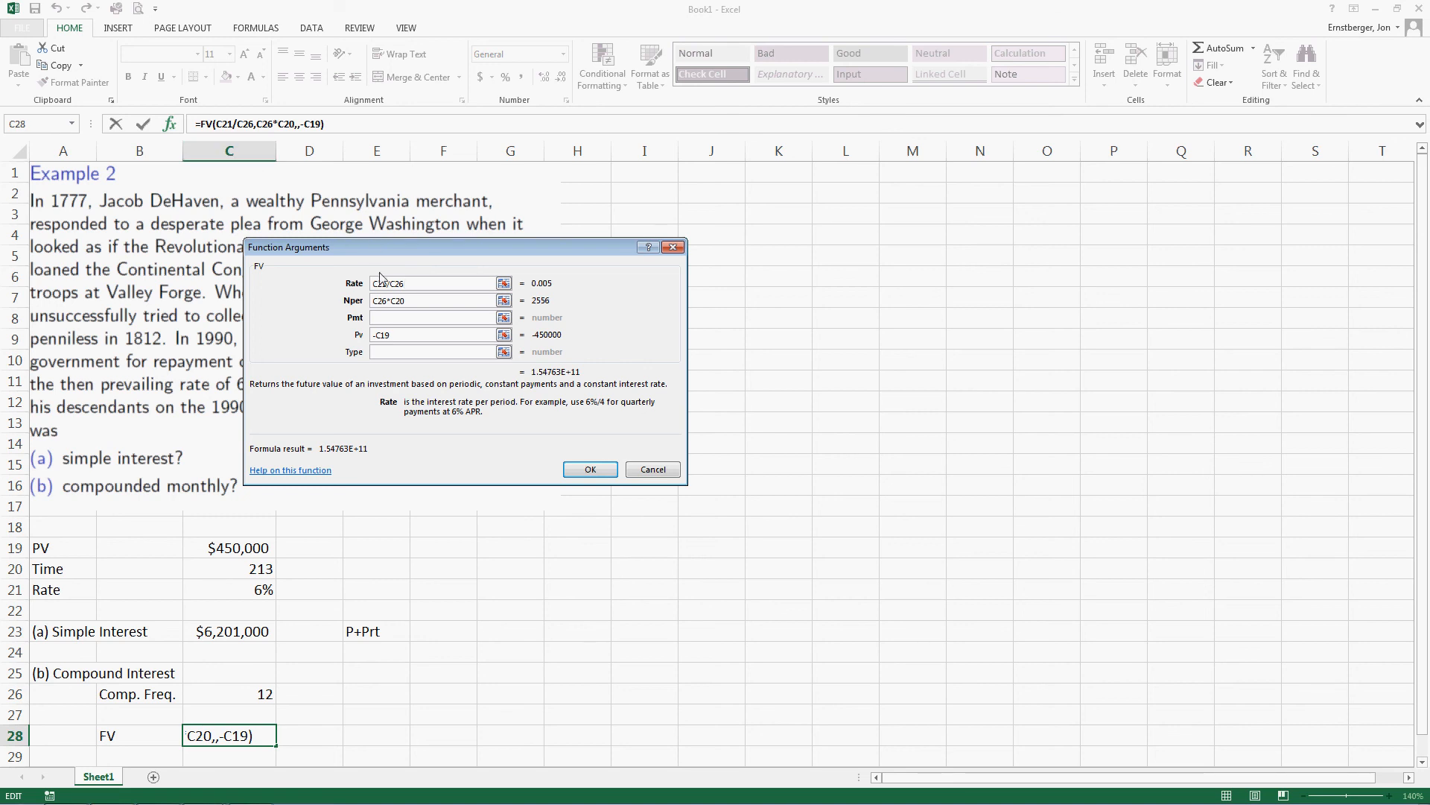
Step: Check the FV arguments: rate 0.005, 2556 periods, present value -450000
click(433, 300)
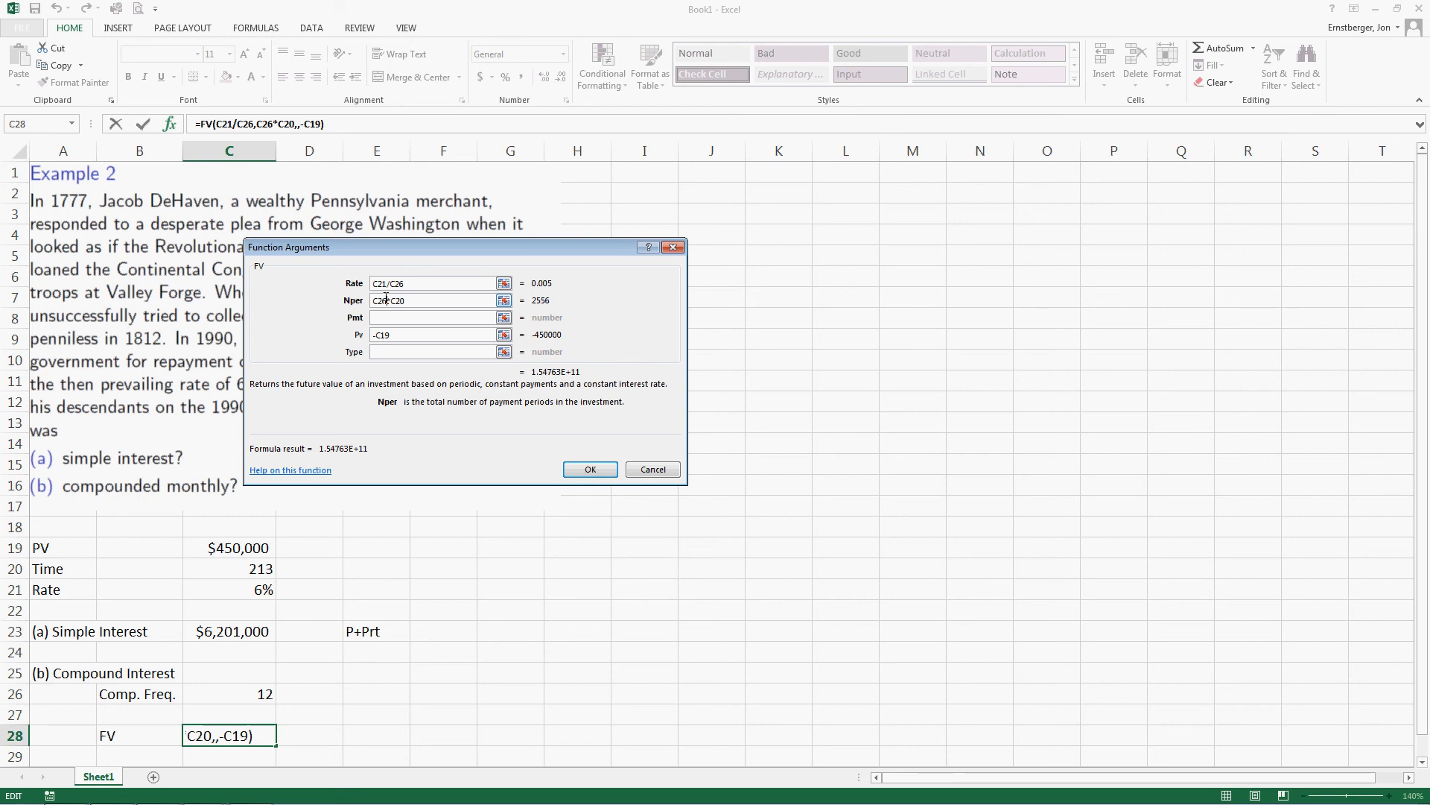
click(406, 301)
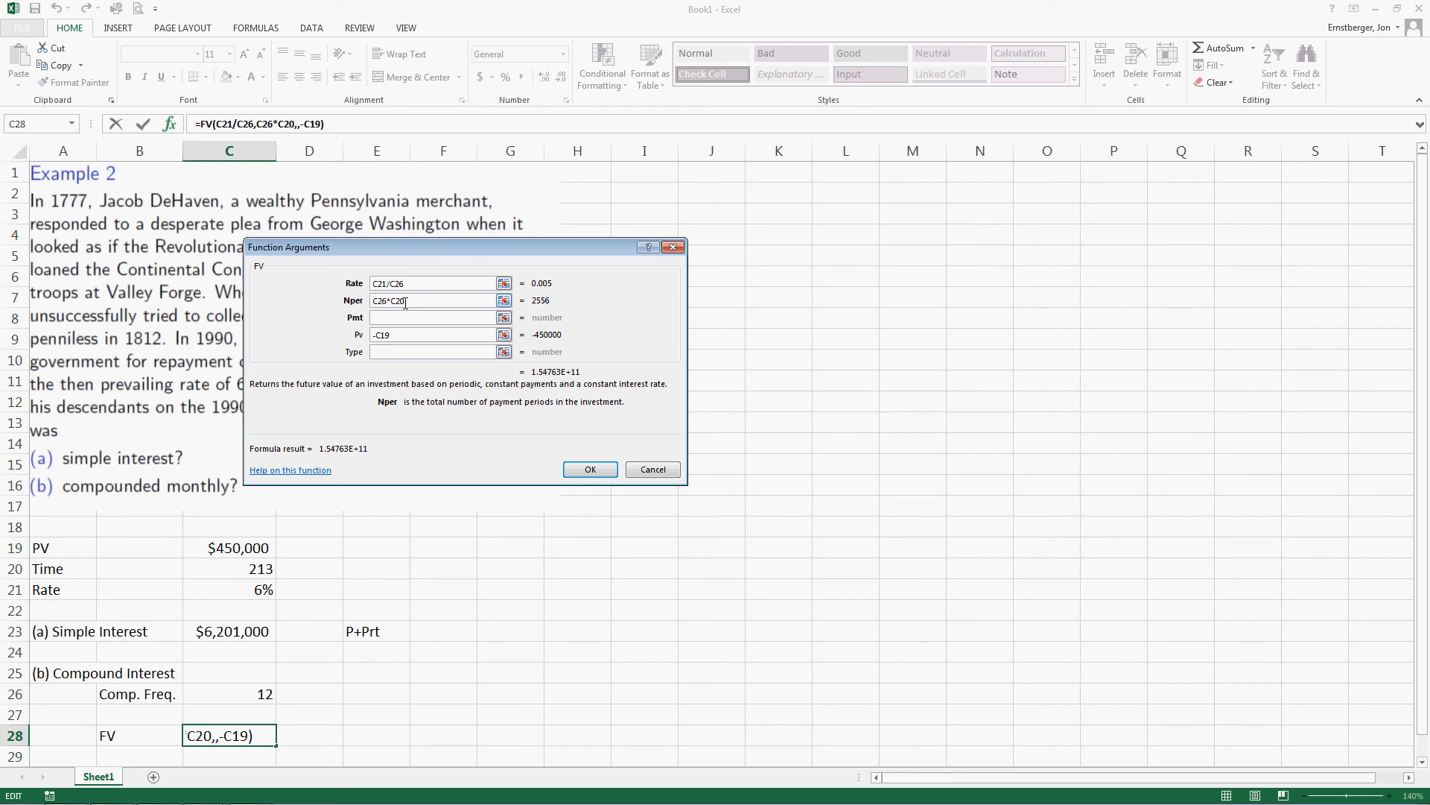
mouse_move(407, 317)
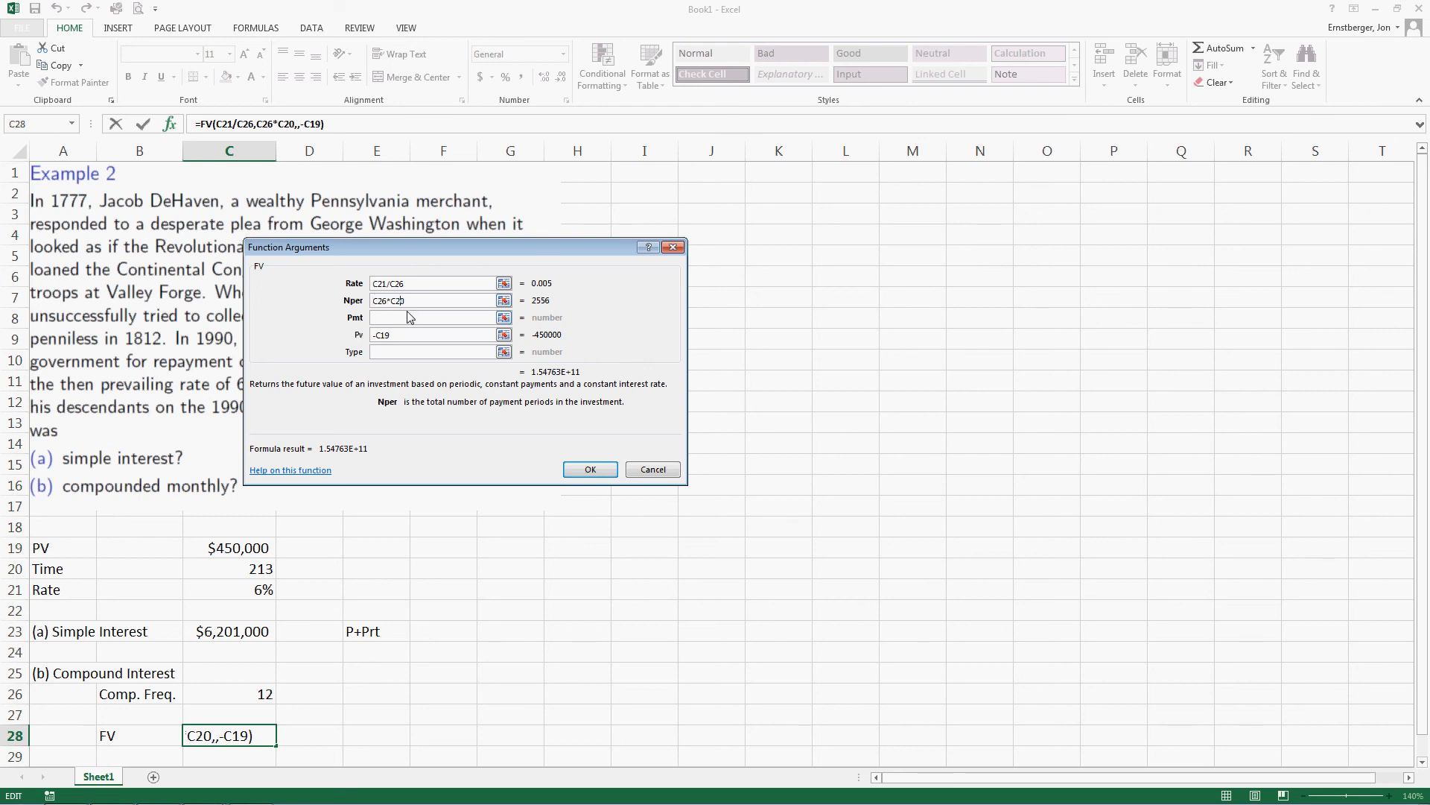
click(415, 301)
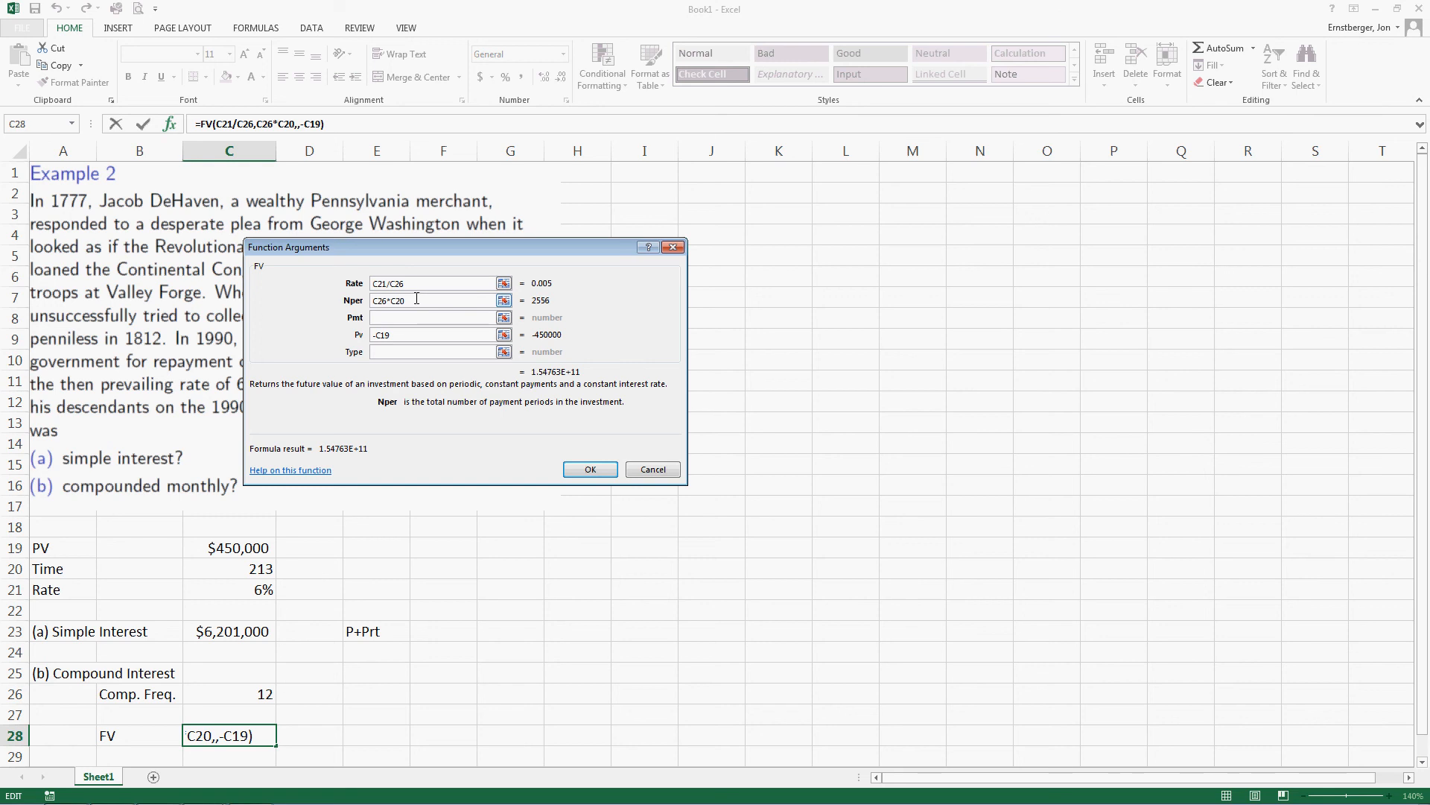
mouse_move(545, 317)
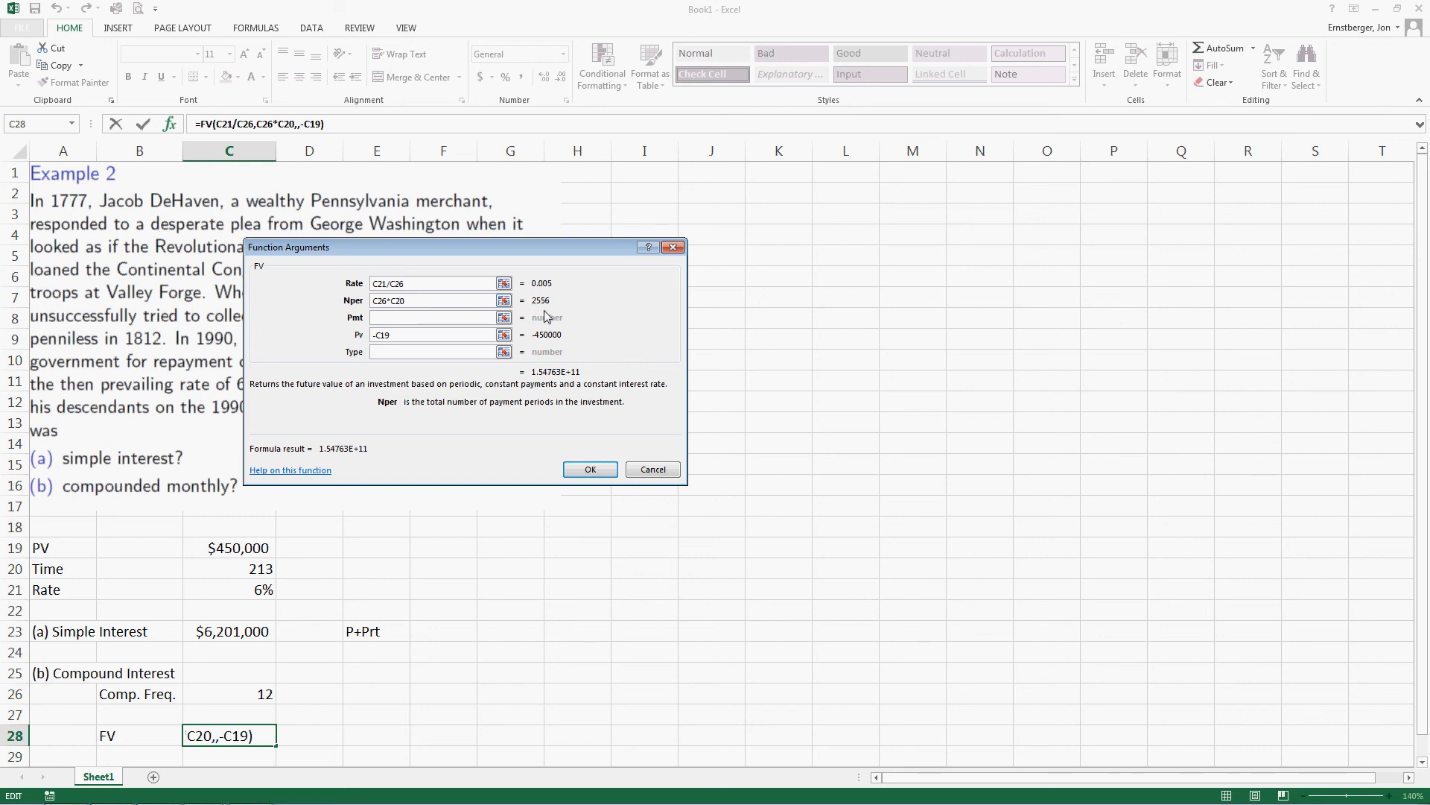
mouse_move(450, 316)
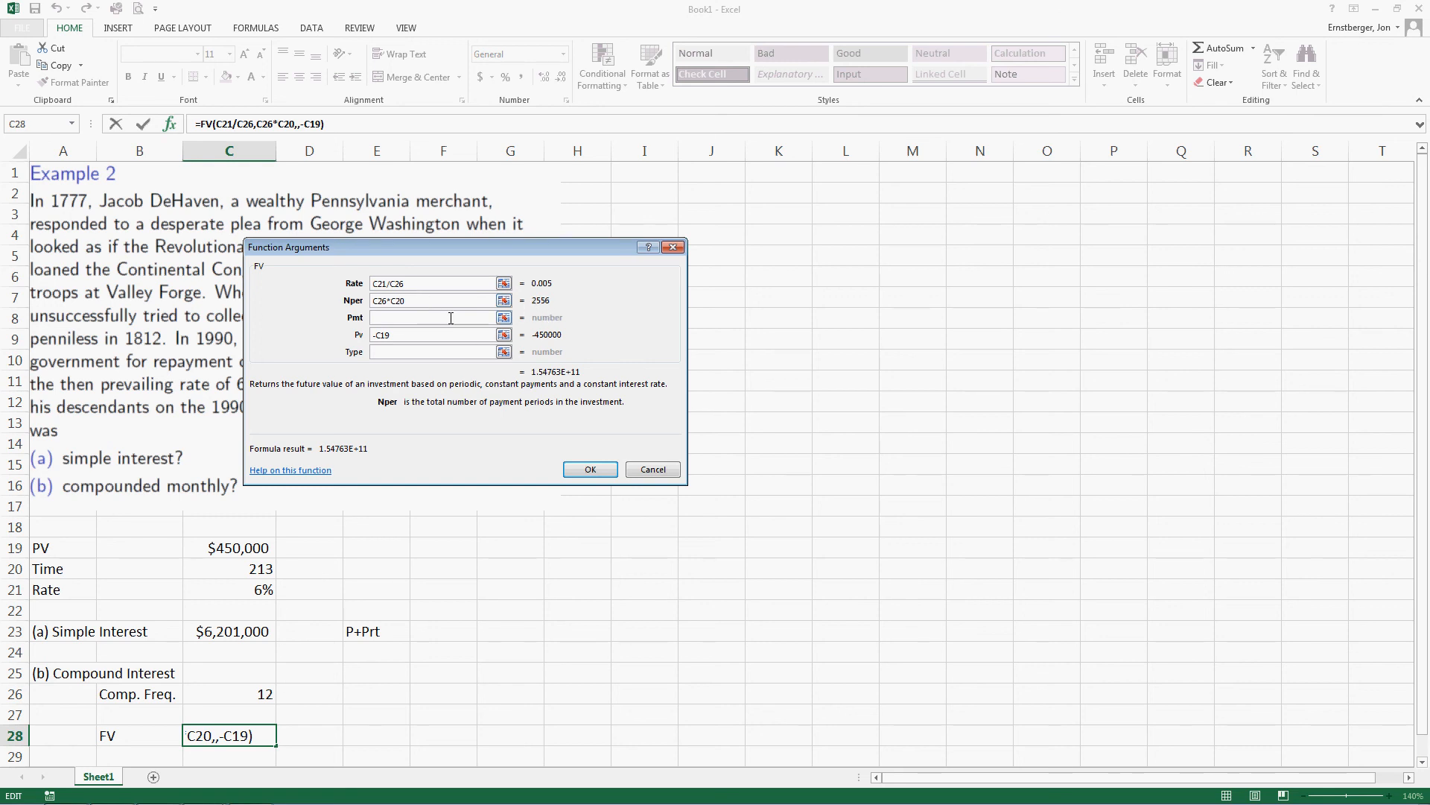
click(430, 334)
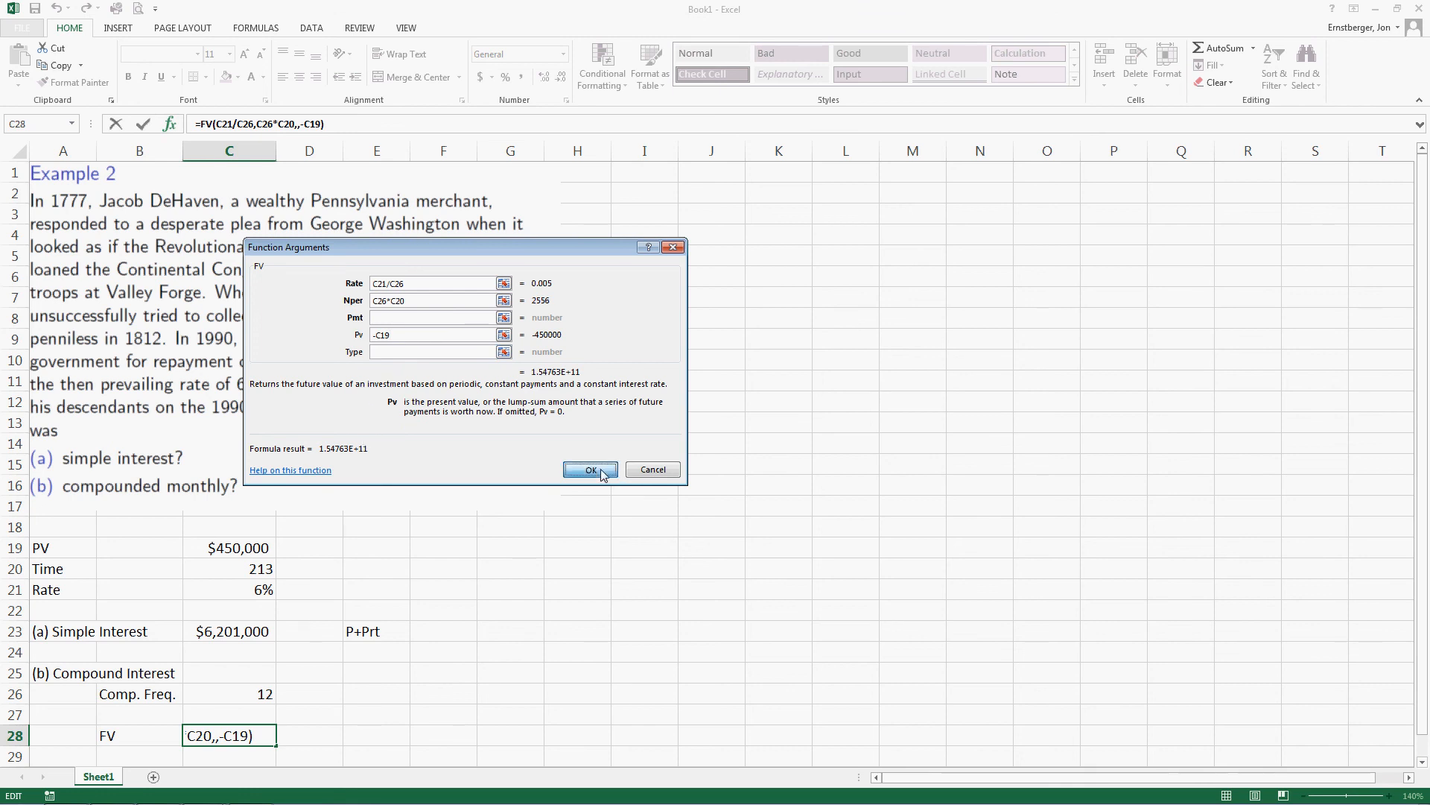
Step: Accept the FV formula and widen column C to show $154,762,723,364.04
click(590, 469)
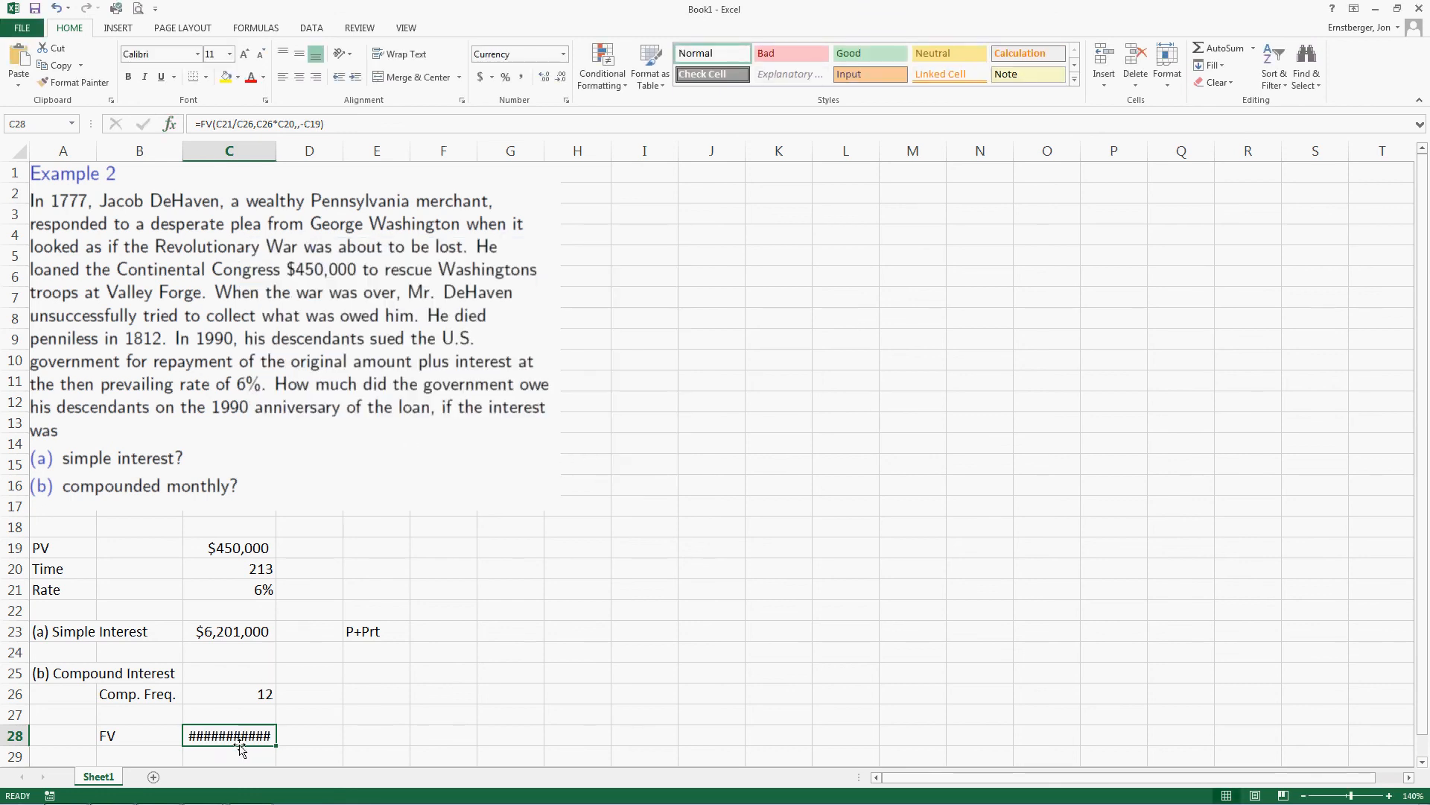
scroll(down, 3)
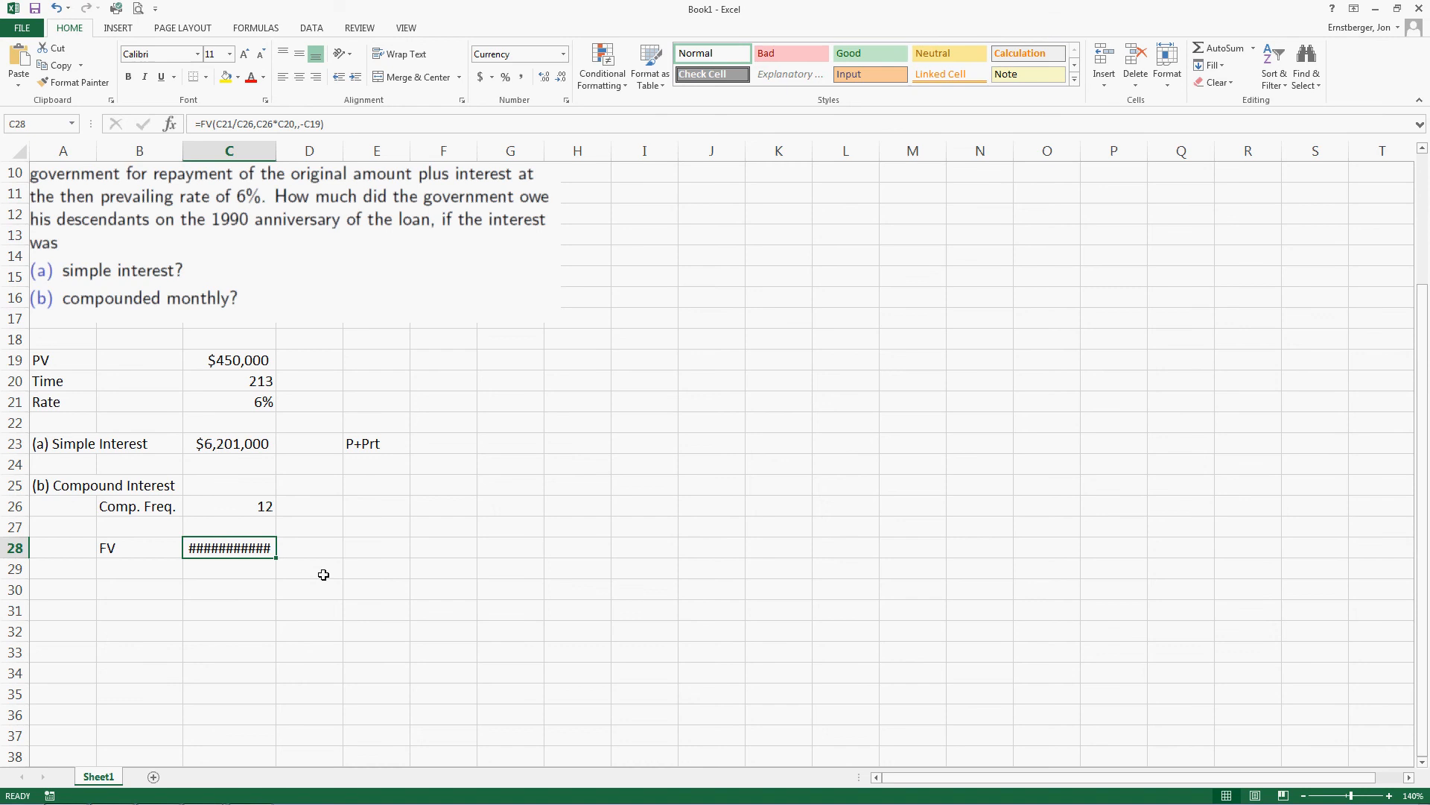
mouse_move(325, 565)
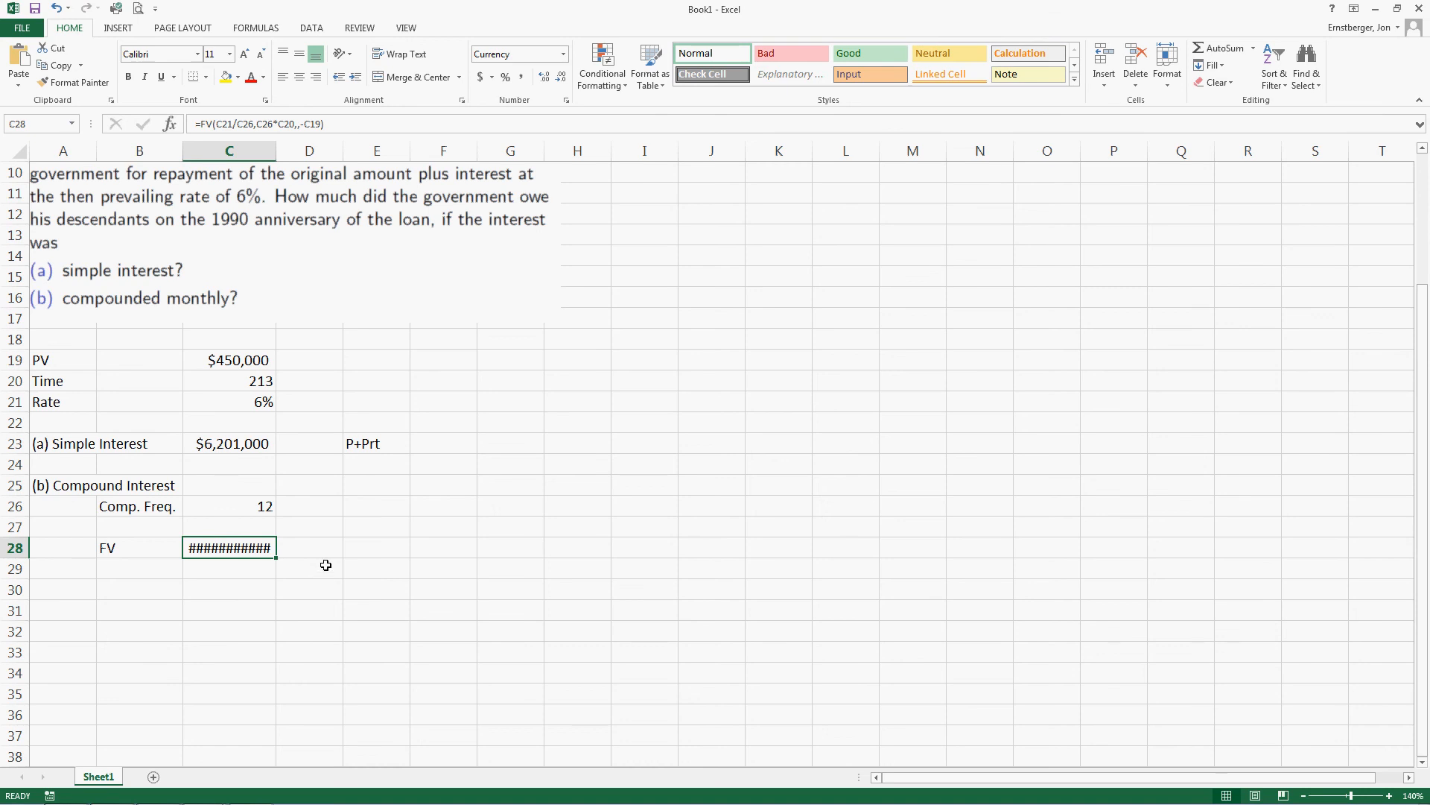
mouse_move(390, 487)
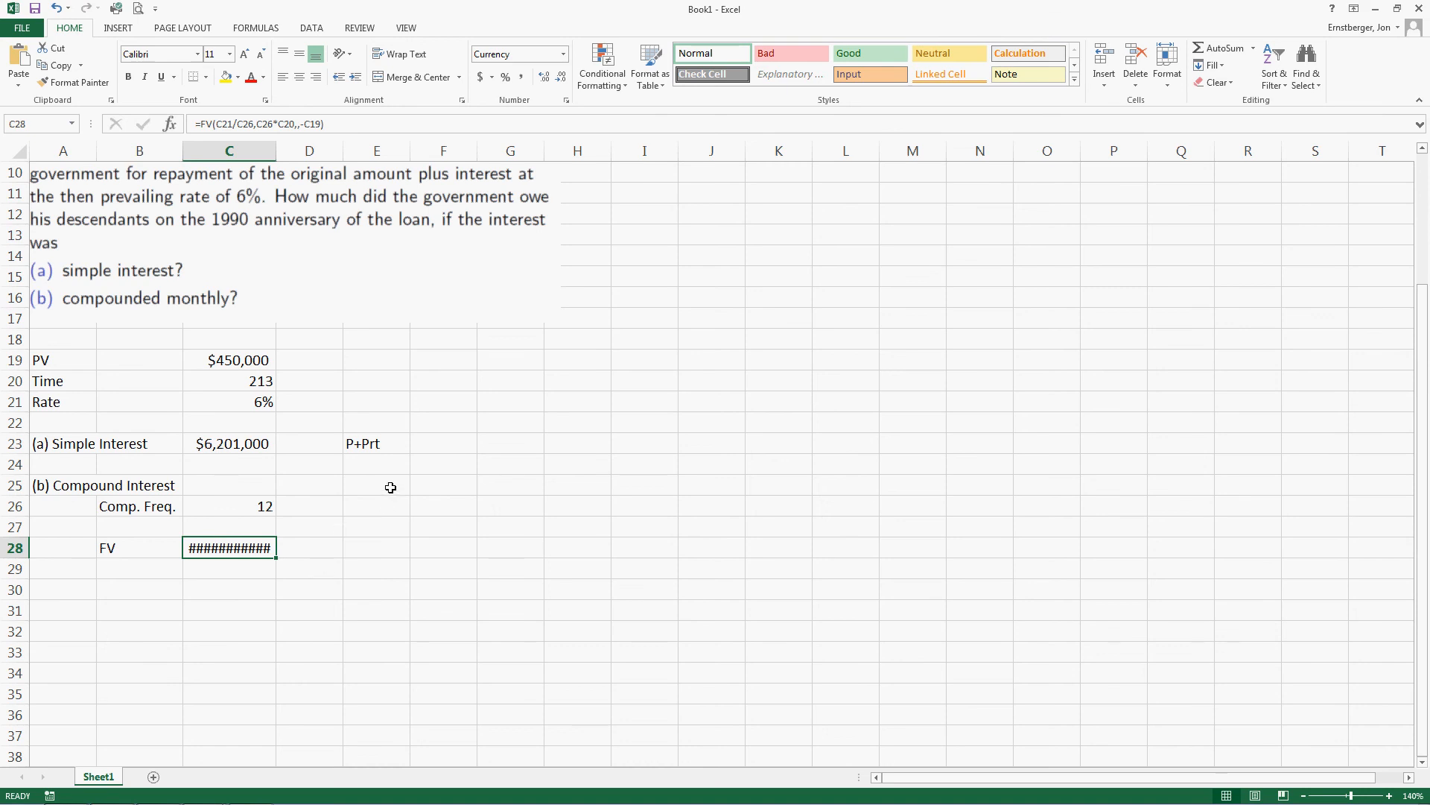
mouse_move(280, 146)
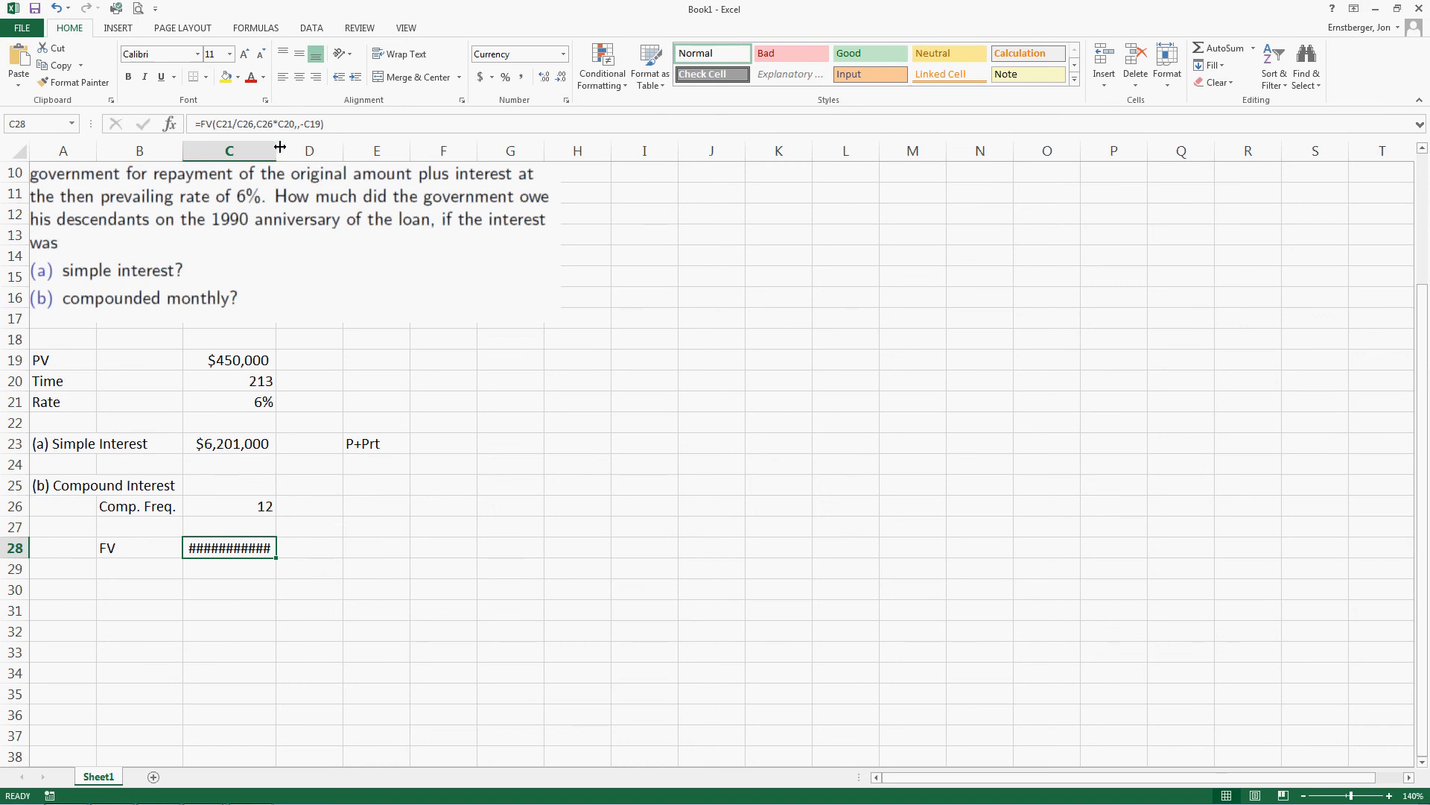
drag(277, 150, 331, 149)
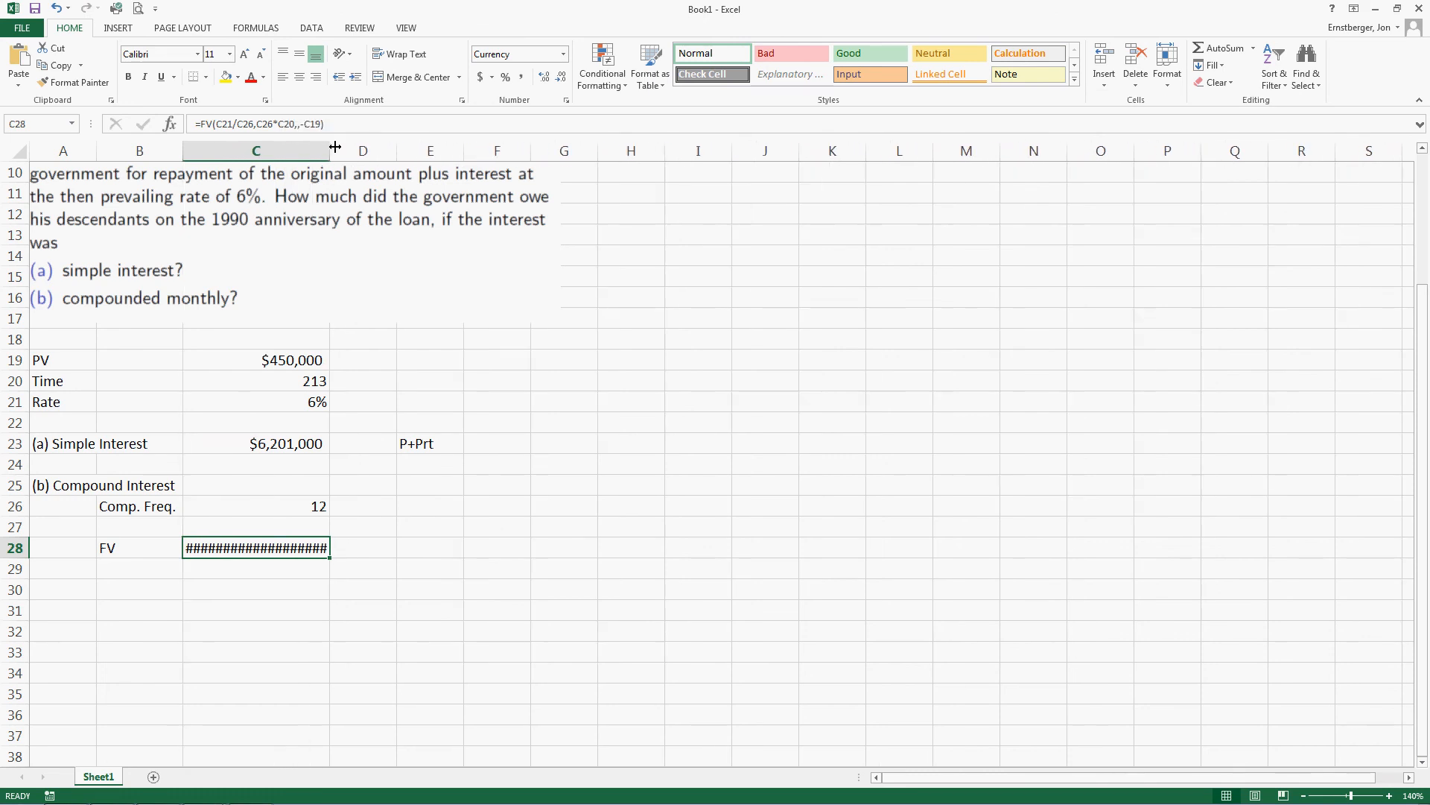
mouse_move(247, 451)
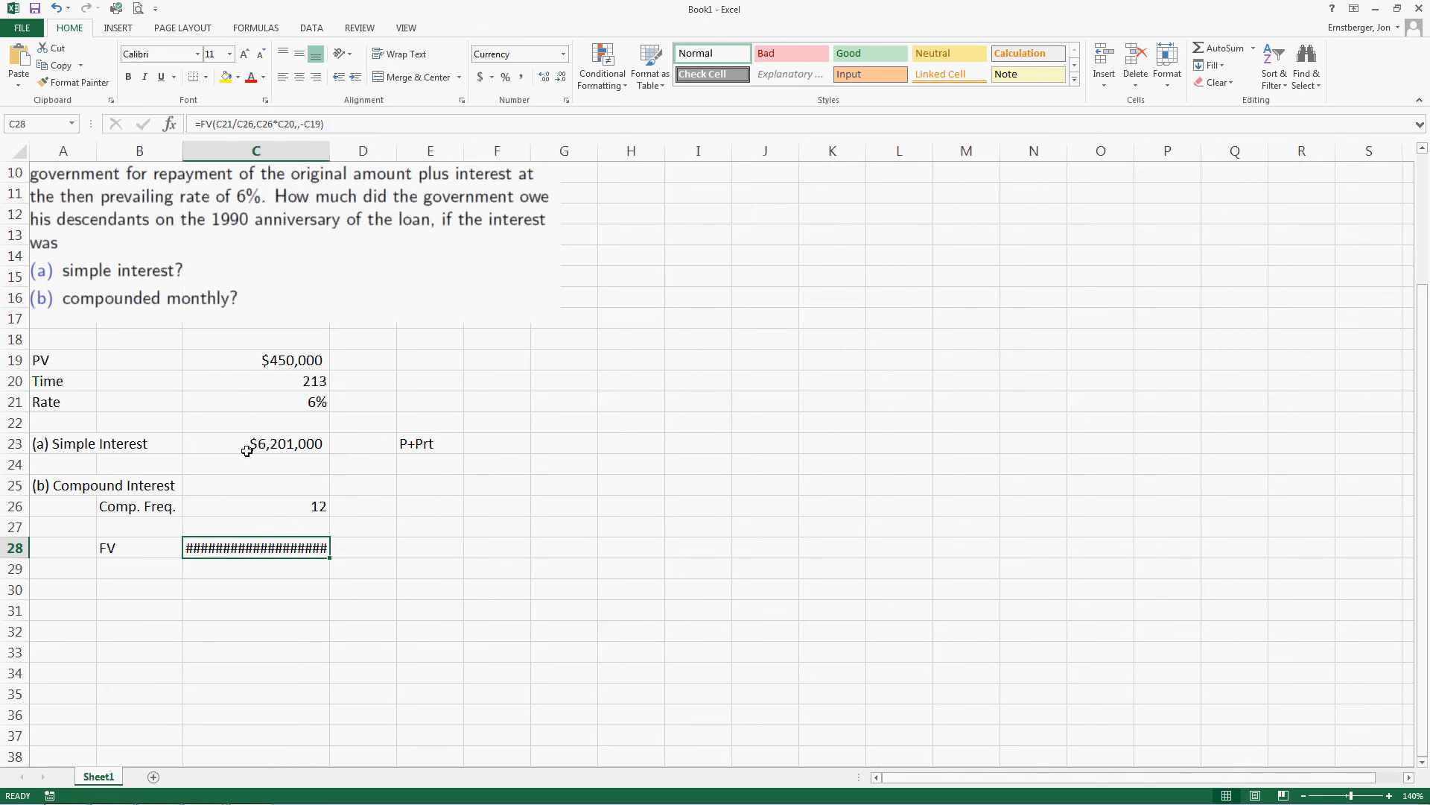
drag(330, 150, 393, 151)
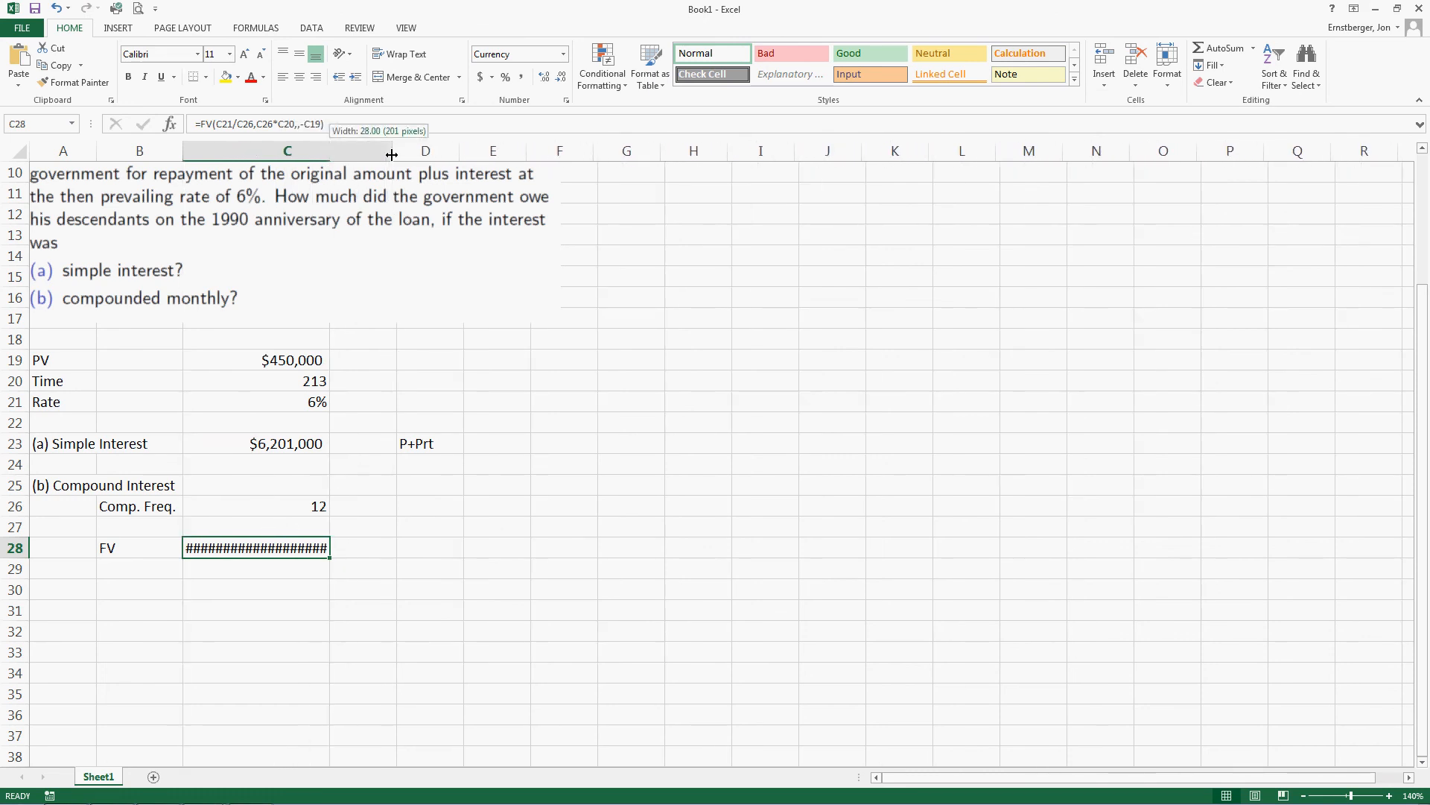
drag(392, 150, 393, 151)
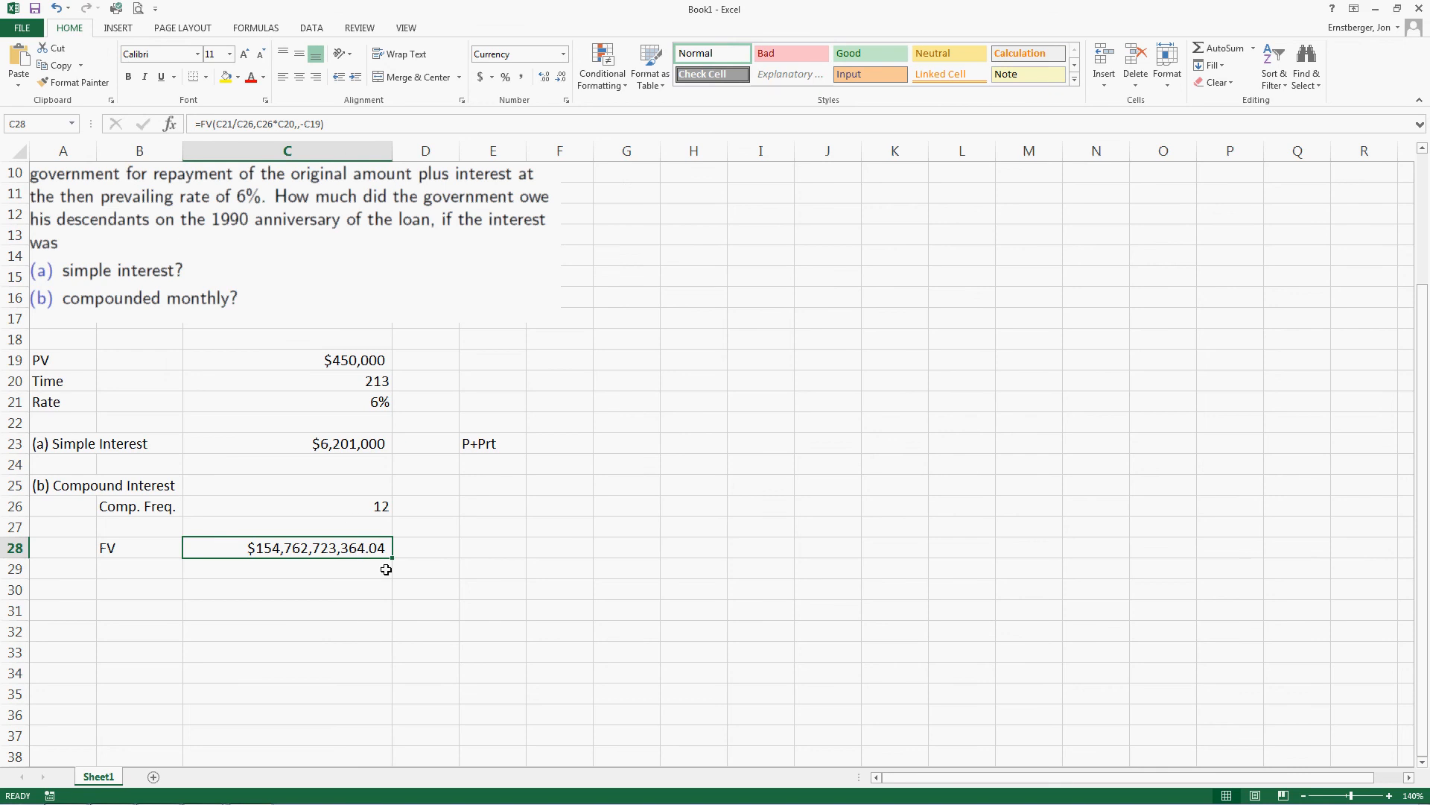
mouse_move(348, 538)
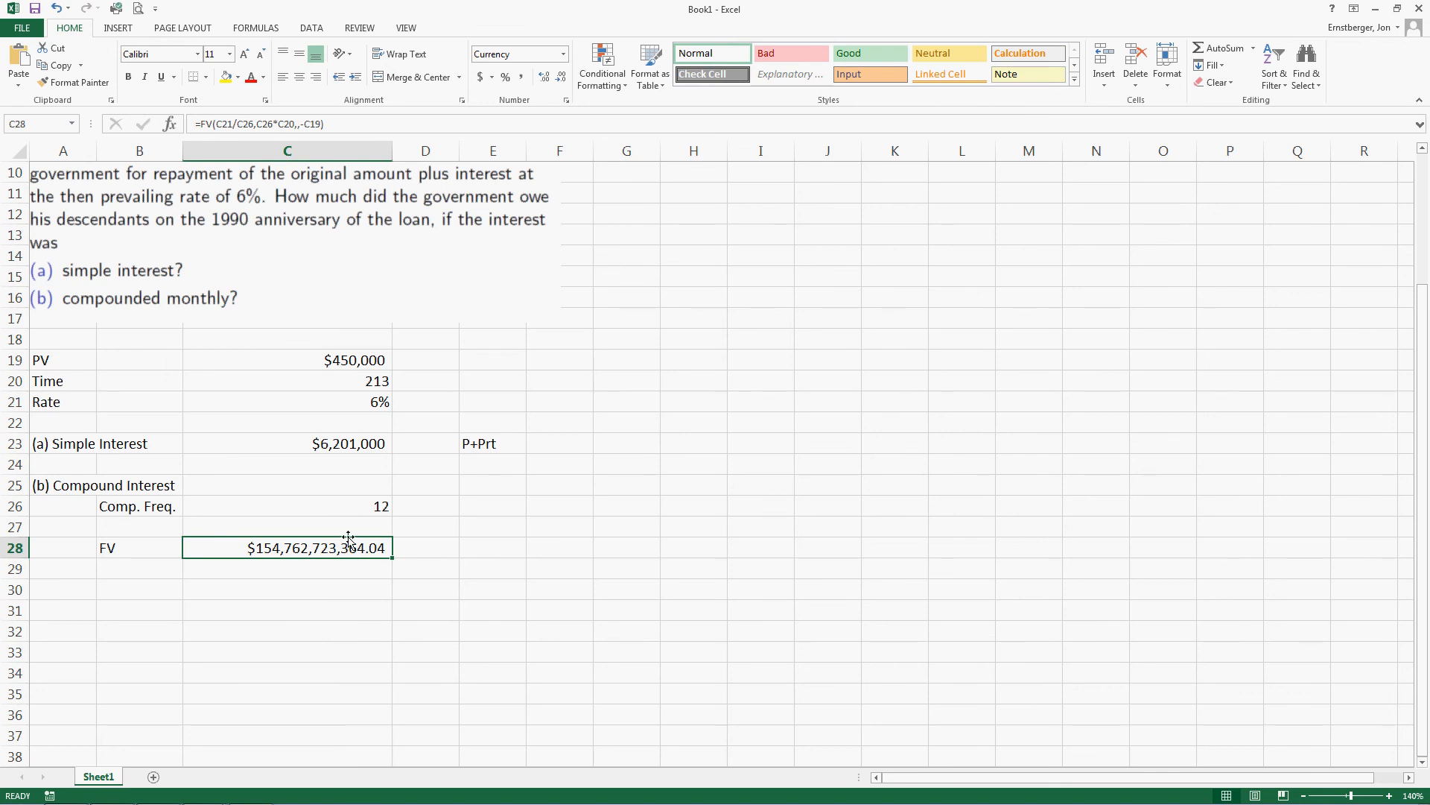
mouse_move(313, 548)
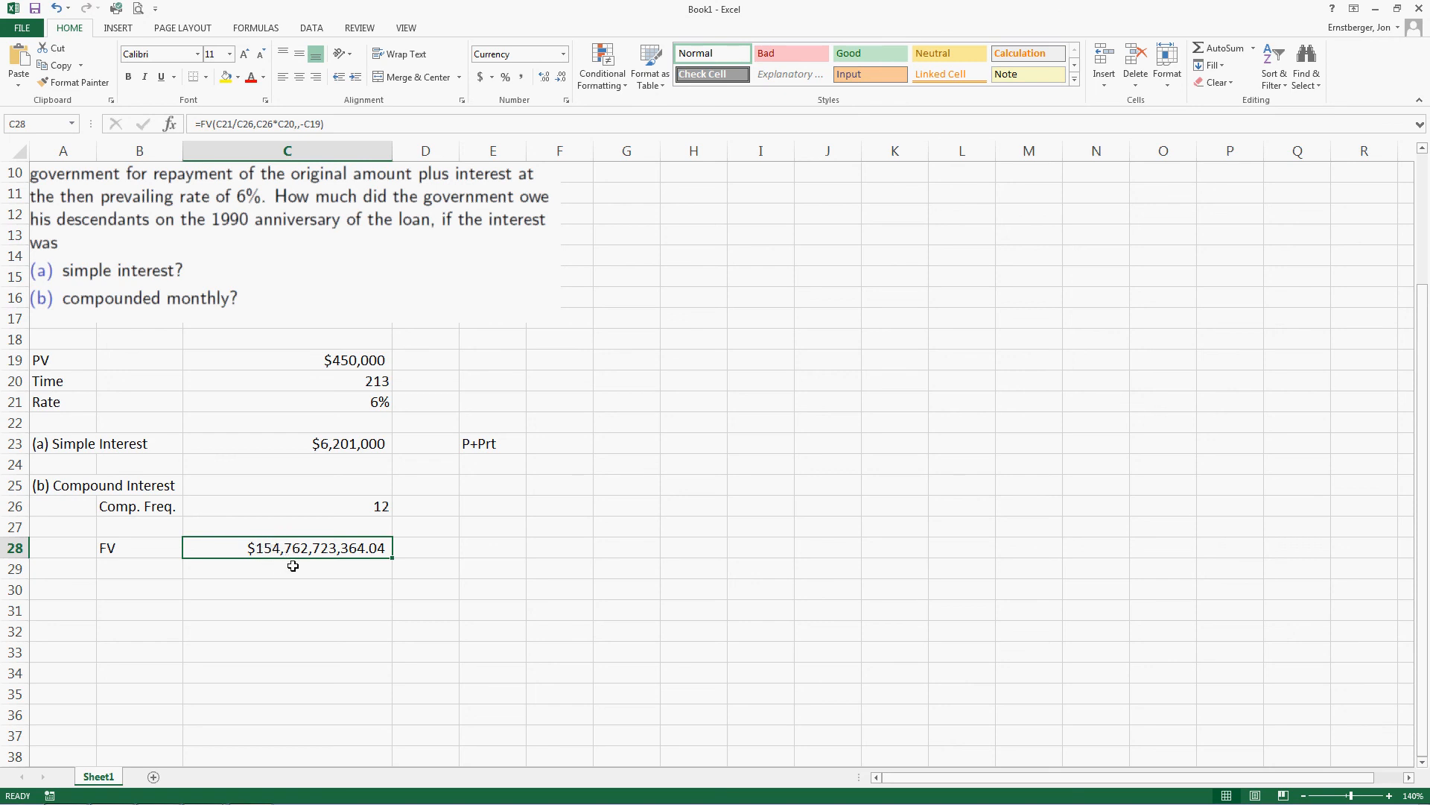
mouse_move(274, 505)
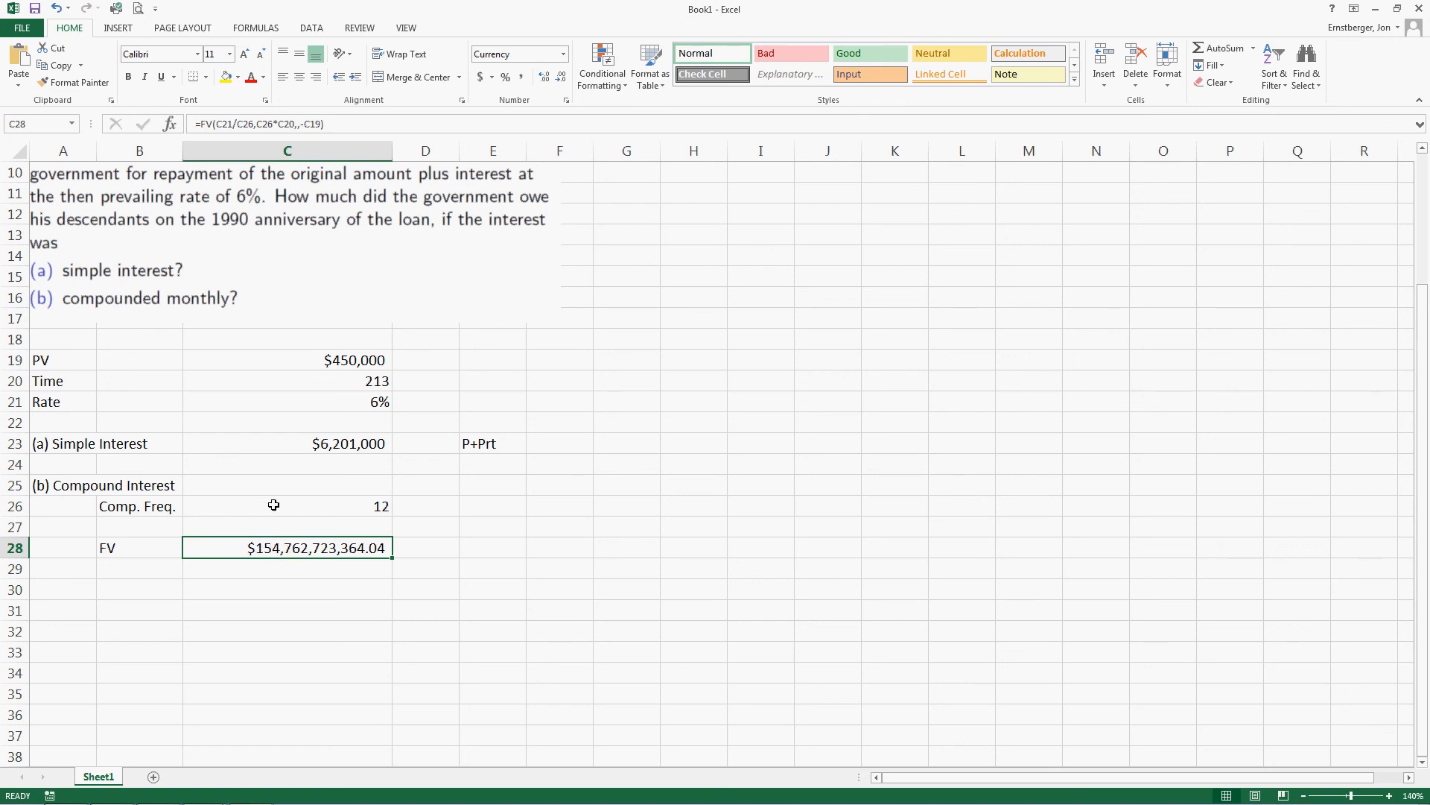
mouse_move(348, 464)
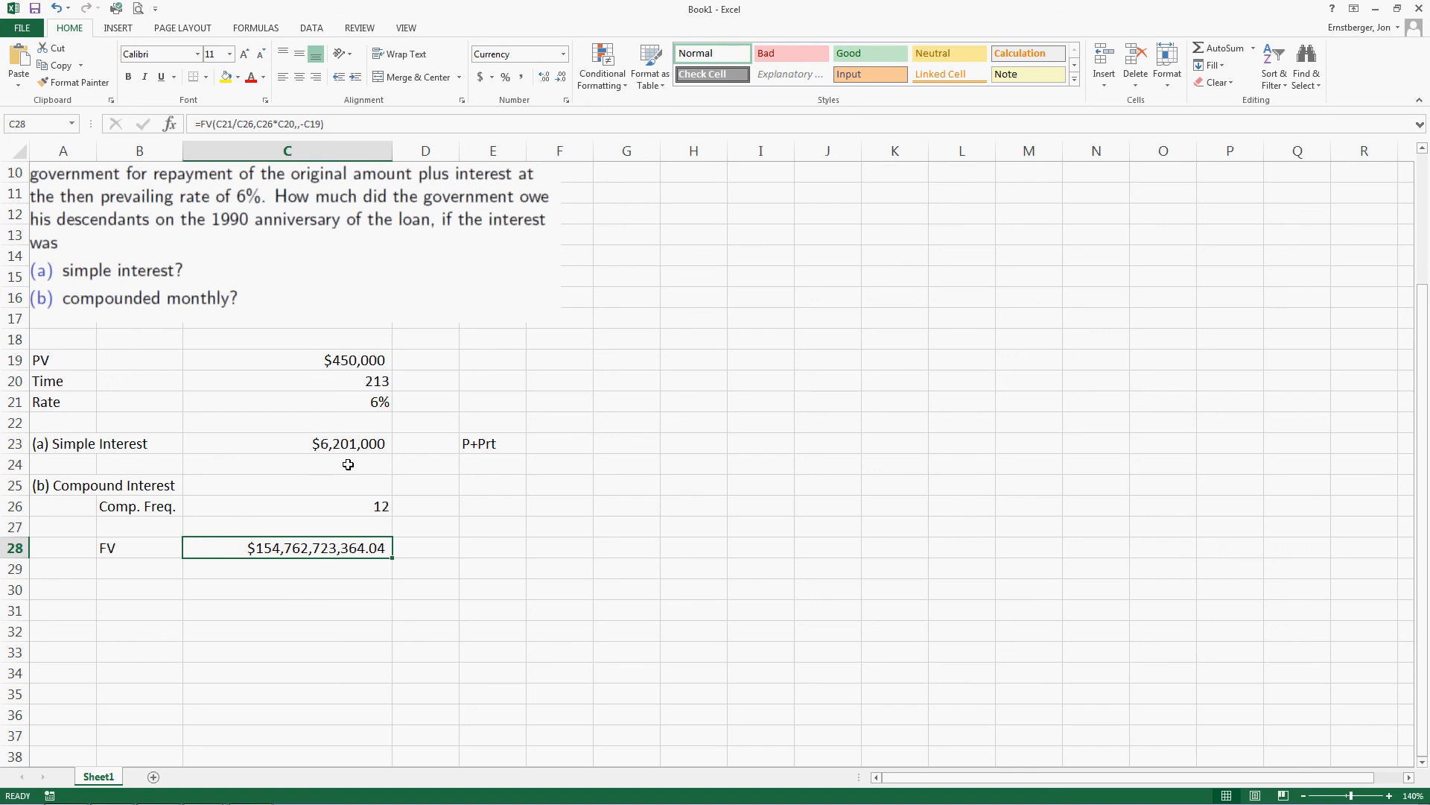
mouse_move(418, 426)
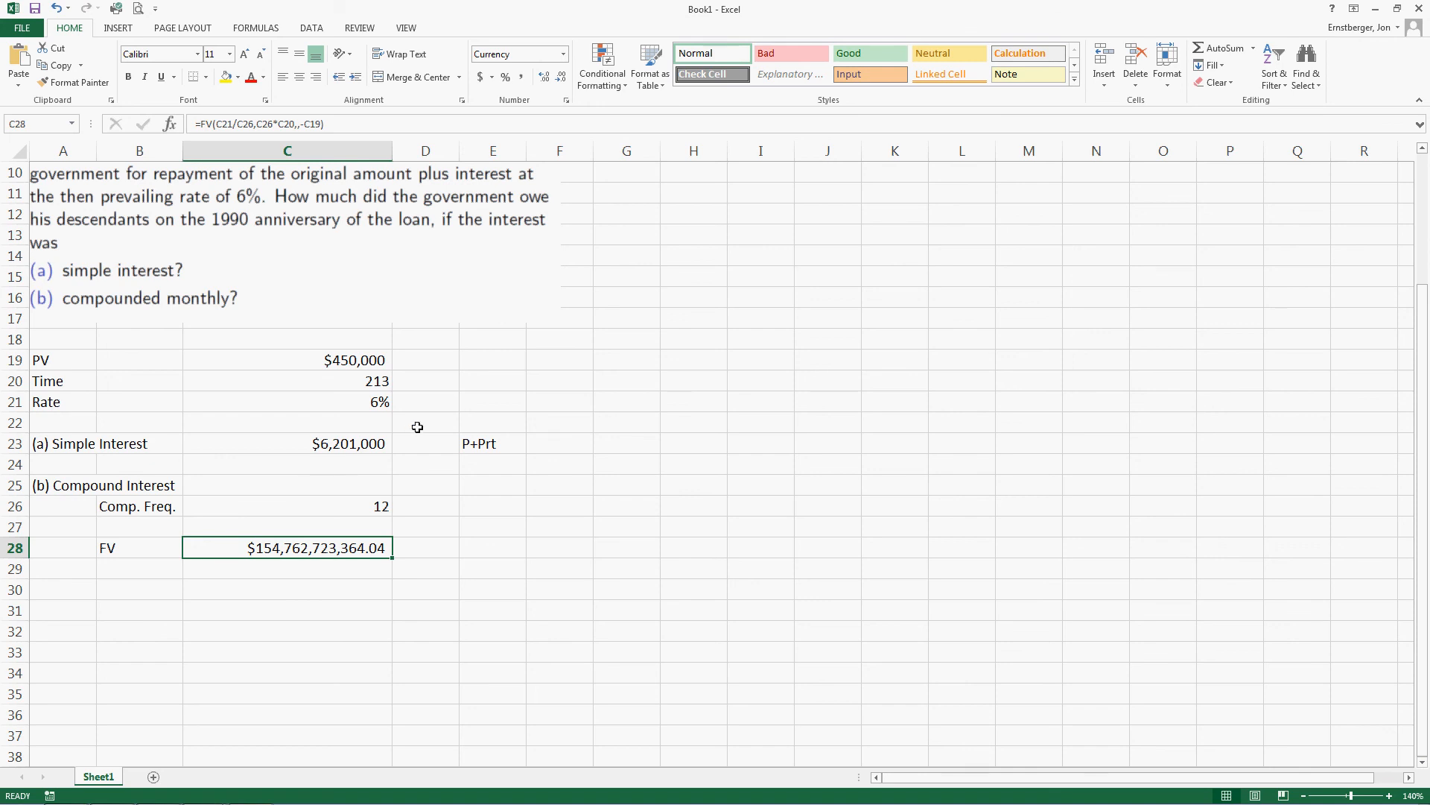
mouse_move(438, 418)
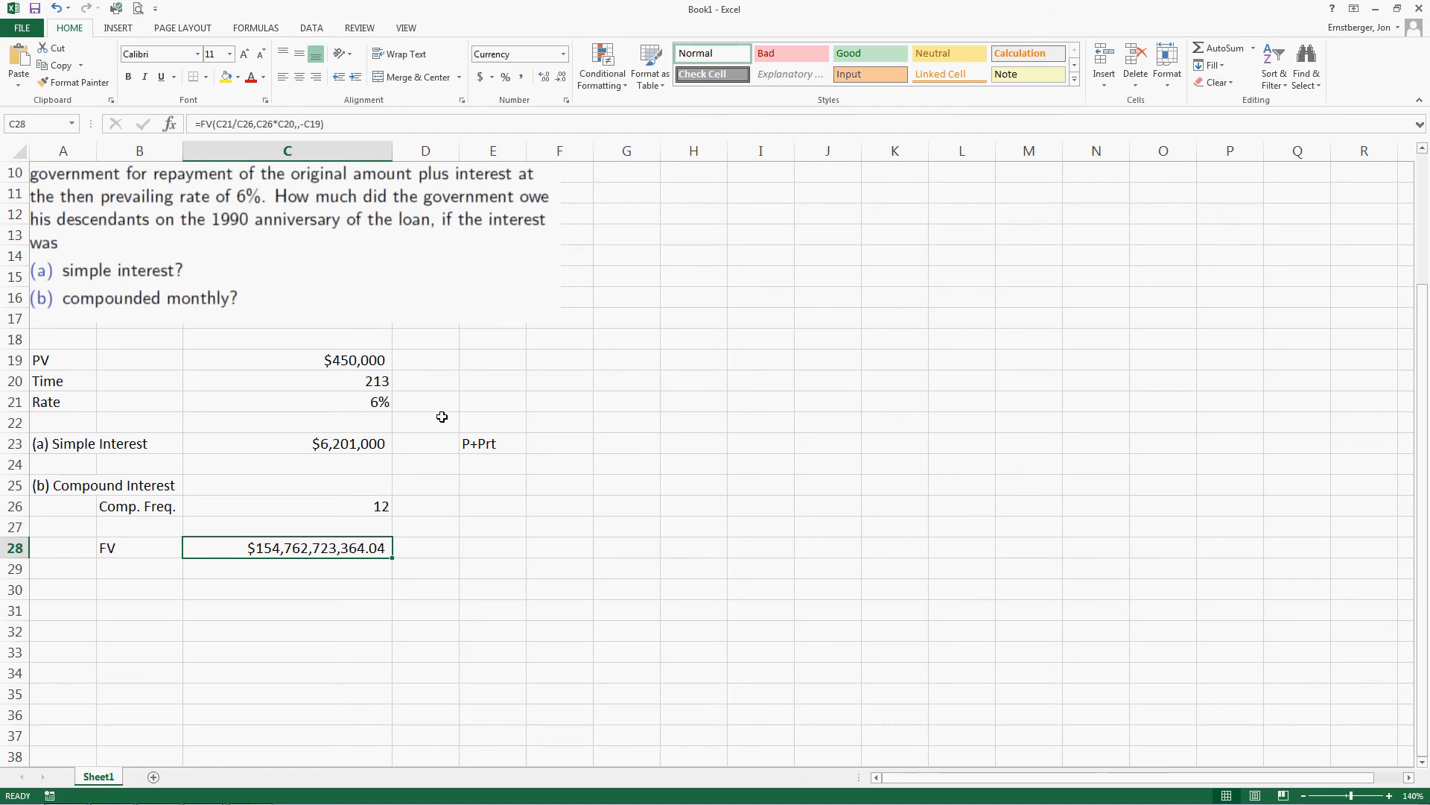
mouse_move(455, 409)
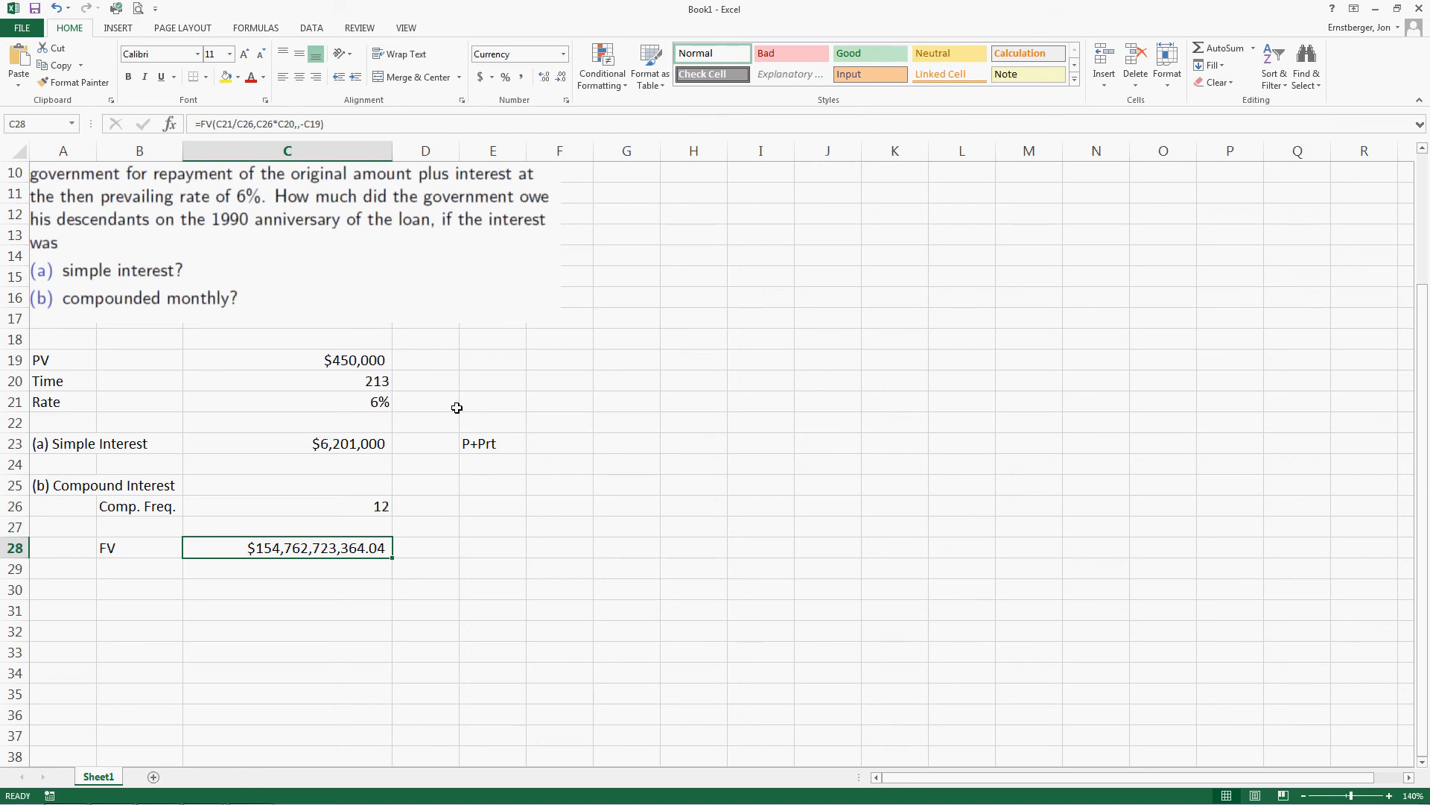
mouse_move(426, 538)
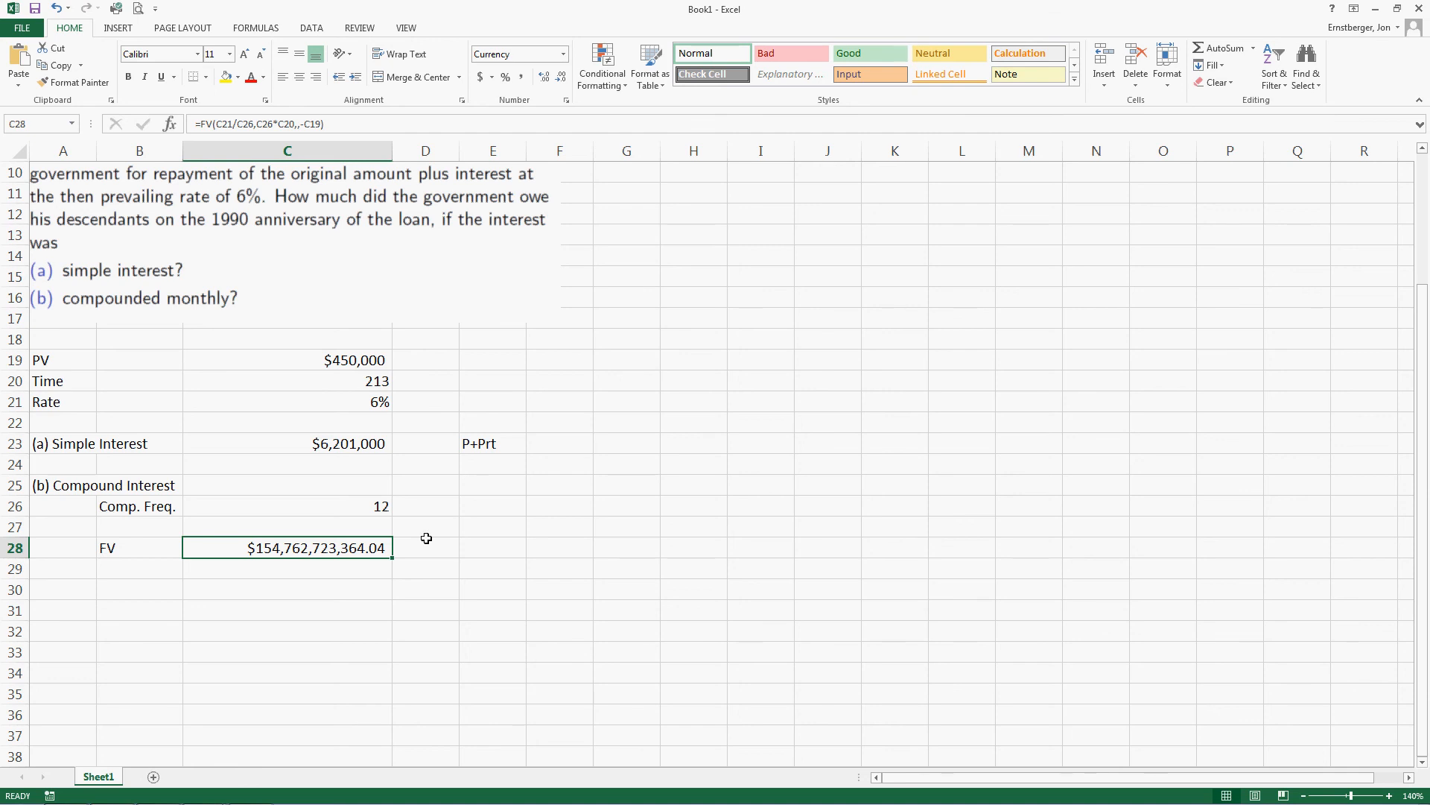
mouse_move(458, 613)
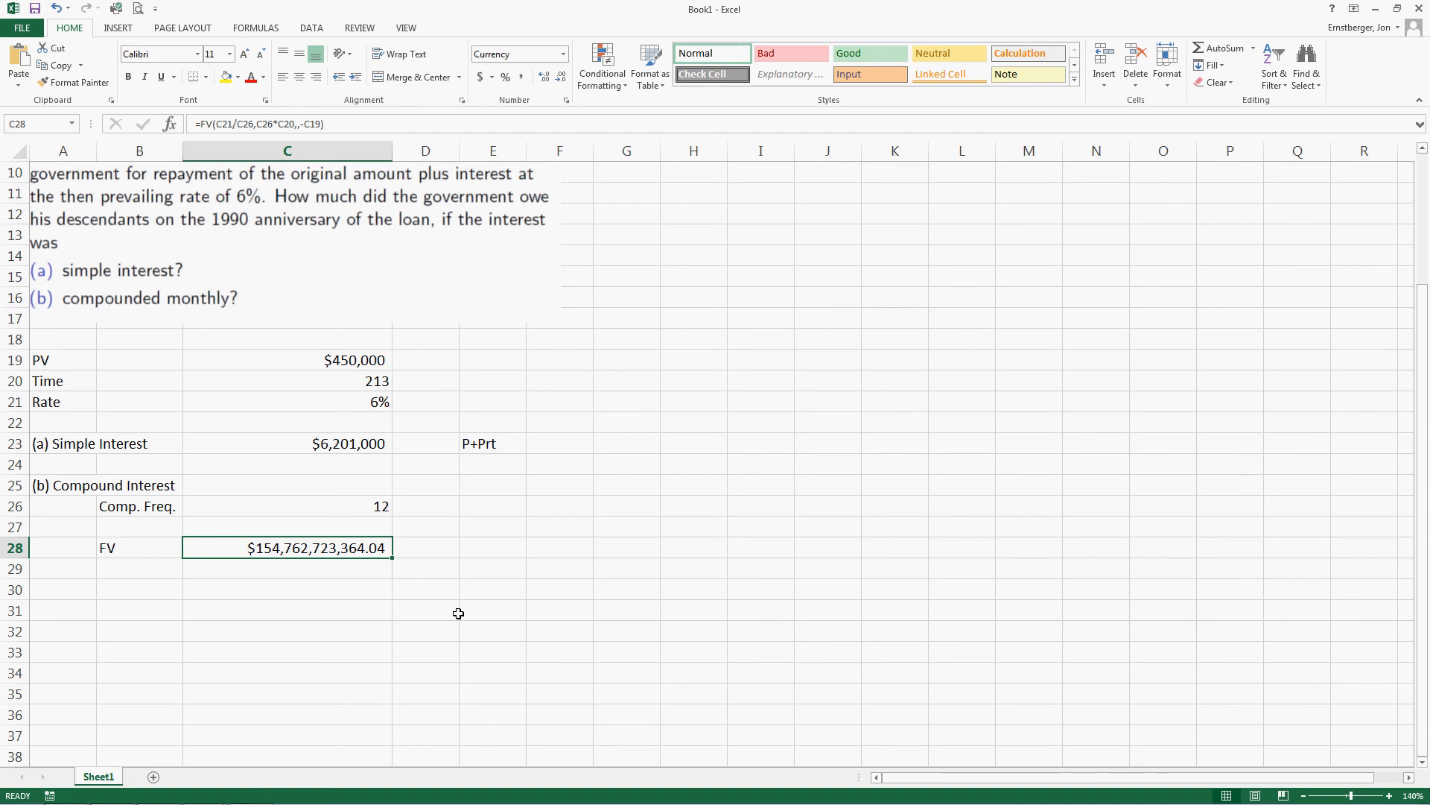
mouse_move(459, 595)
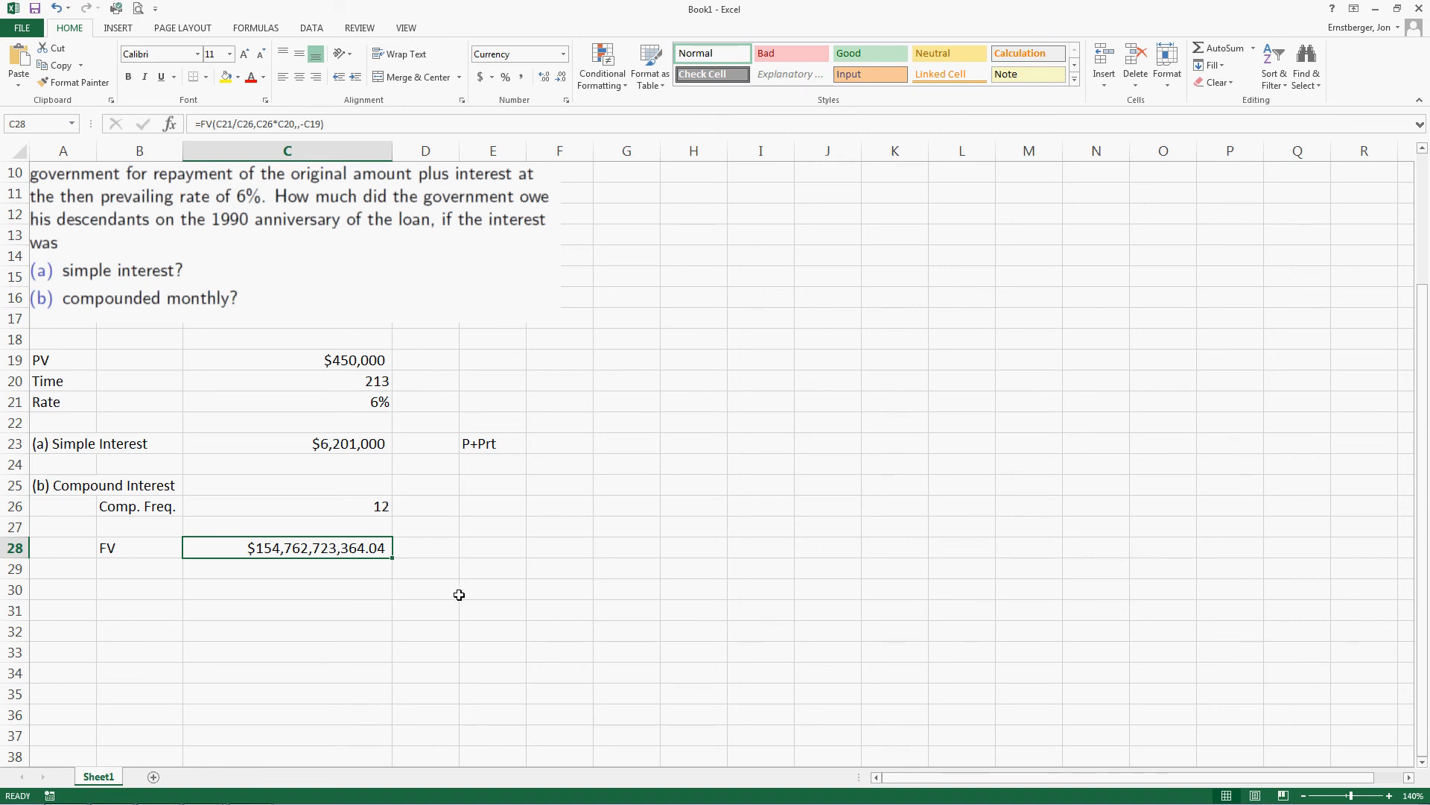